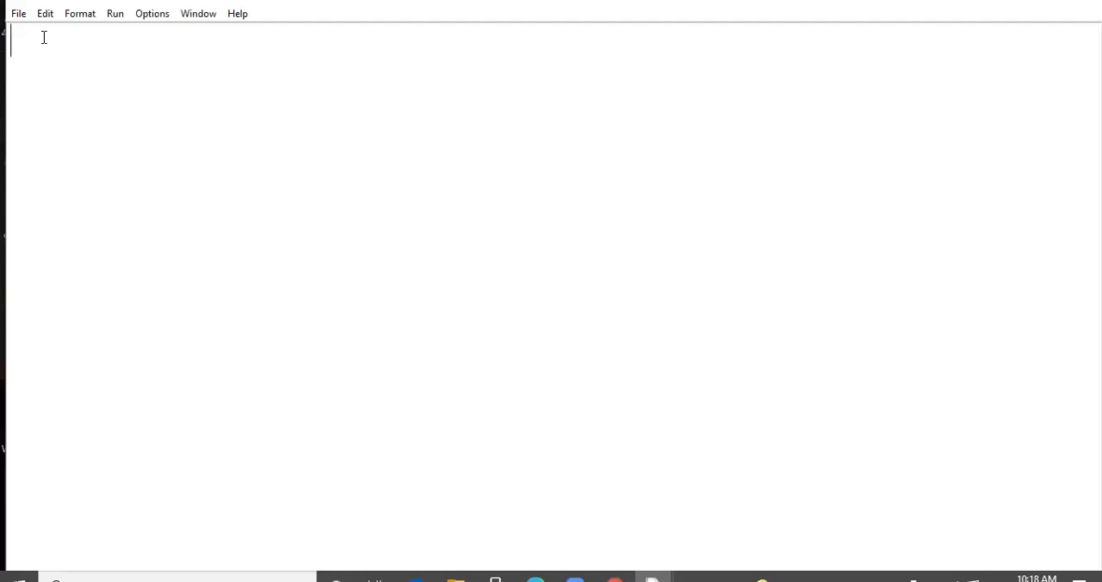
Define the list l=[10,15,20,25,30]
type("1=")
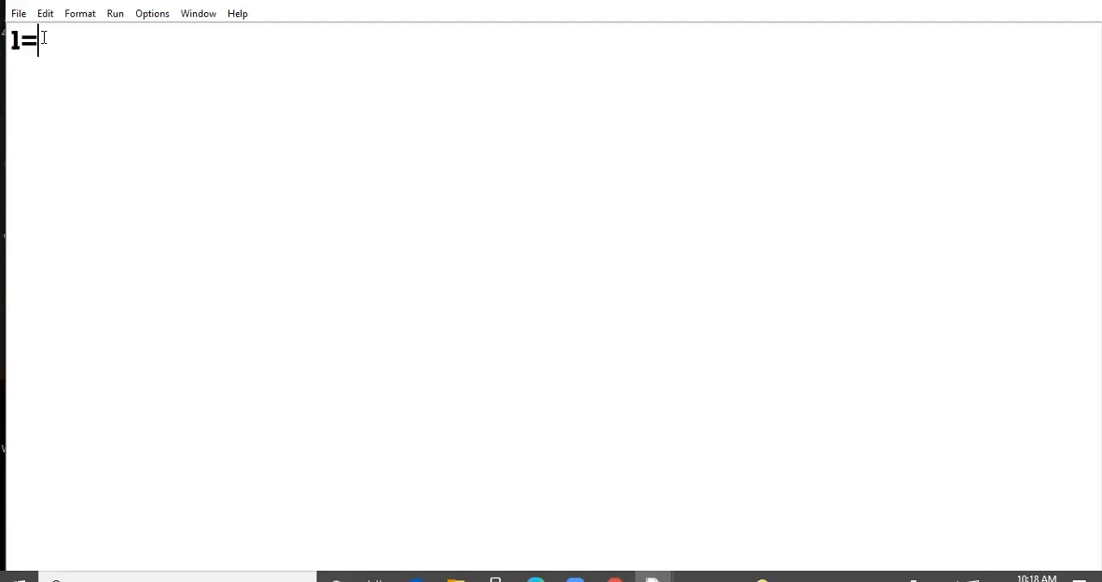
type("10")
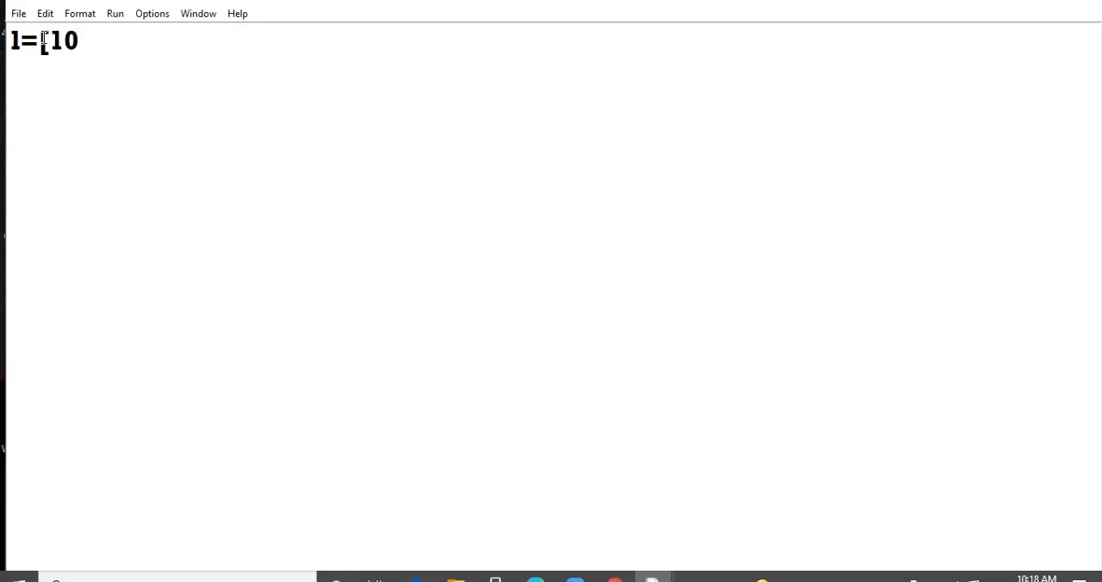
type(",15")
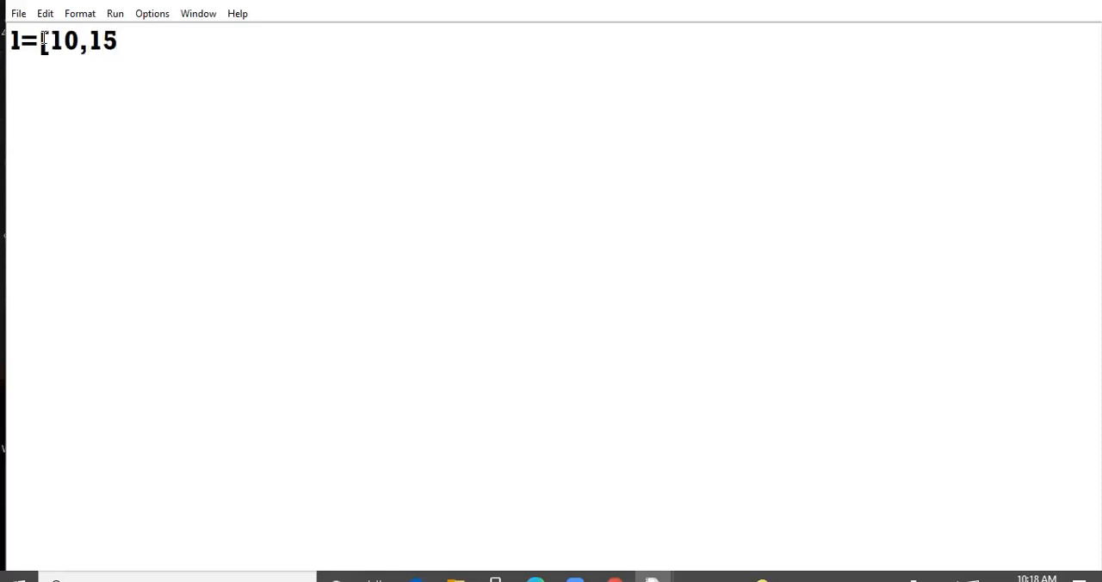
type(",20")
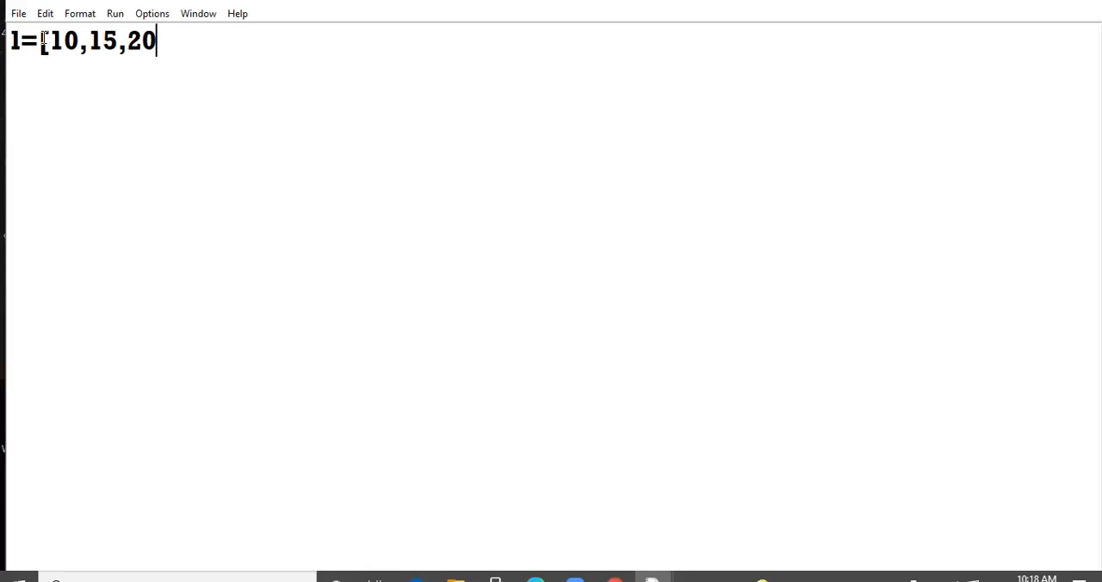
type(",25")
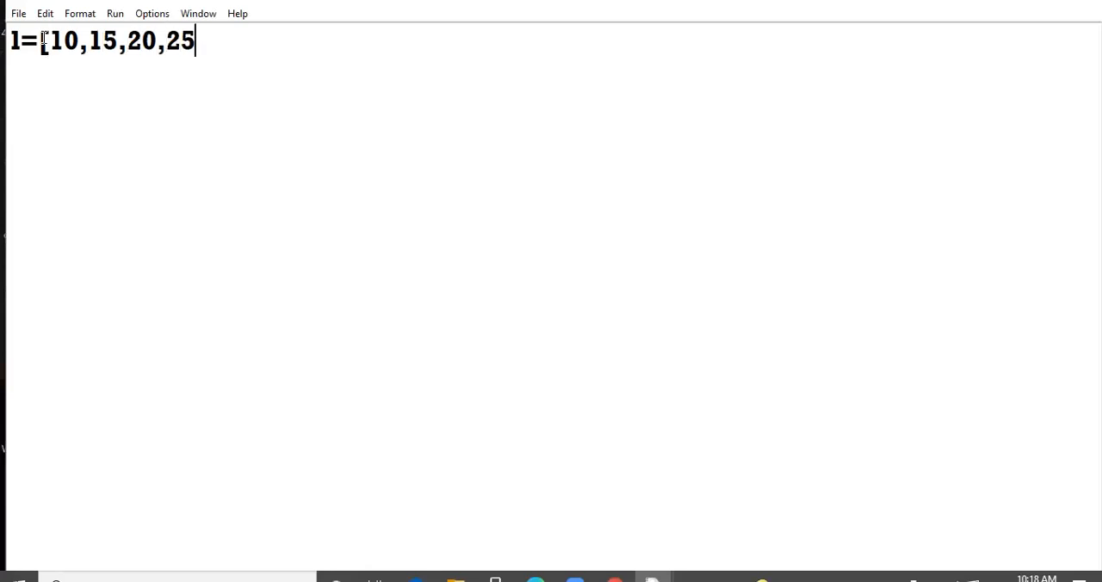
type(",30")
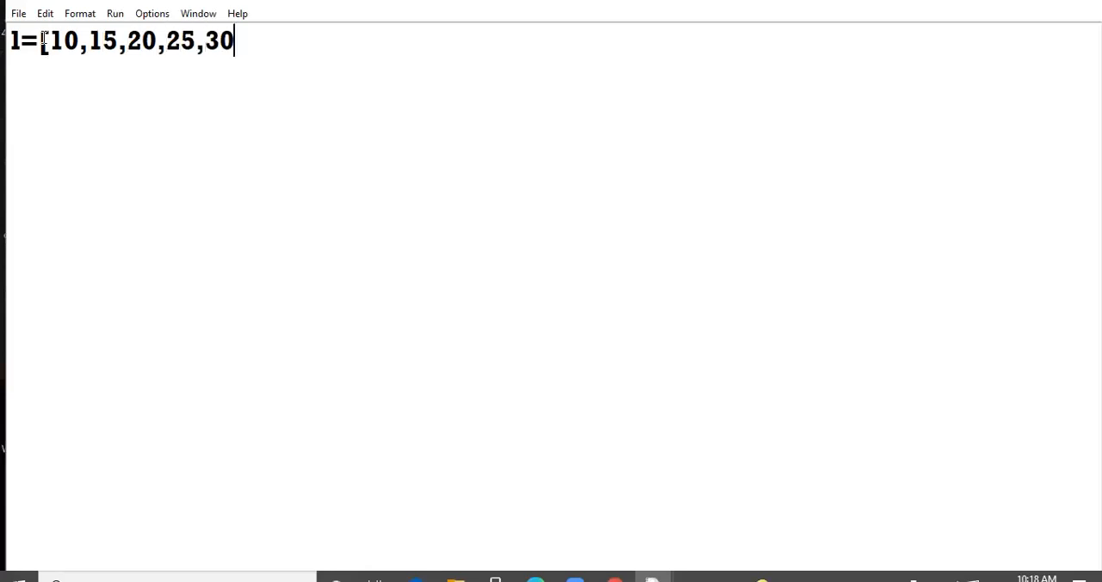
type("]")
type("l")
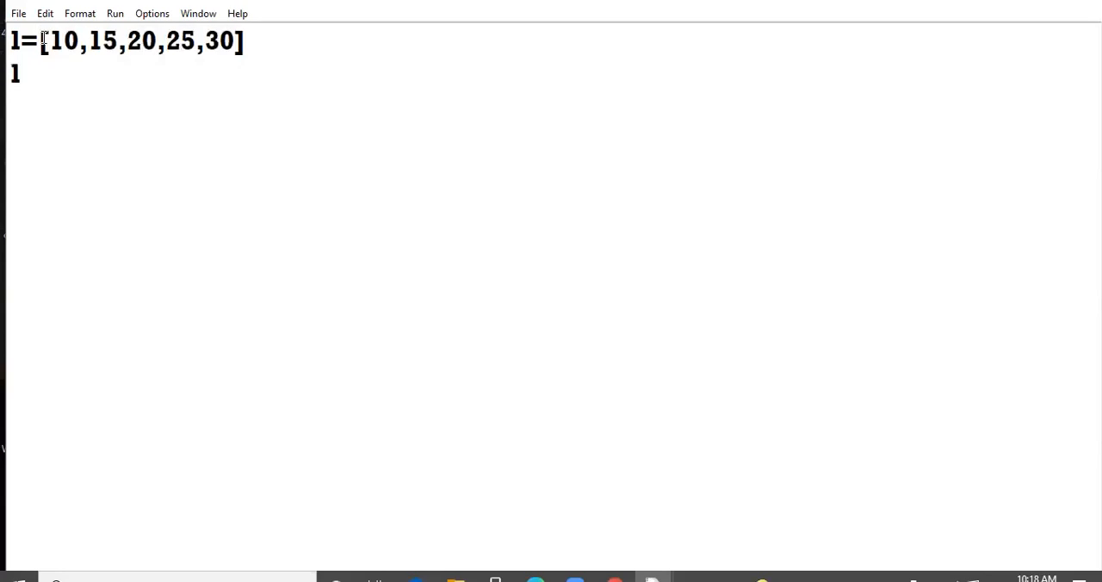
Add the calls l.insert(3,4) and l.insert(2,3)
type(".")
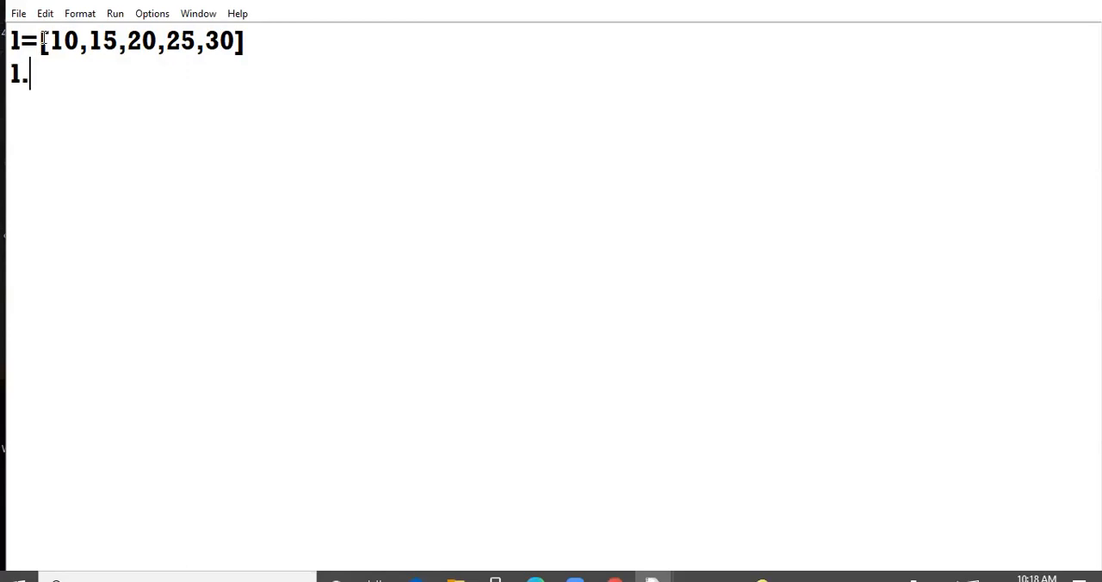
type("insert")
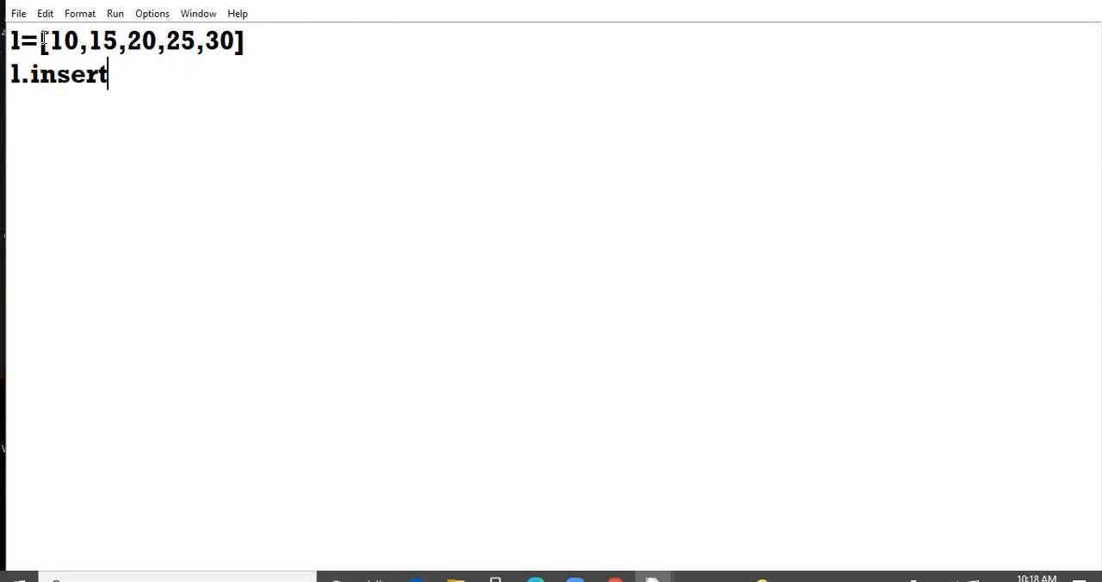
type("(3,")
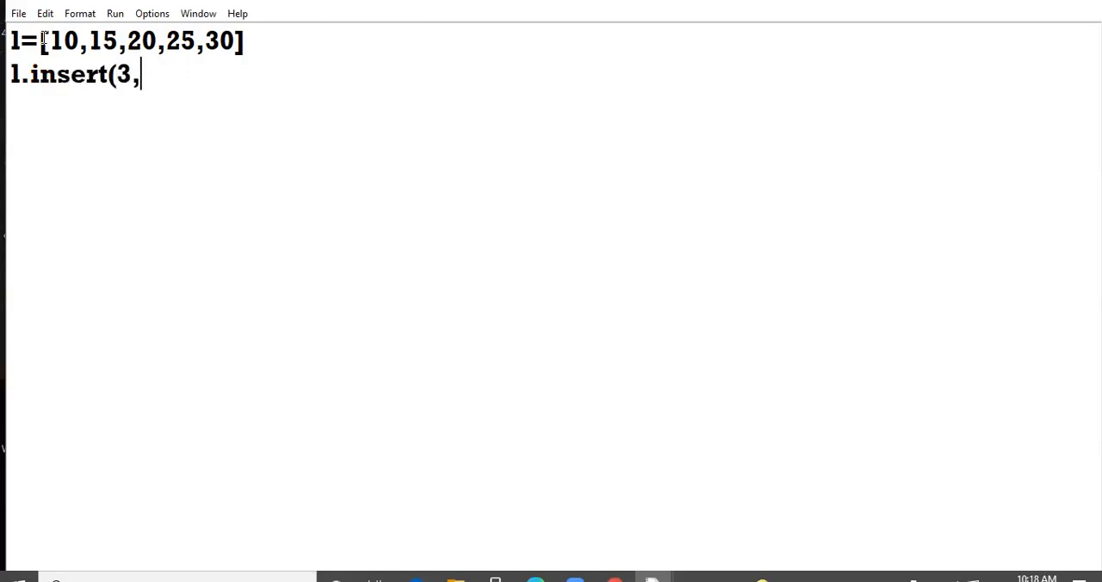
type("4)")
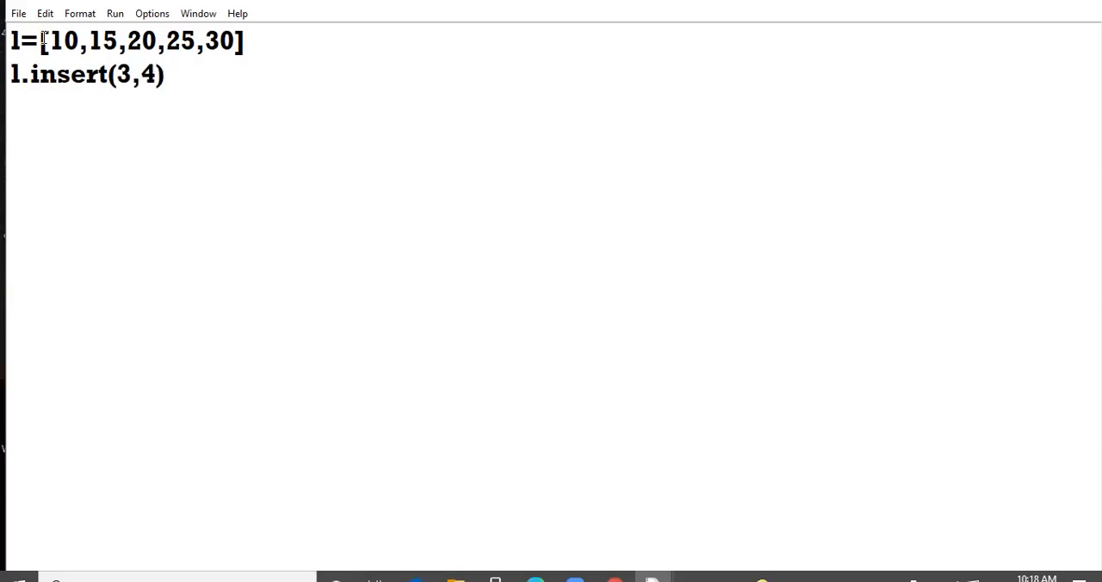
type("l.insert(")
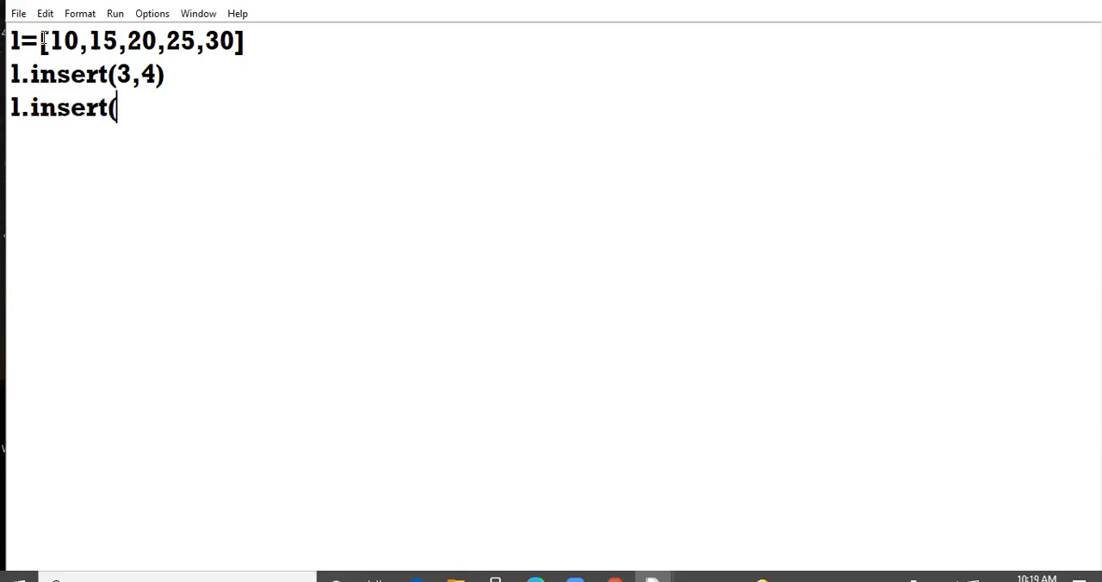
type("2,3)")
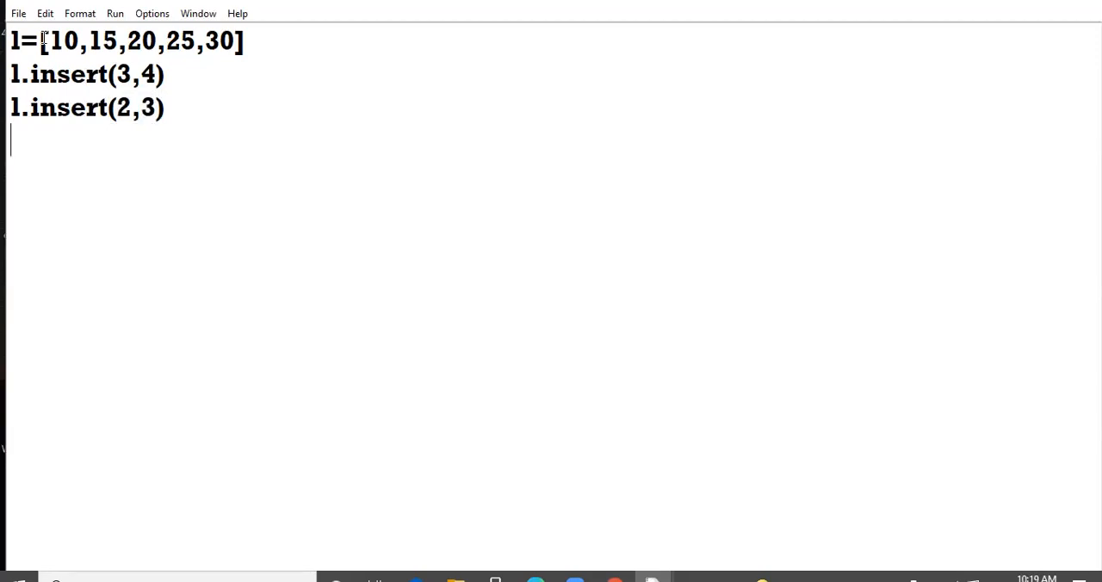
Add print(l[-5]) as the final line
type("print(")
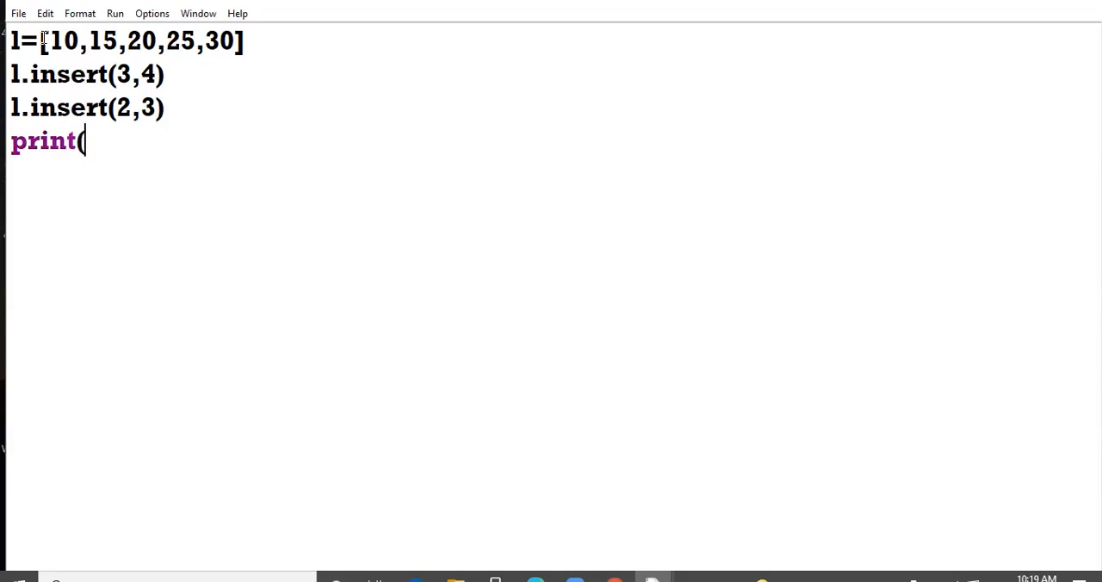
type("l")
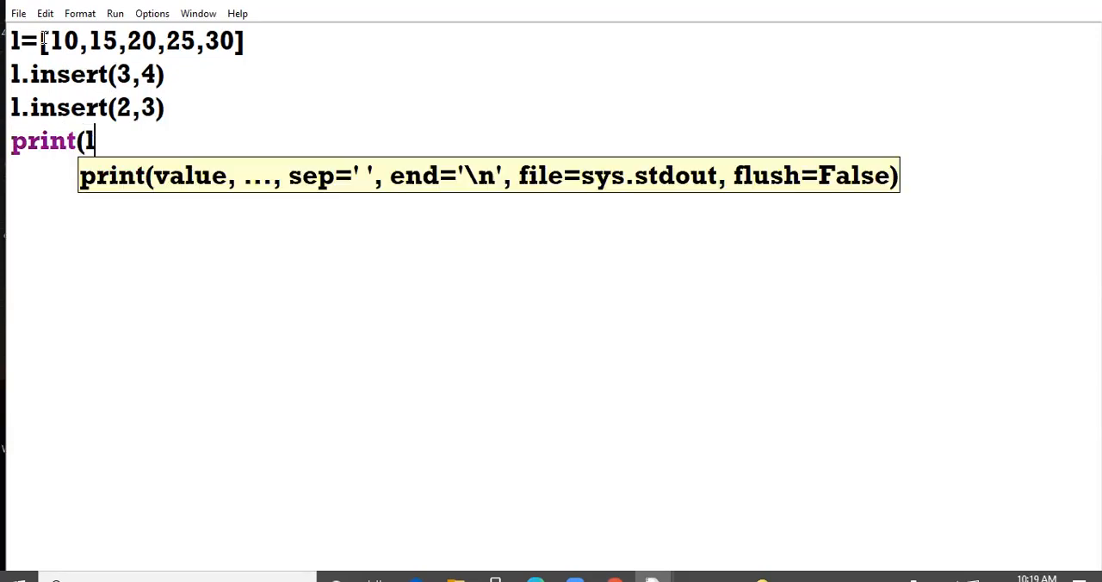
type("[-5")
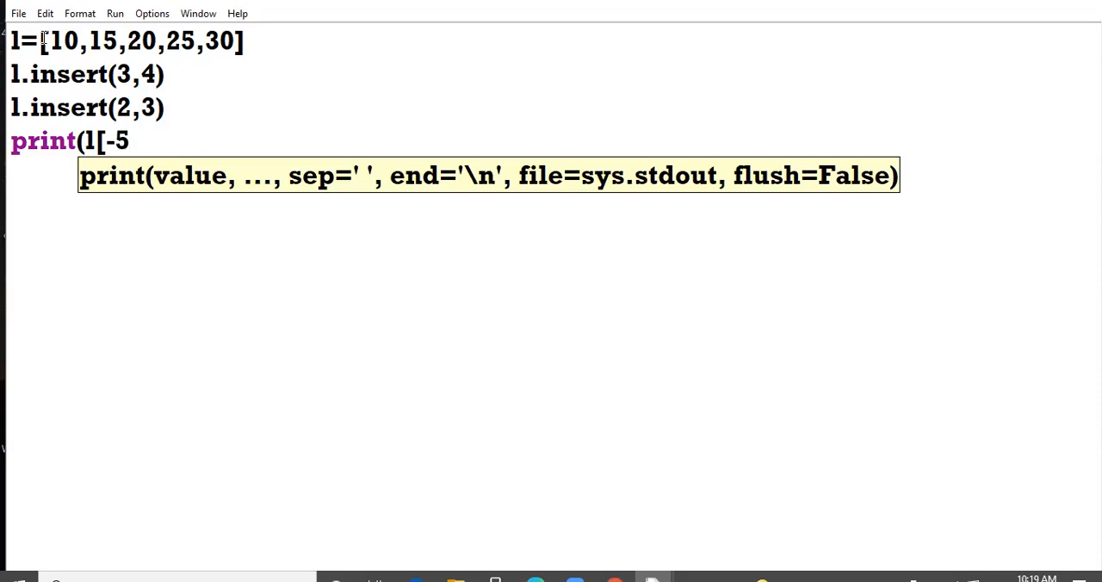
type("])")
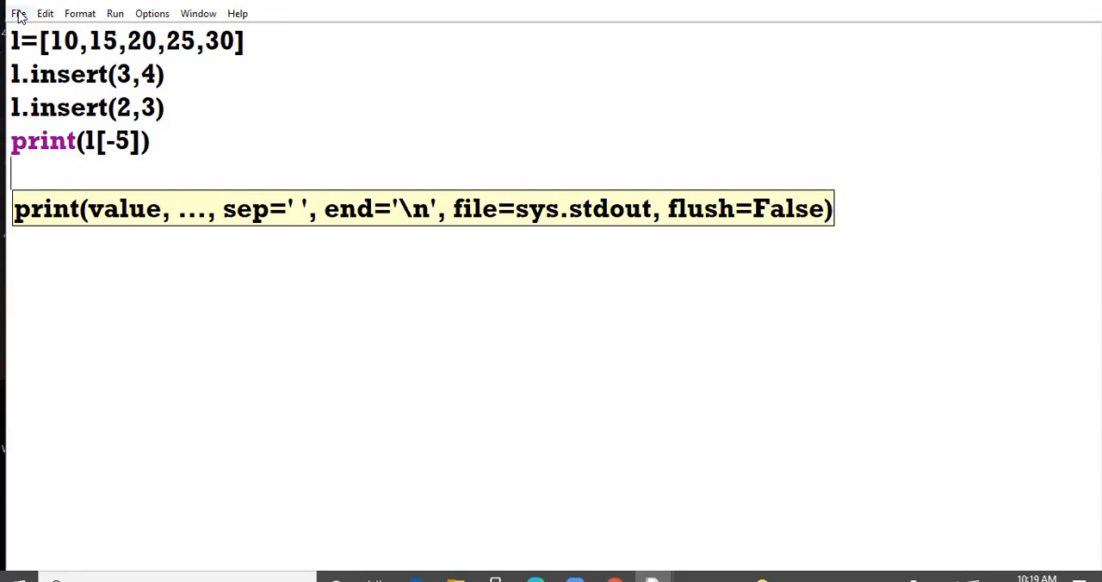
mouse_move(409, 191)
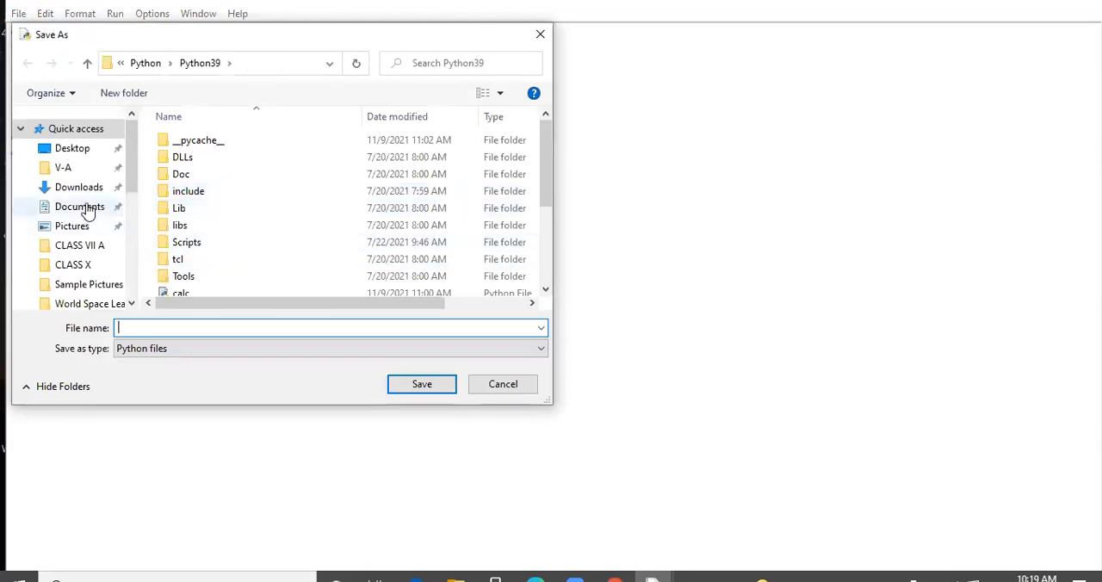
Save the script as REVQ1 in Documents' python programs folder
left_click(80, 207)
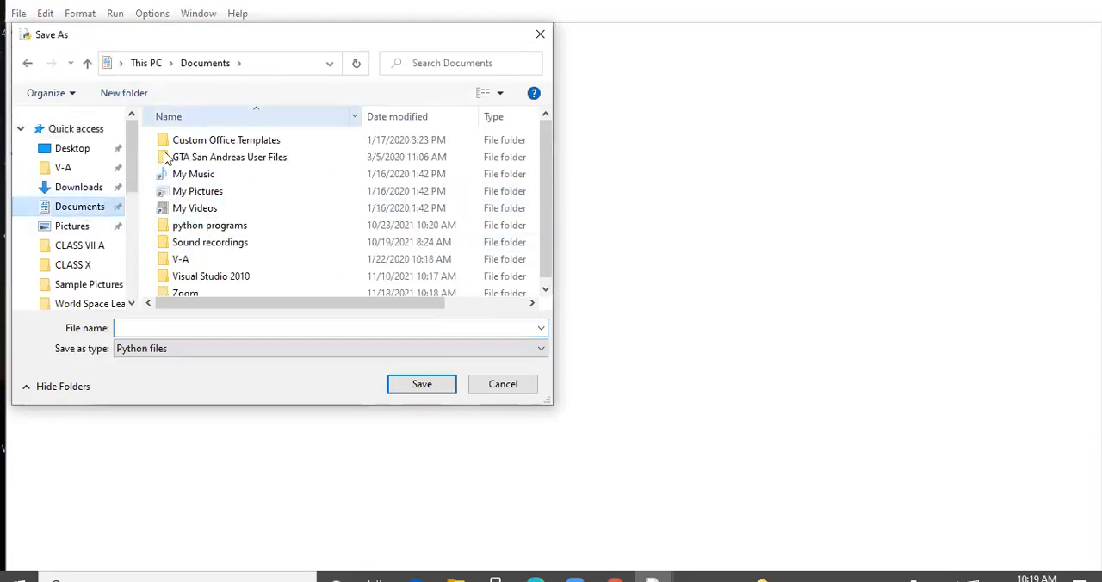
double_click(210, 223)
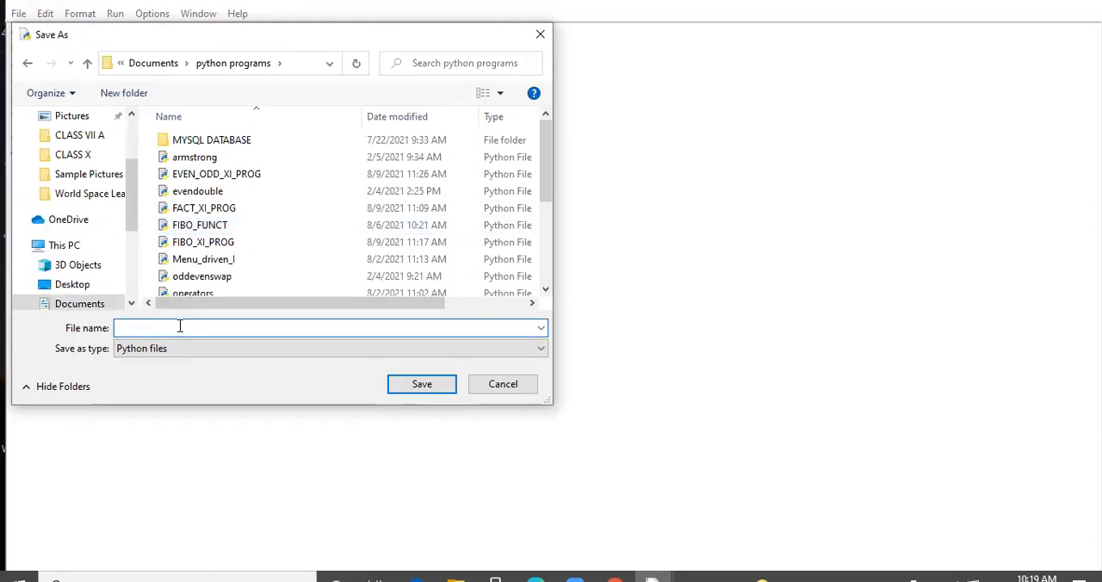
type("REVQ1")
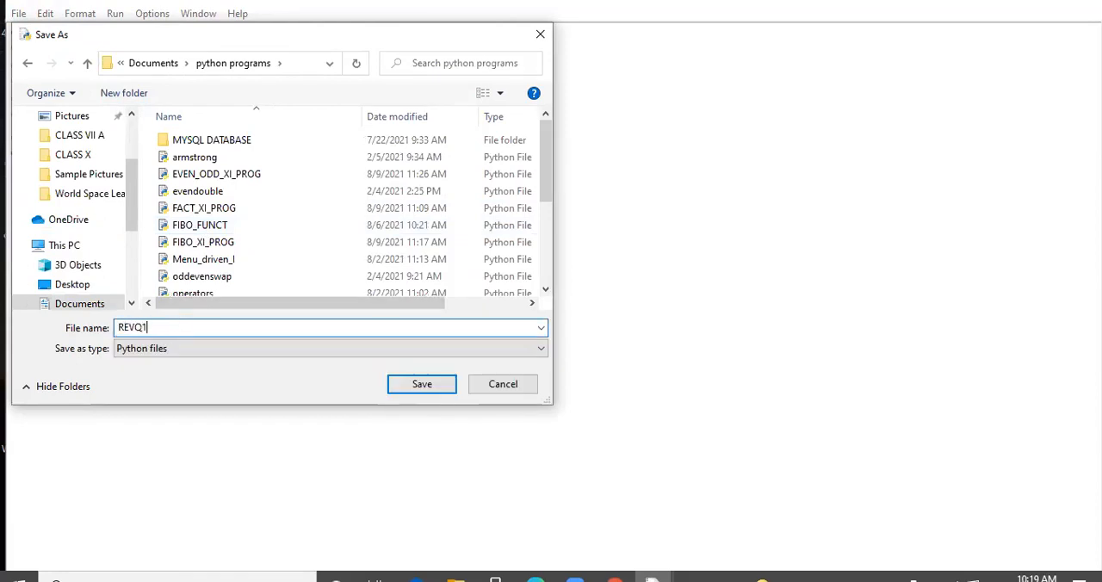
left_click(420, 384)
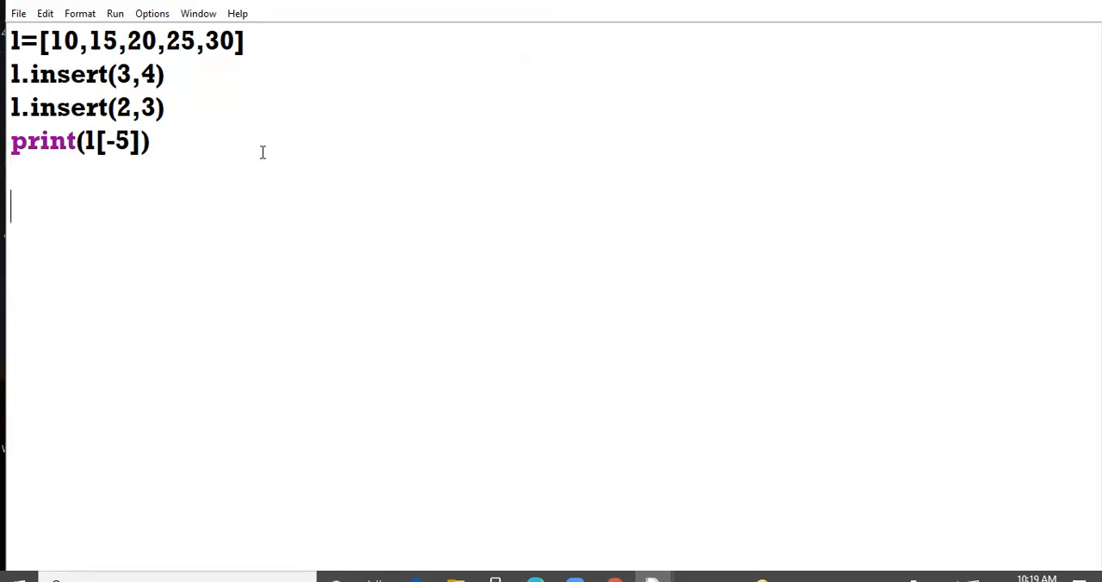
Write the answer-option comment (A) 2 (b) 3 (c) 4 (d) 20 below the code
type("@")
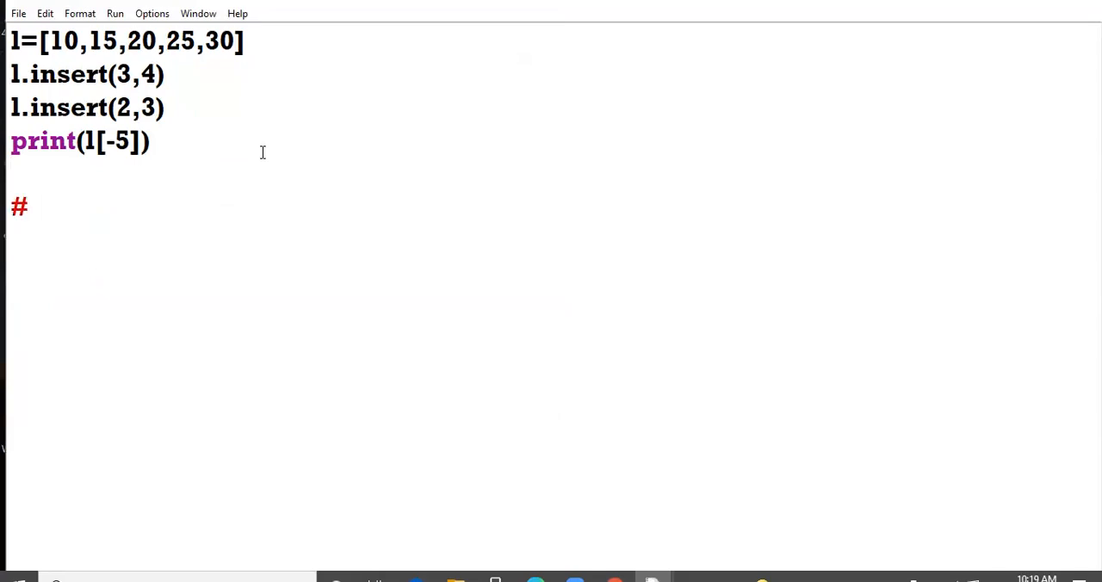
type("(A) 2")
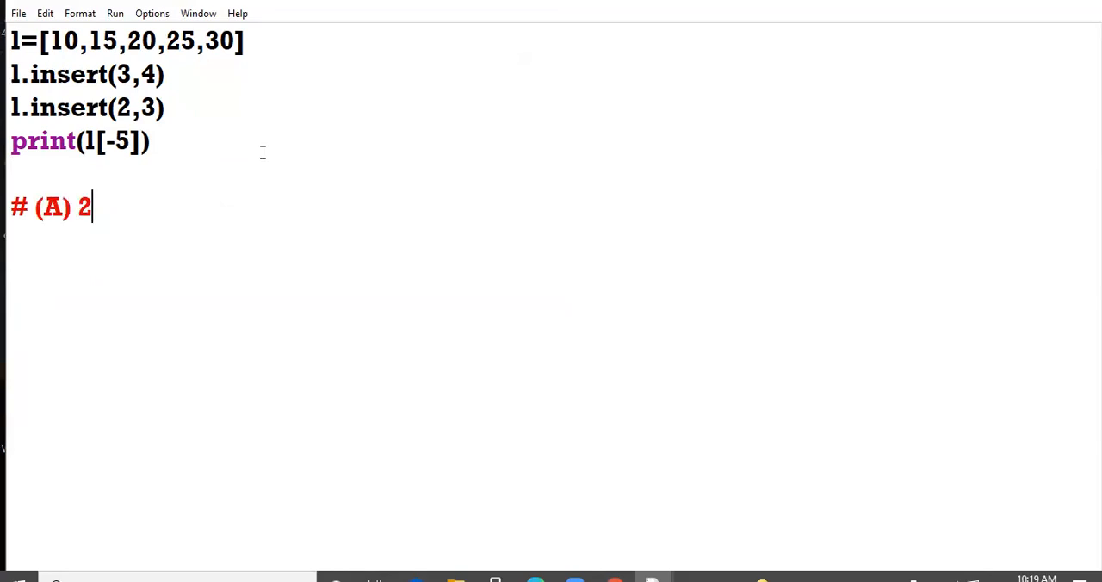
type("\" \"")
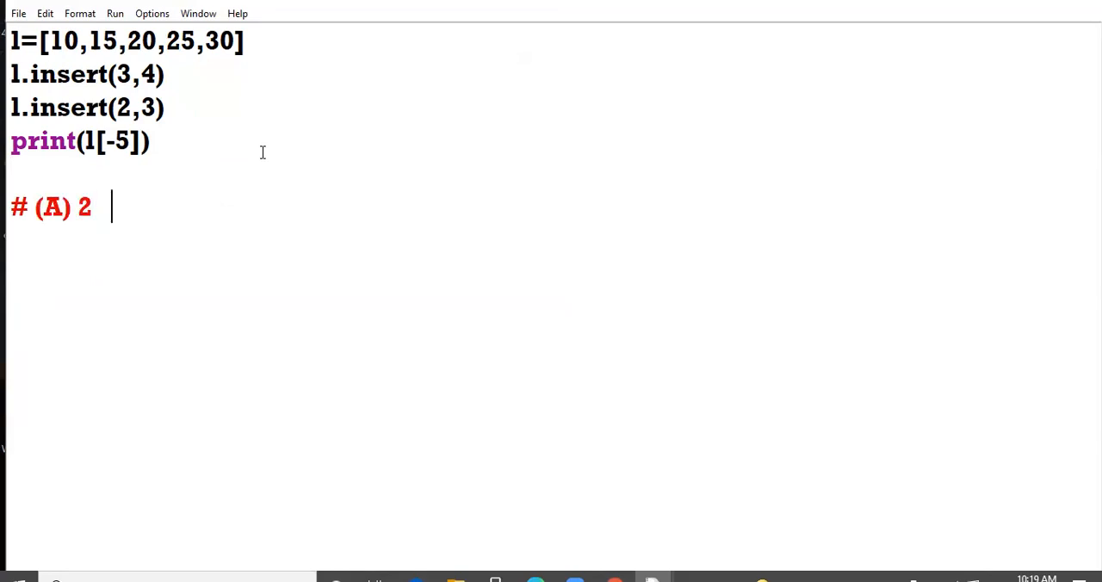
type("(b)")
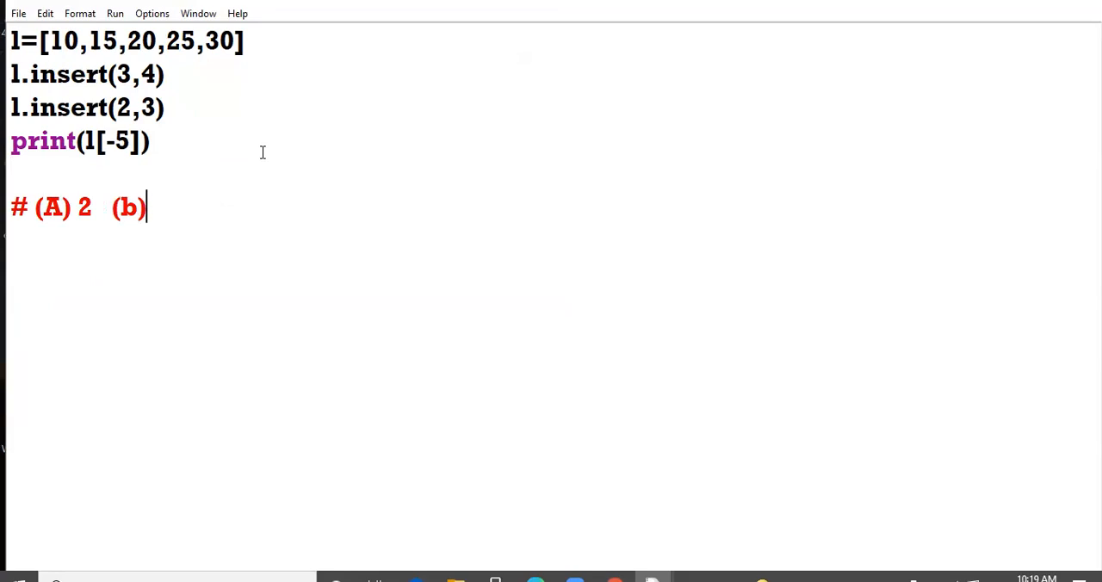
type("3")
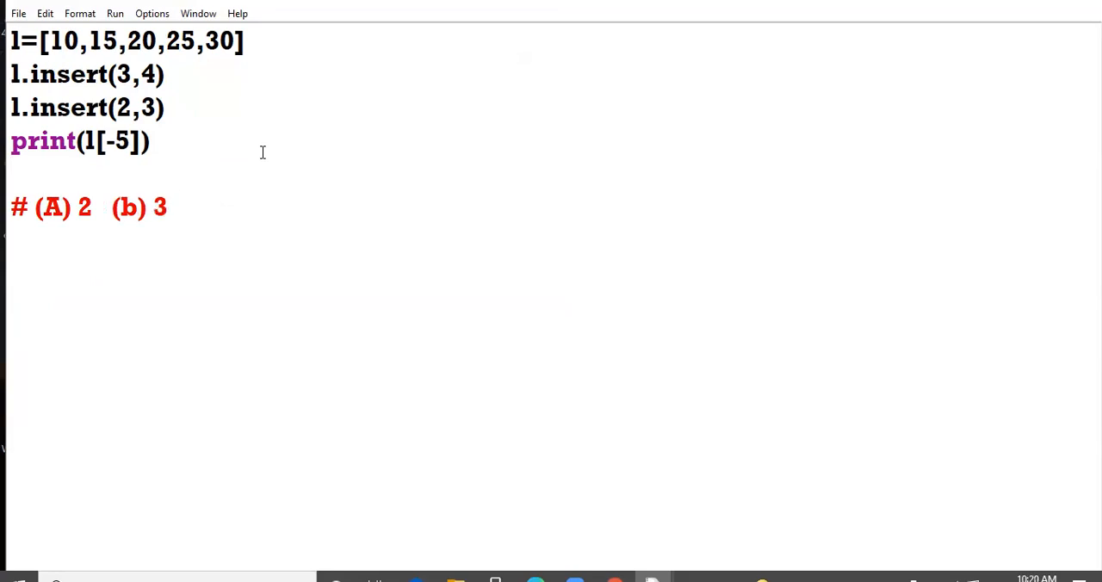
type("(c)")
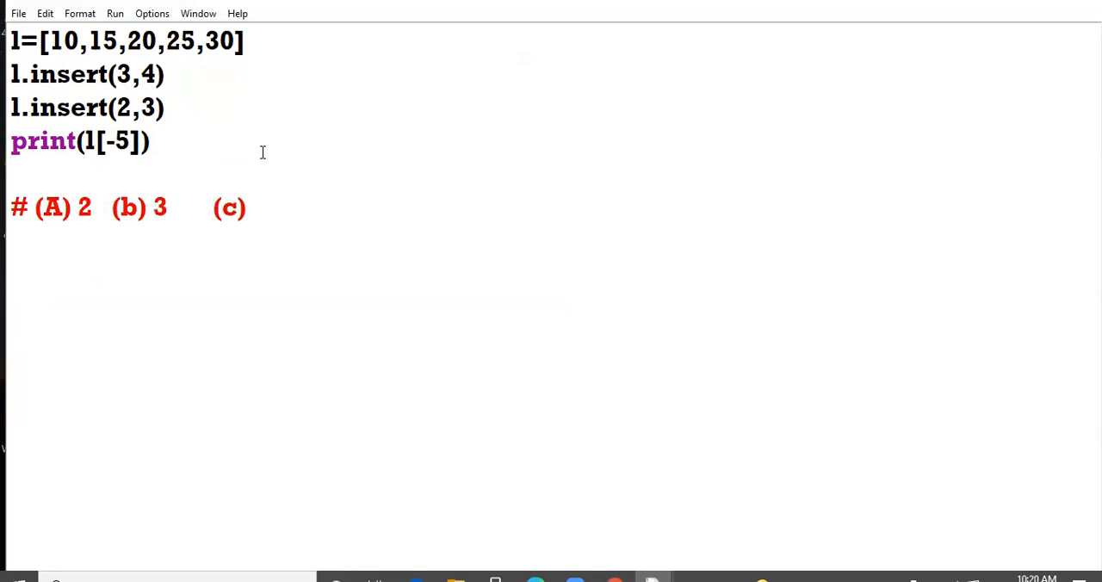
type("4")
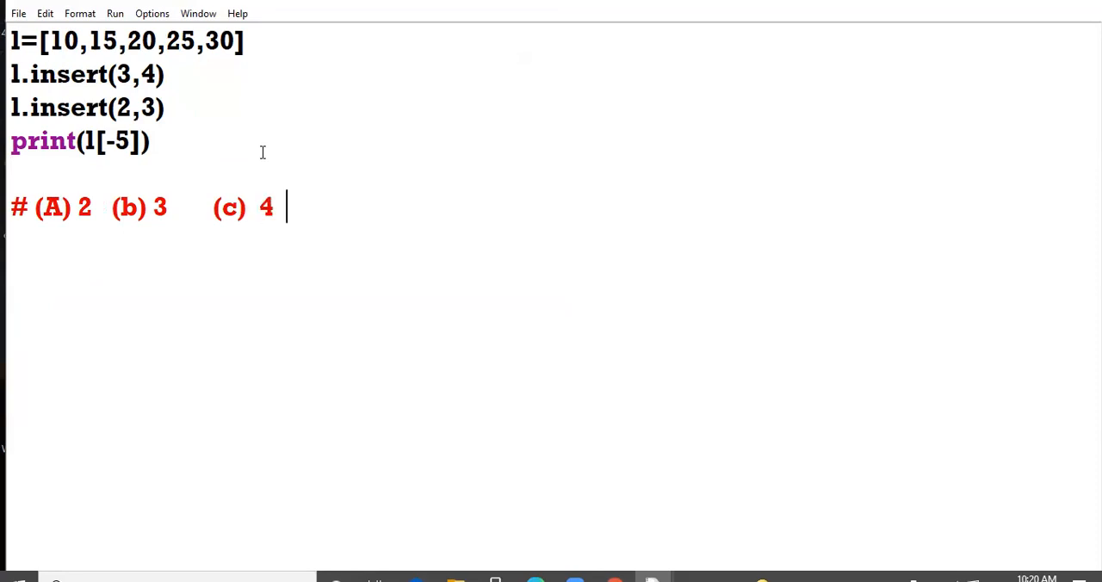
type("(d) 20")
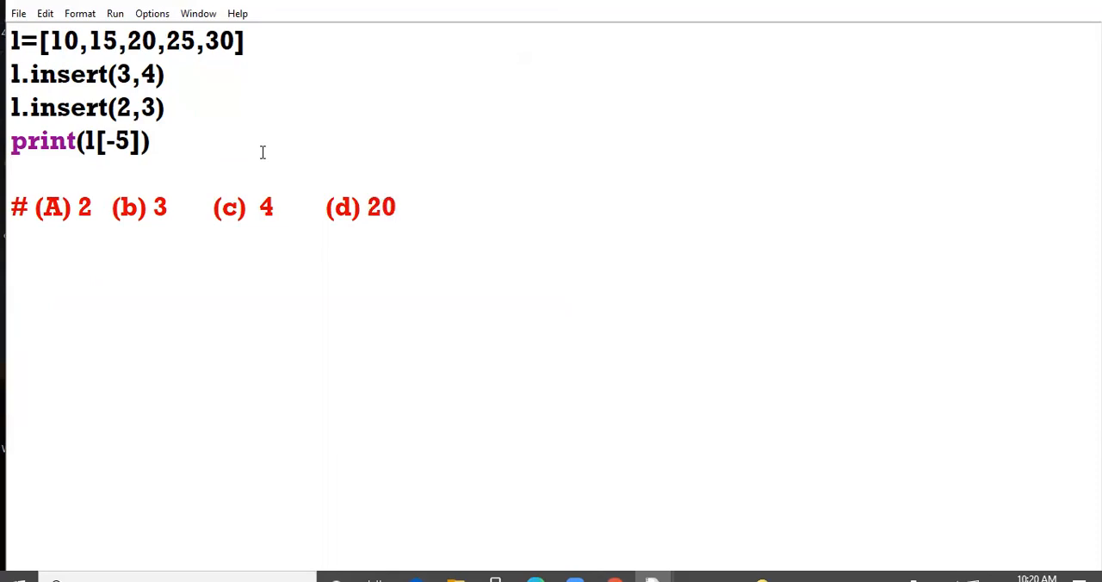
left_click(396, 207)
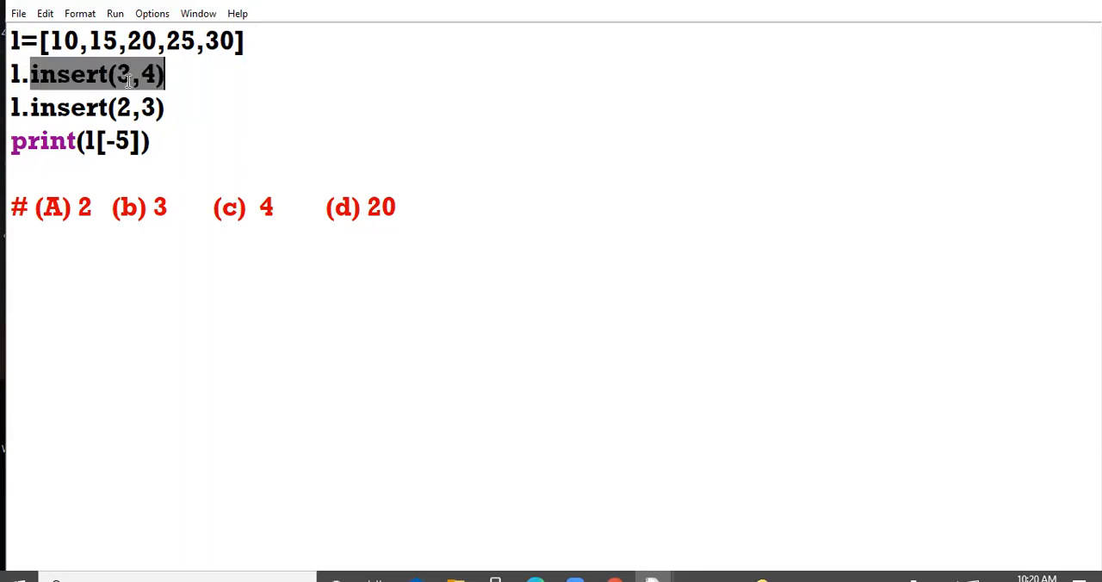
Write a working line with the list after the first insert, initially 10,15,20,25,4,30
left_click(121, 74)
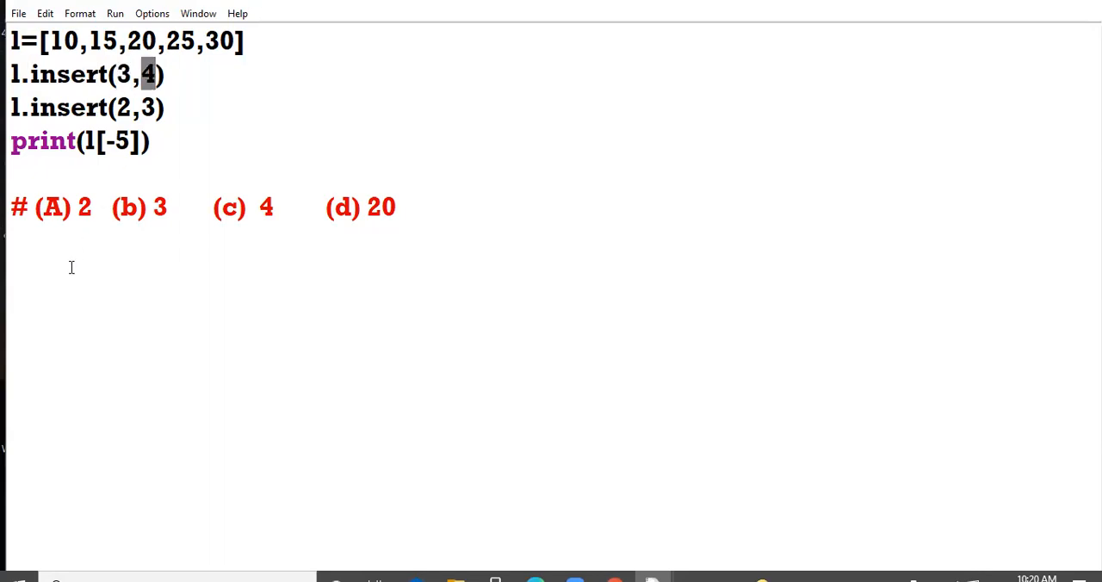
type("10")
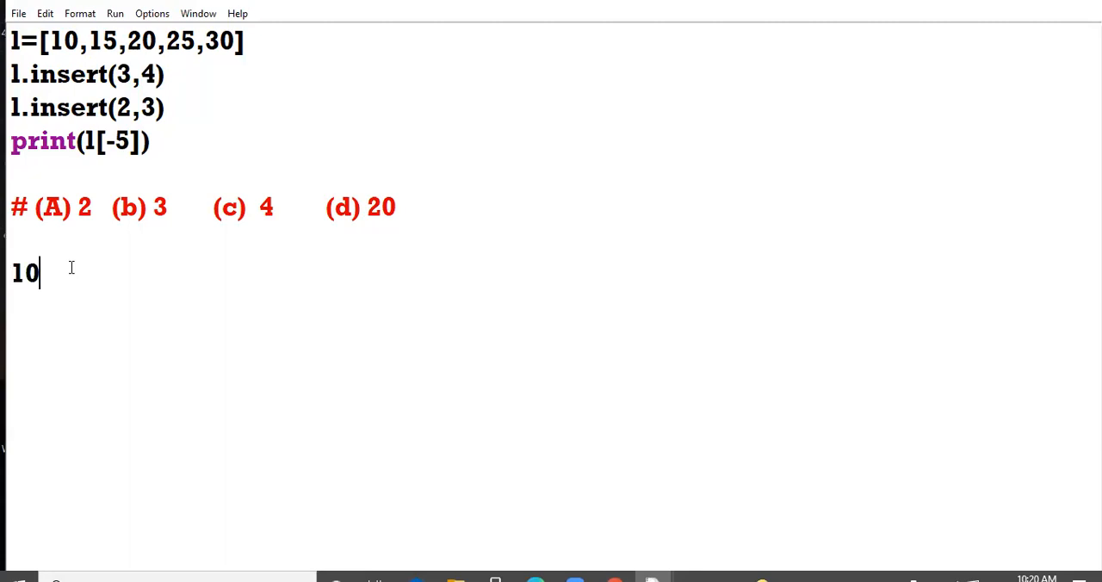
type(",15")
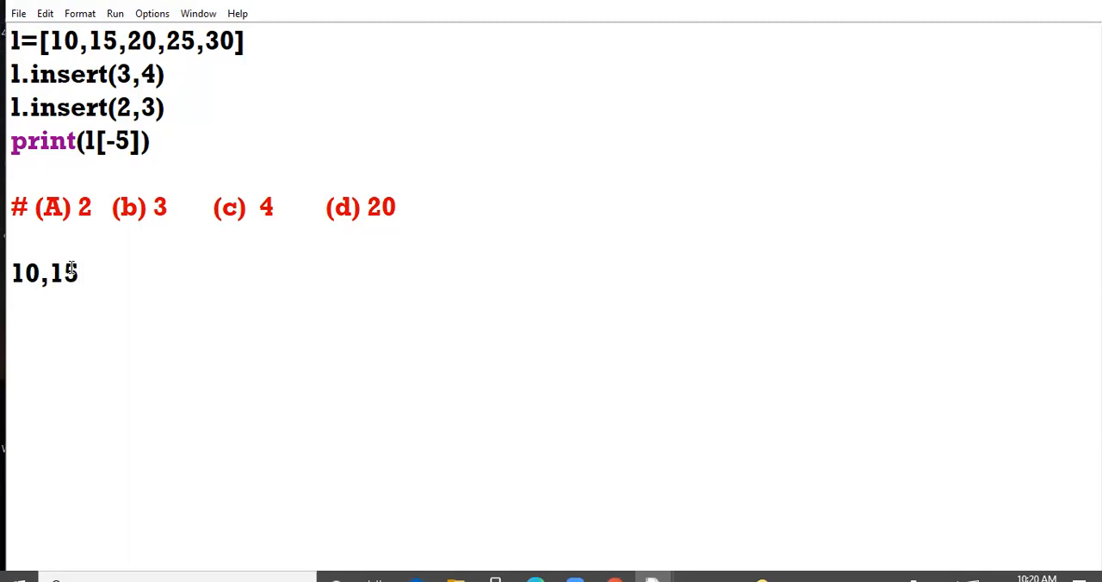
type(",")
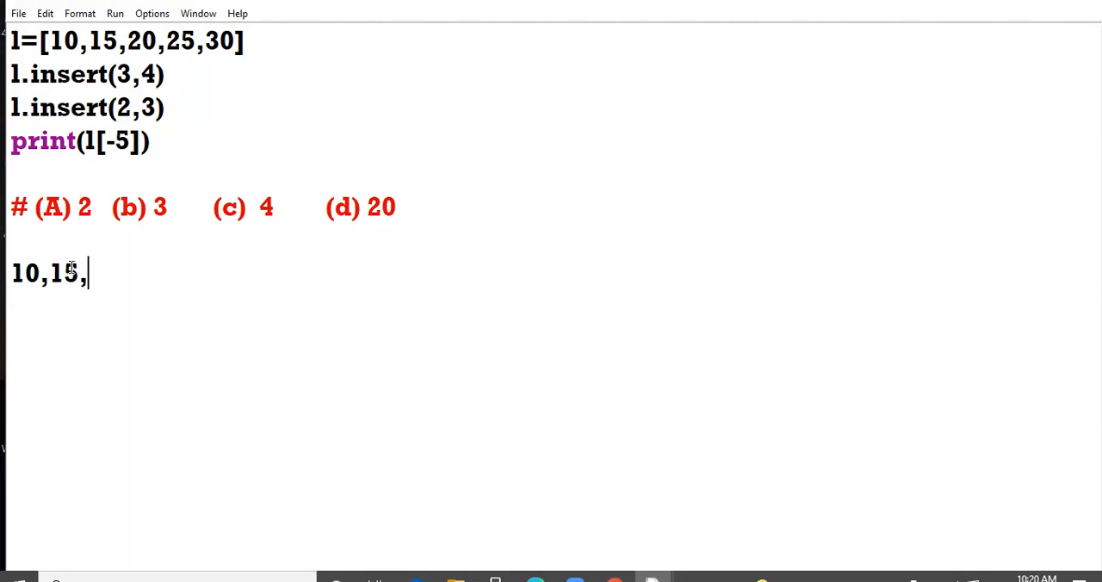
type("20")
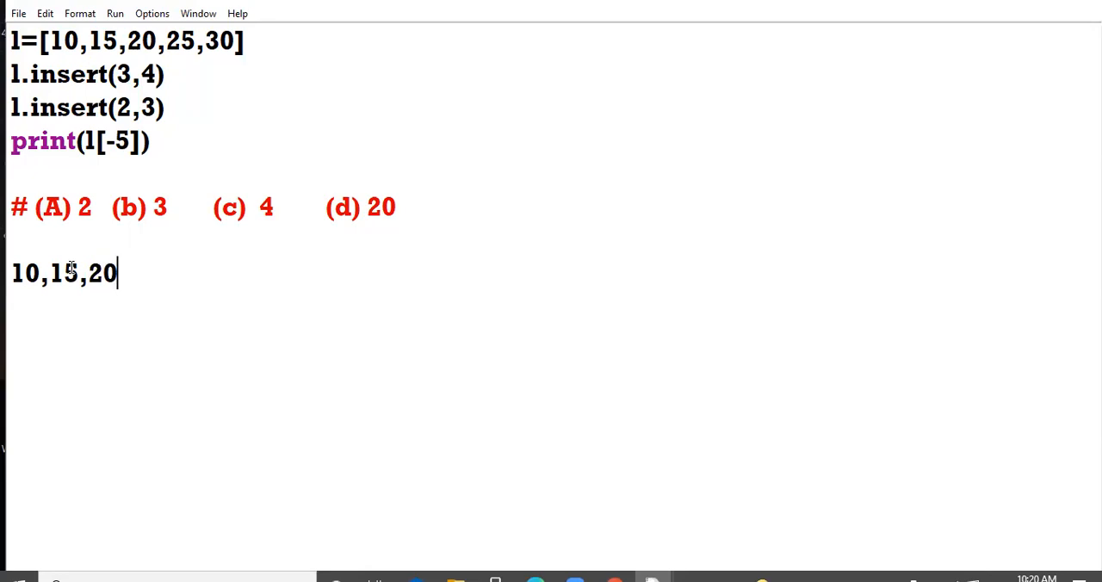
type(",")
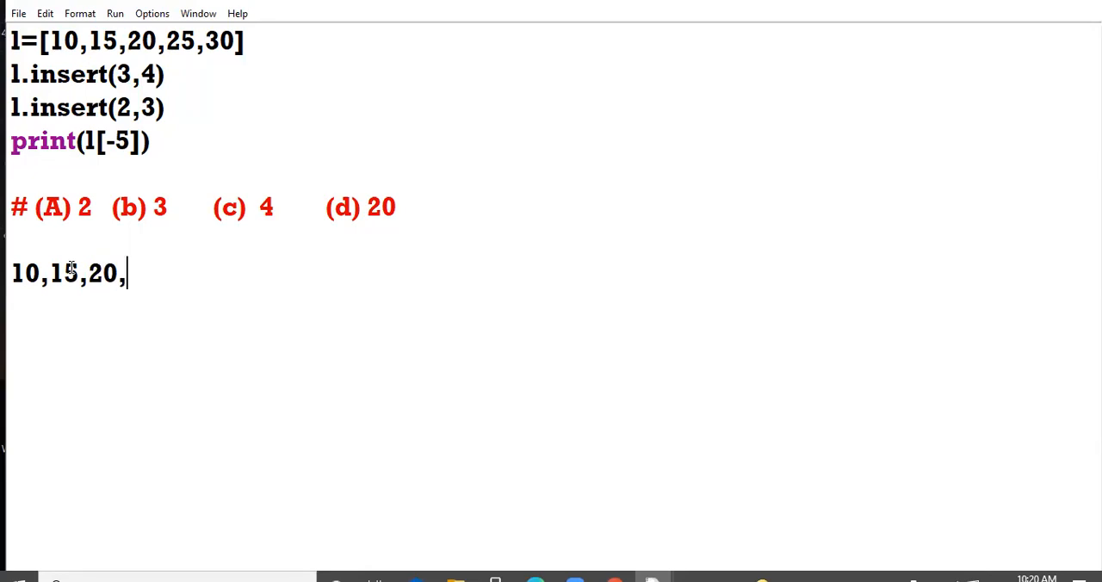
type("25")
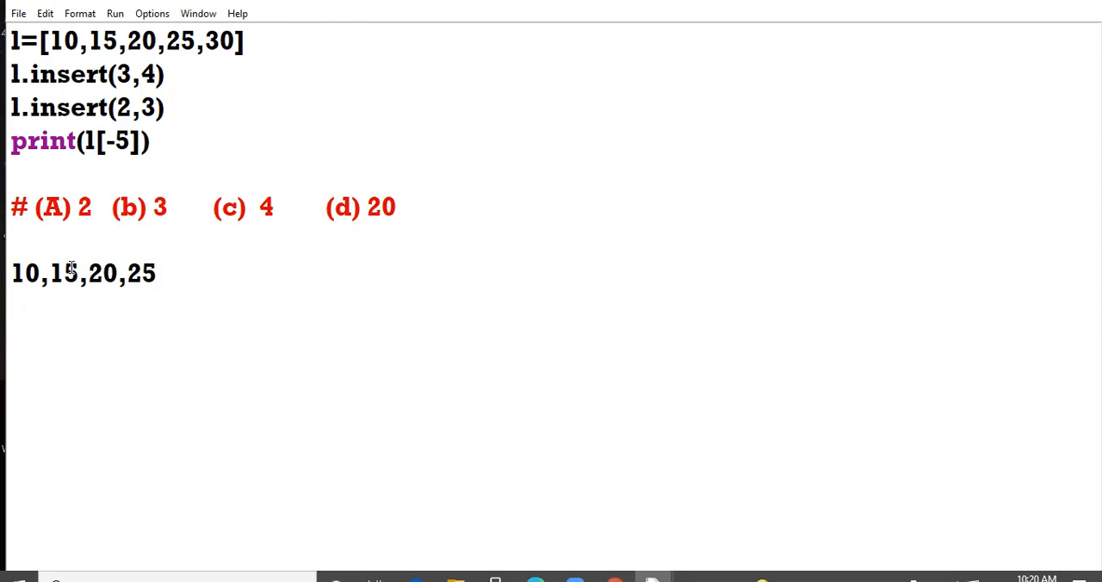
type(",")
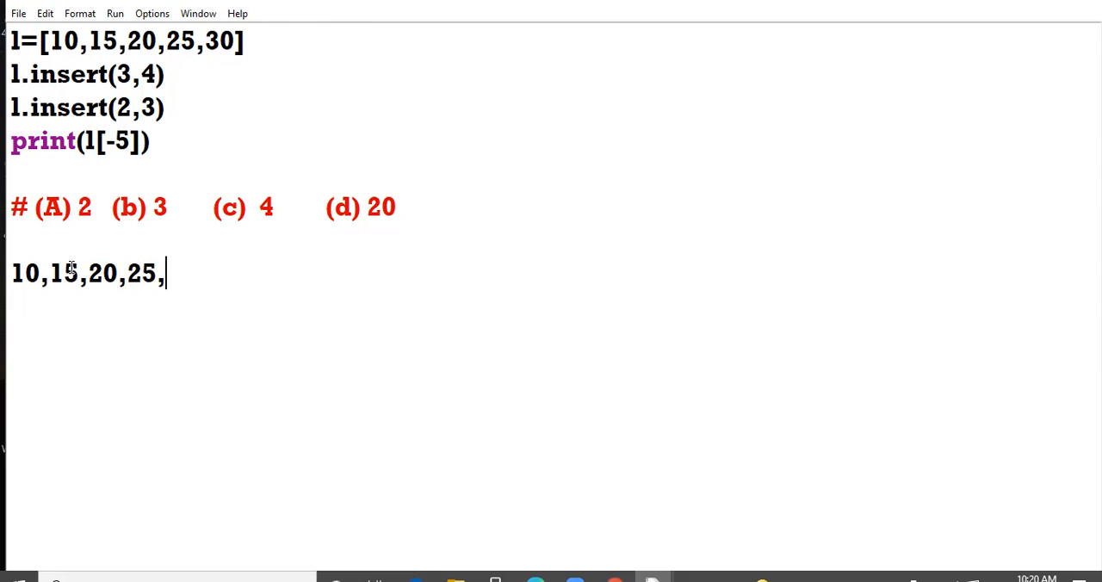
type("4")
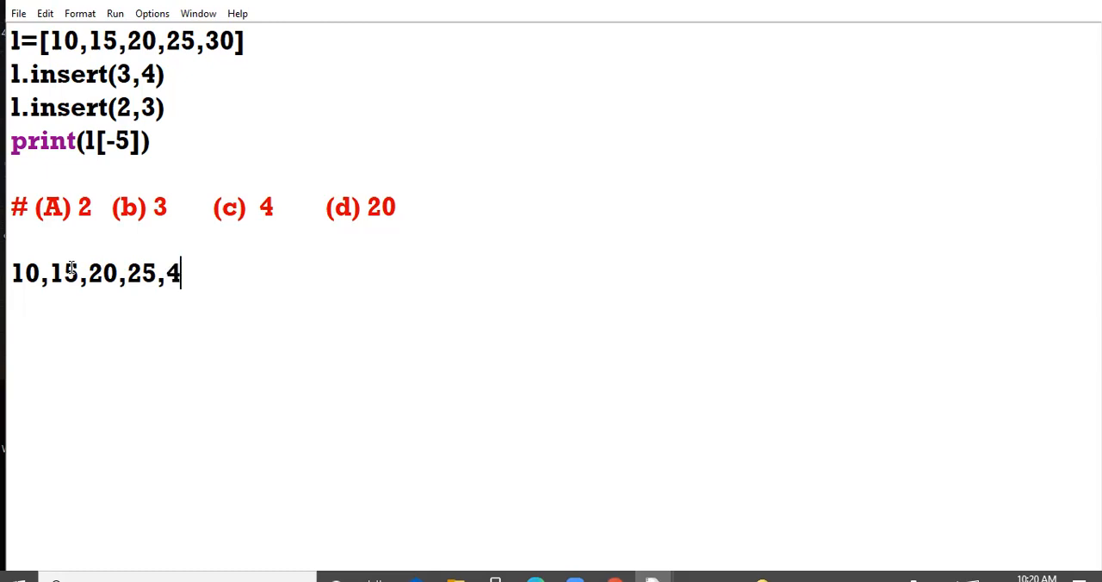
type(",30")
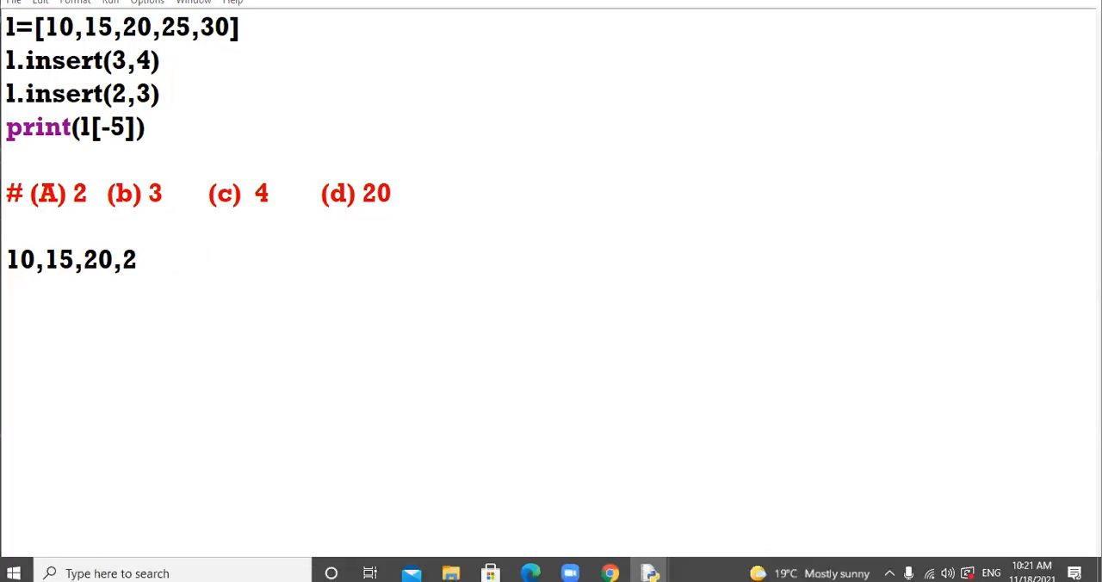
Correct the order to 10,15,20,4,25,30 and move to a new line
double_click(127, 258)
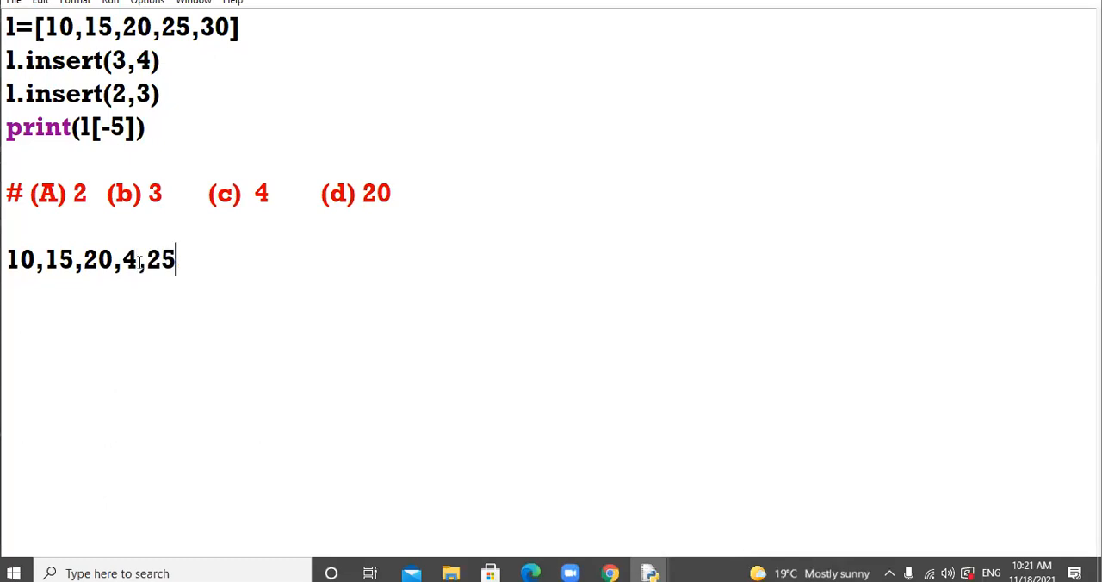
type(",30")
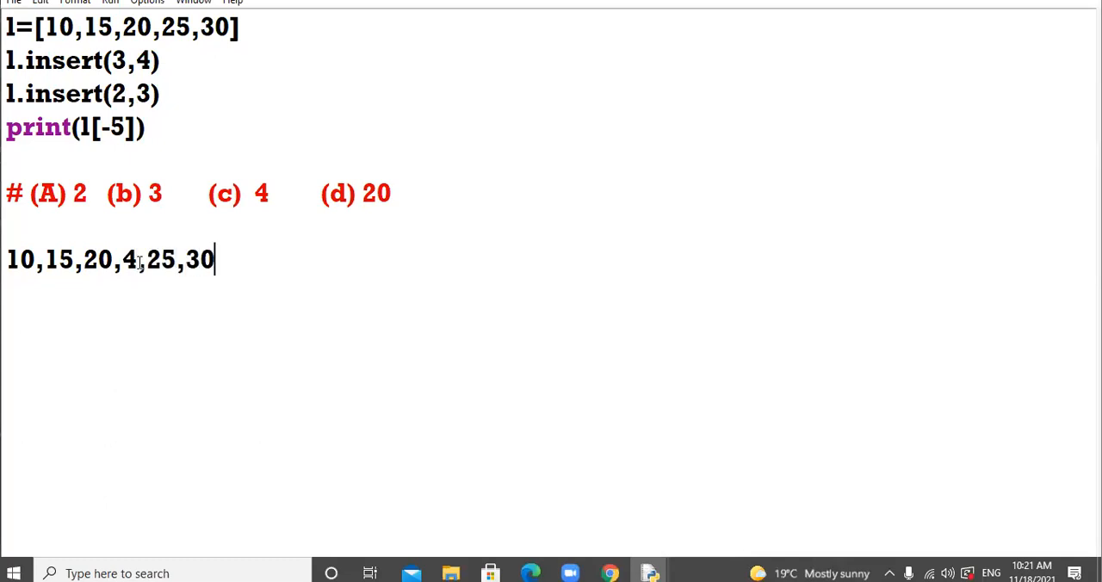
key("enter")
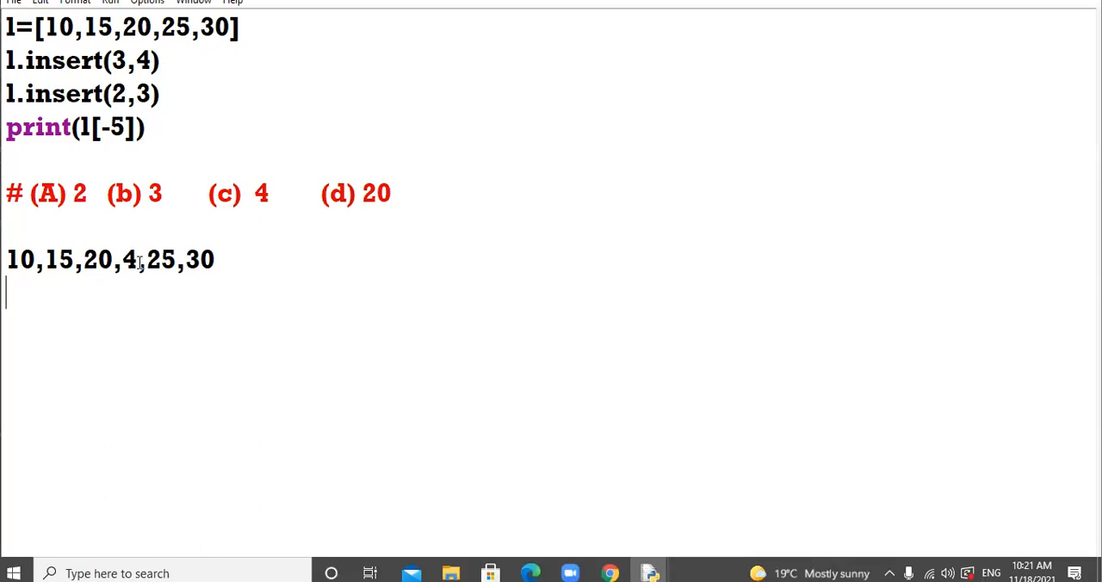
Write the second working line 10,15,3,20,4,25,30, then select the worked lines to clear them
type("10,")
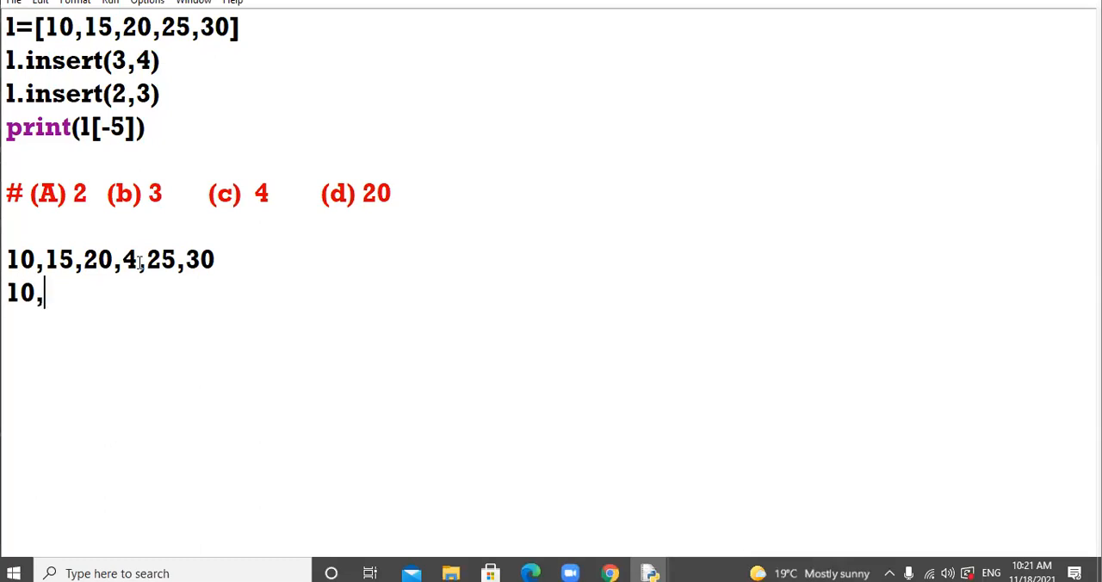
type("15,3")
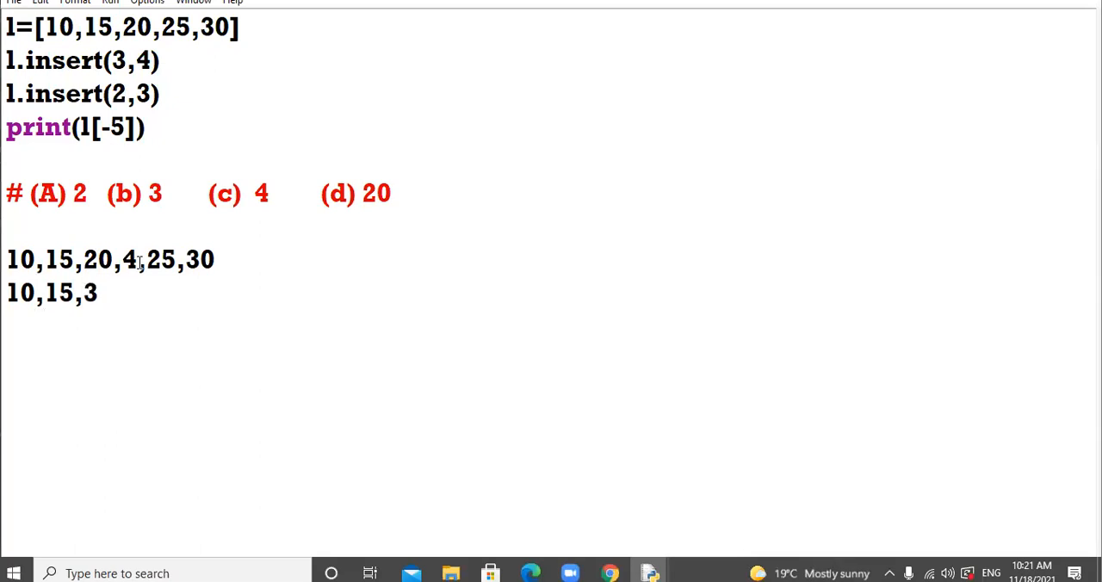
type(",20,")
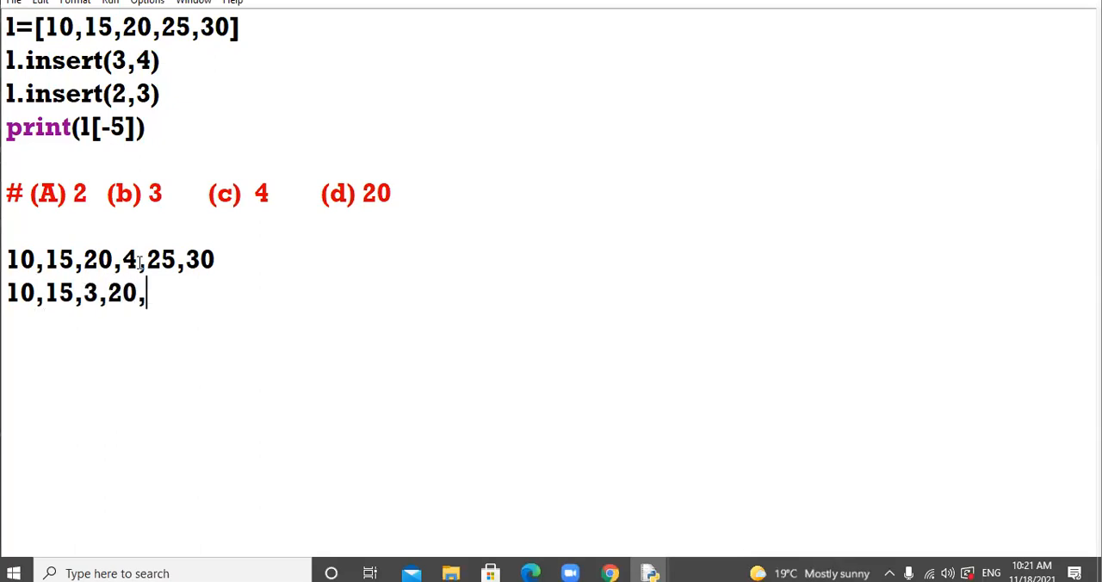
type("4,25")
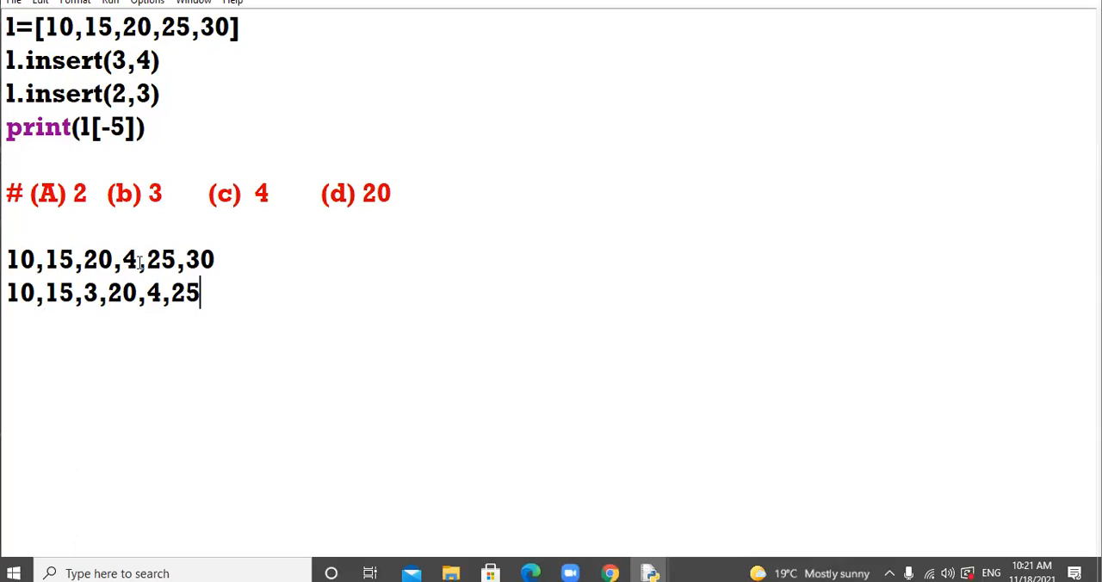
type(",30")
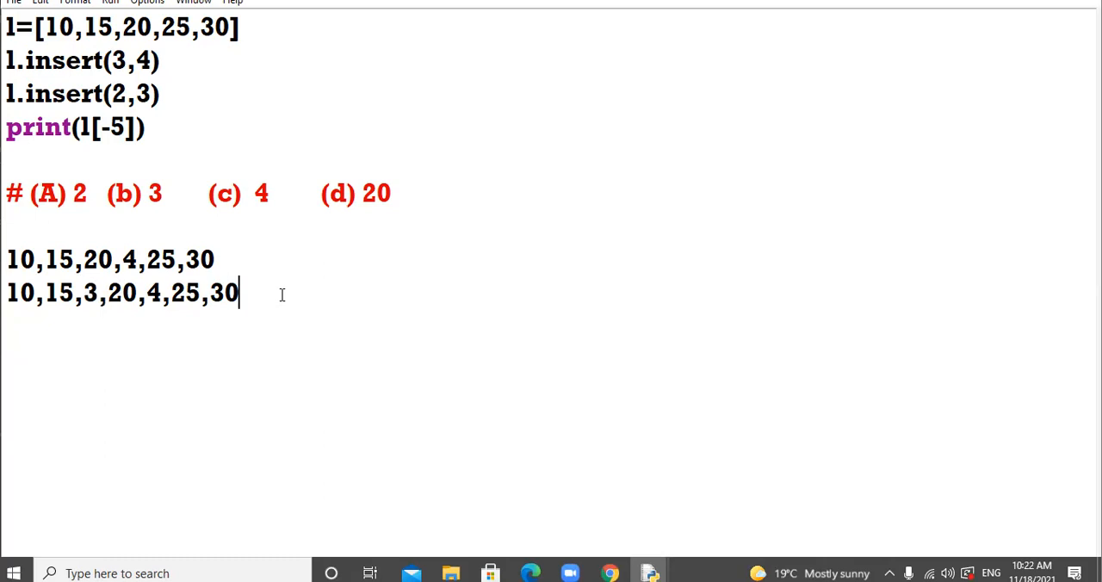
mouse_move(117, 213)
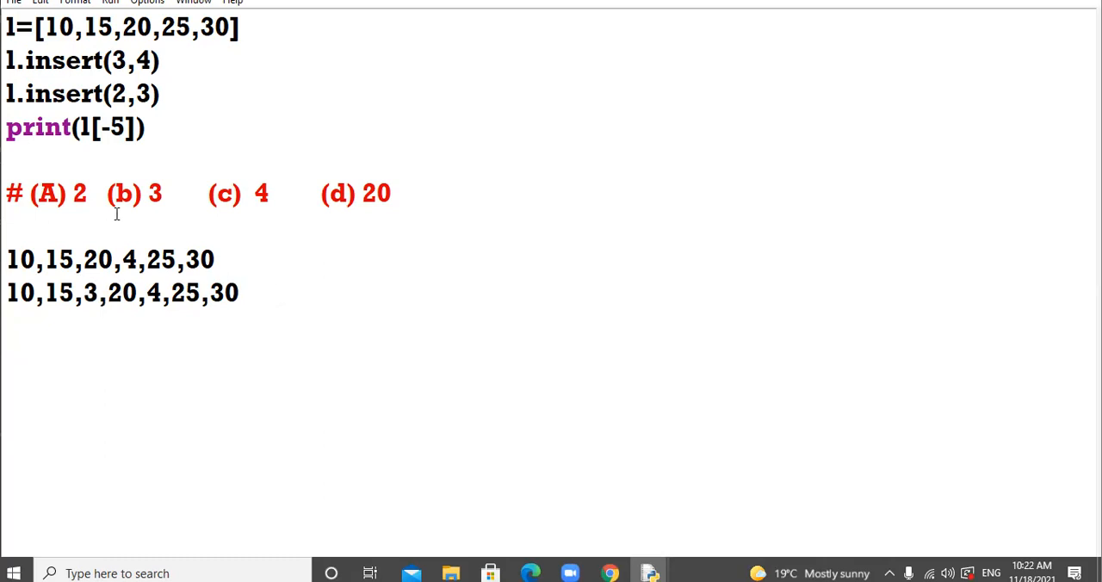
double_click(134, 193)
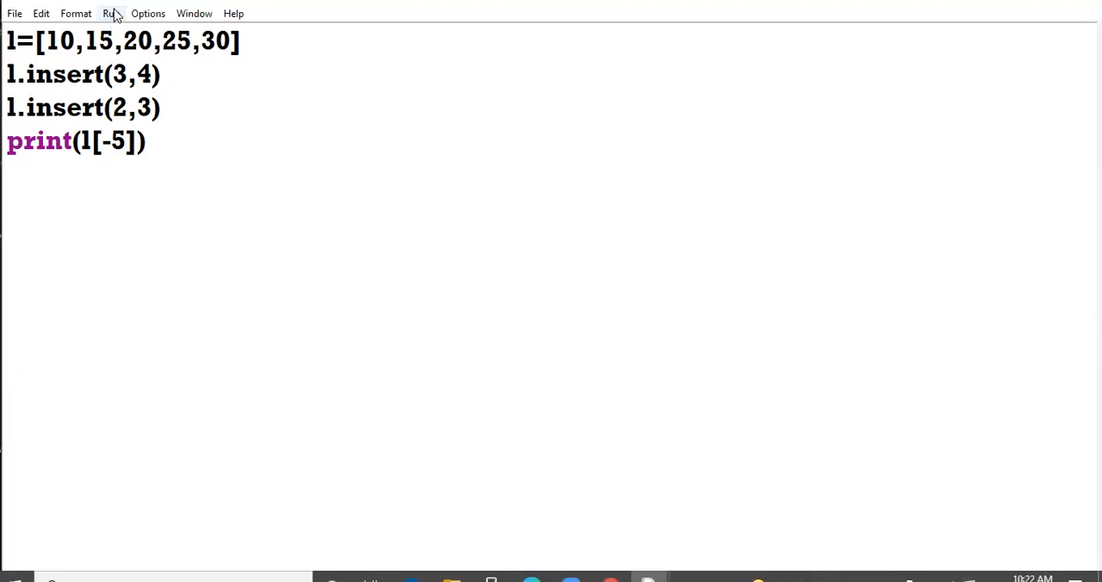
Run the trimmed list-insert script, confirming the save before run
left_click(110, 14)
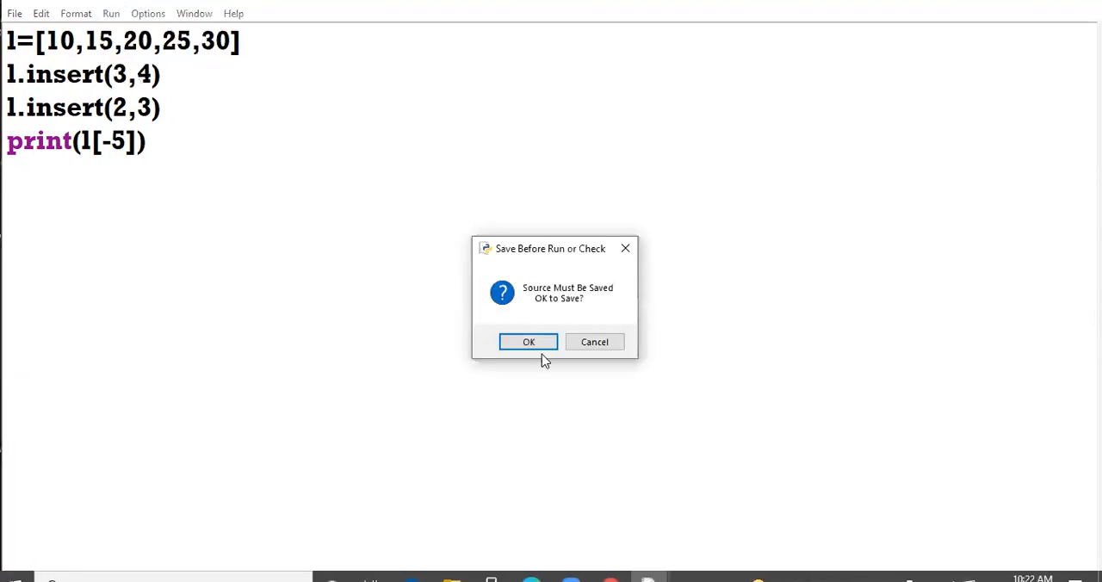
left_click(527, 341)
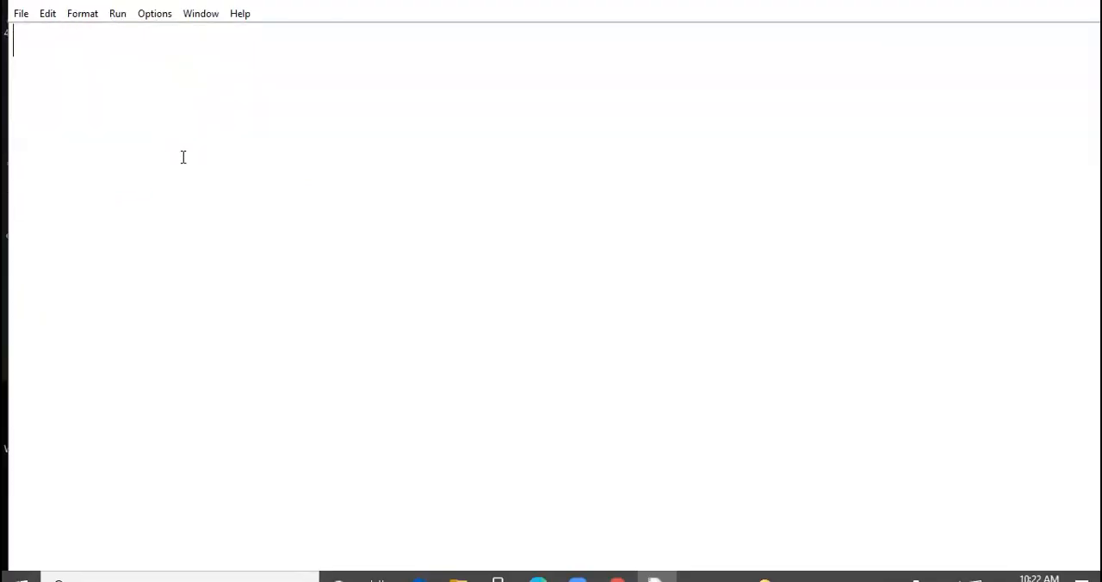
Write i=1 and a while True loop that breaks when i%2==0
type("i=1")
type("w")
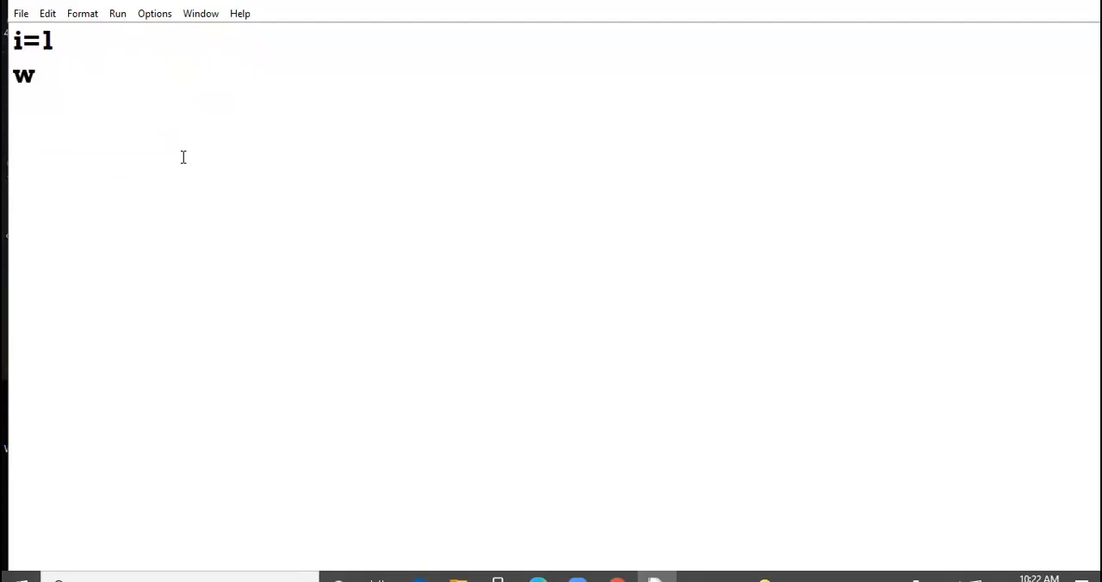
type("hile Tru")
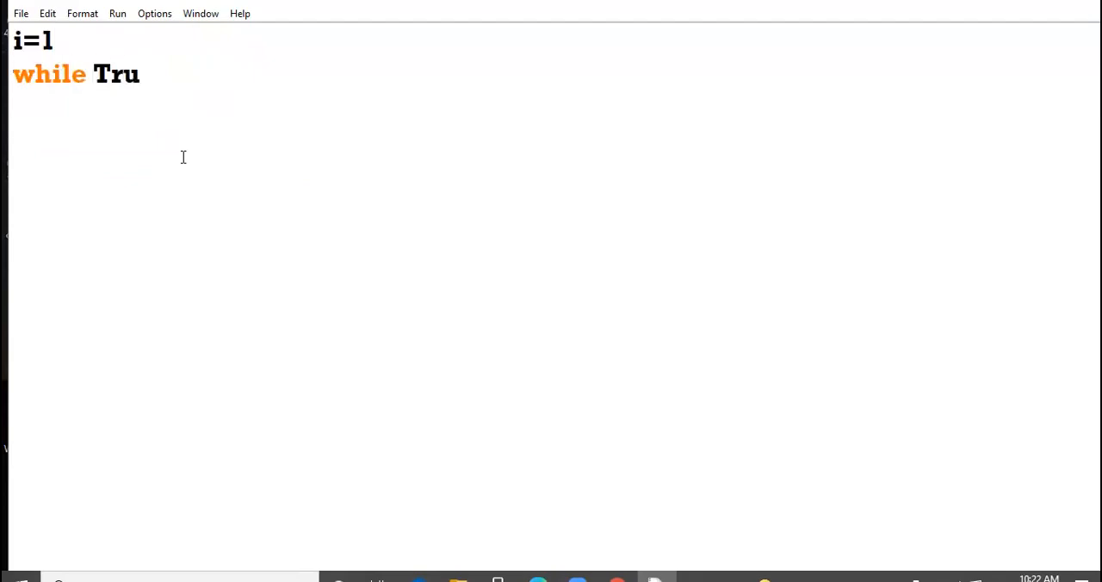
type("e:")
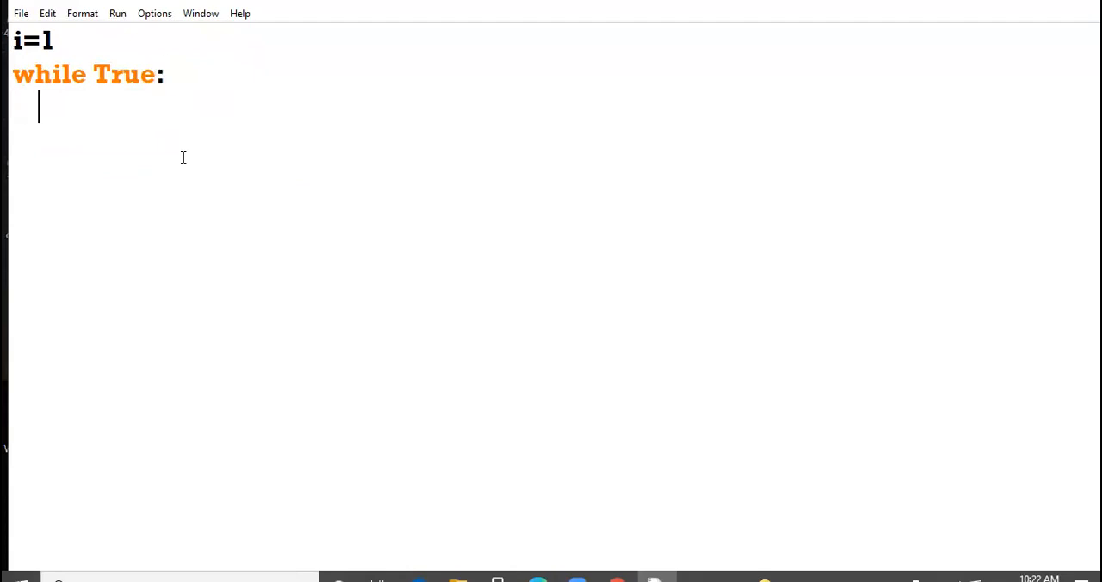
type("if i")
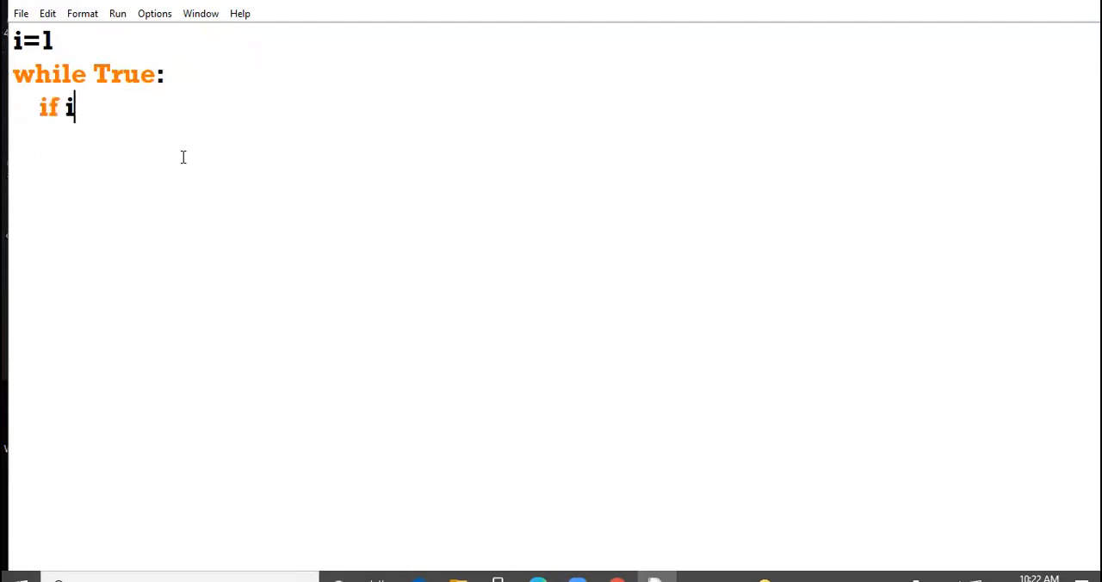
type("%2==0")
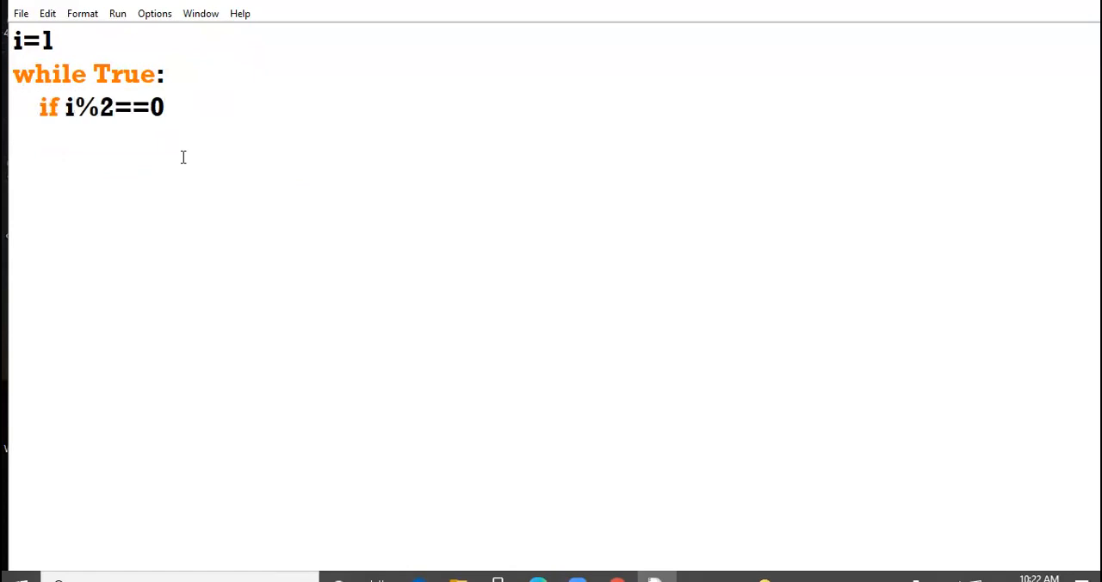
type(":")
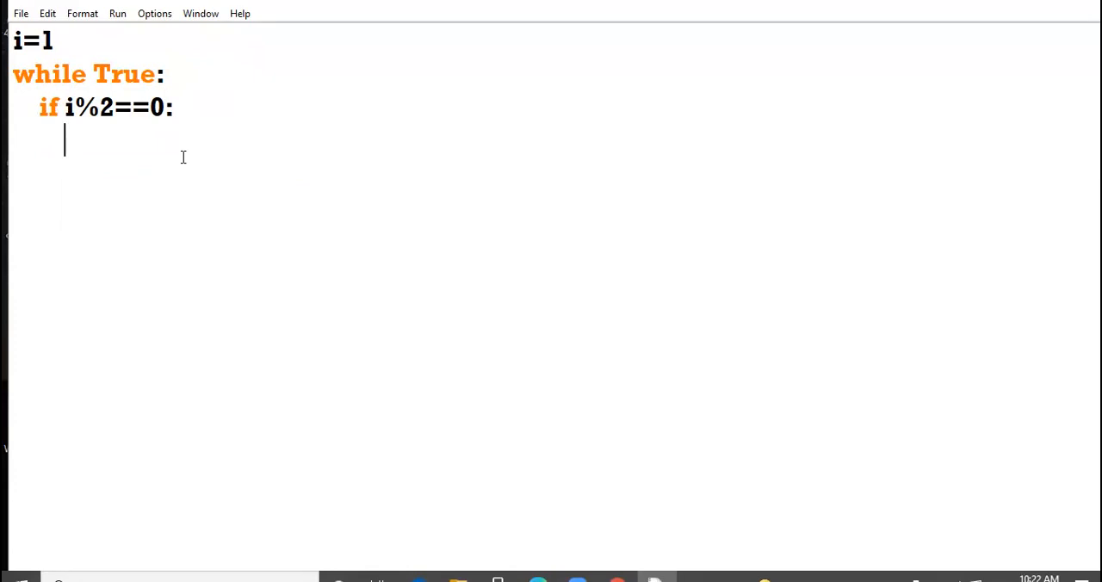
type("break")
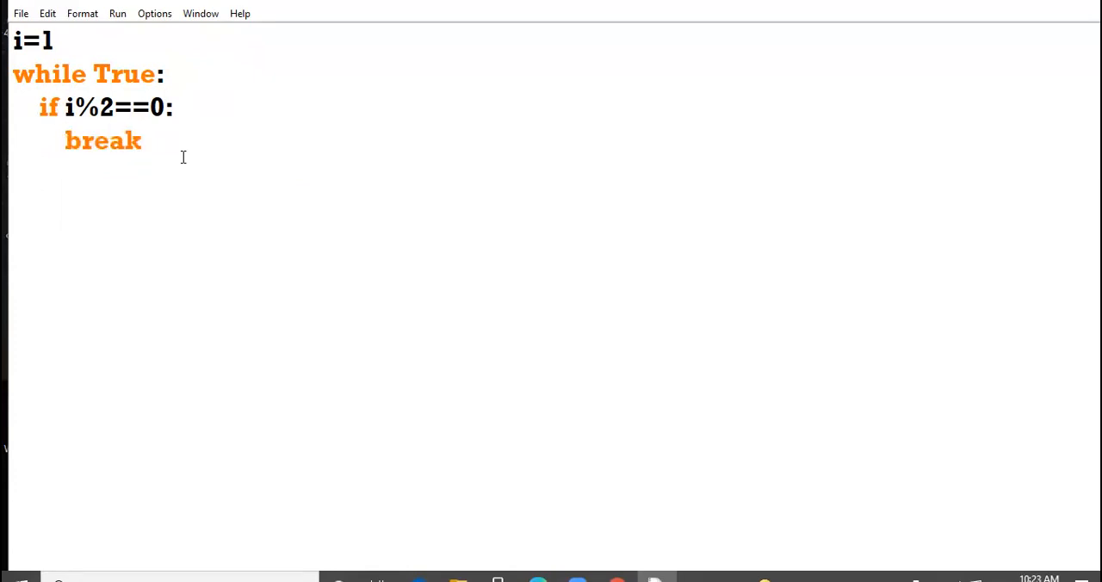
Add print(i) and i+=2 to the loop body and start a comment below
type("print")
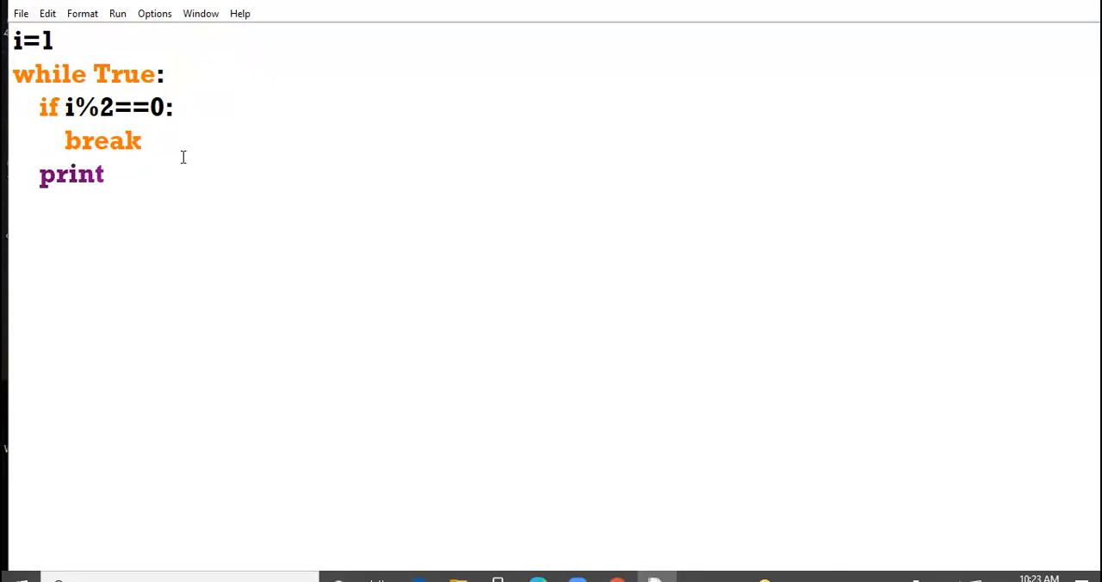
type("(i)")
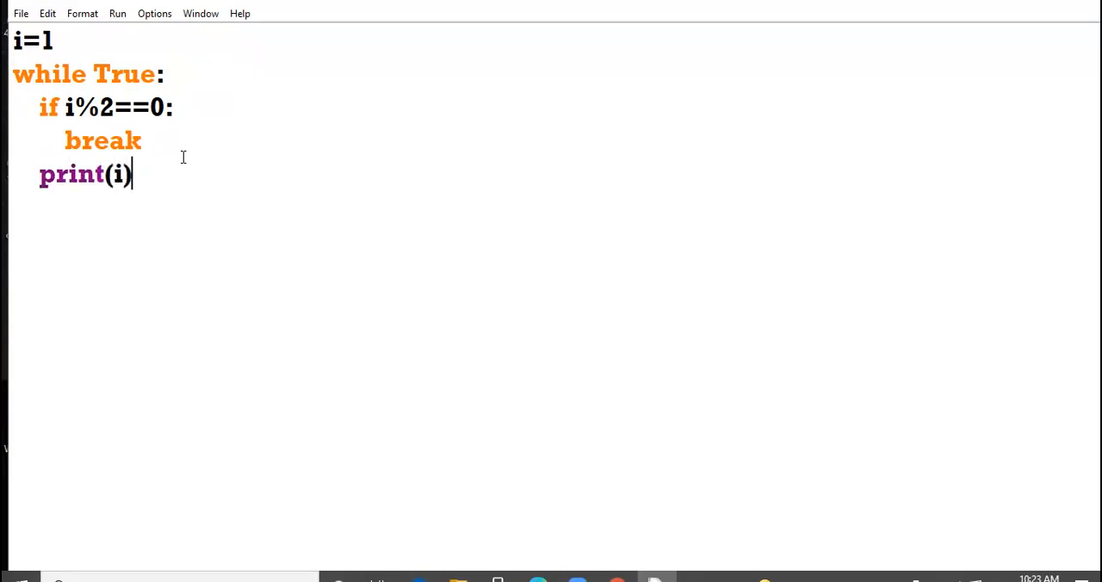
type("i+")
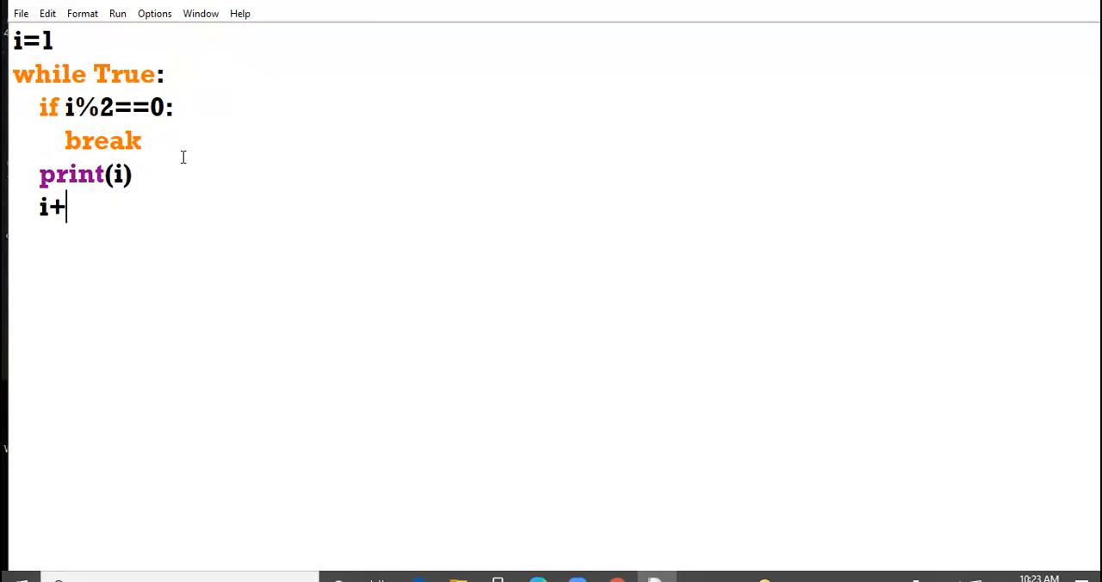
type("=2")
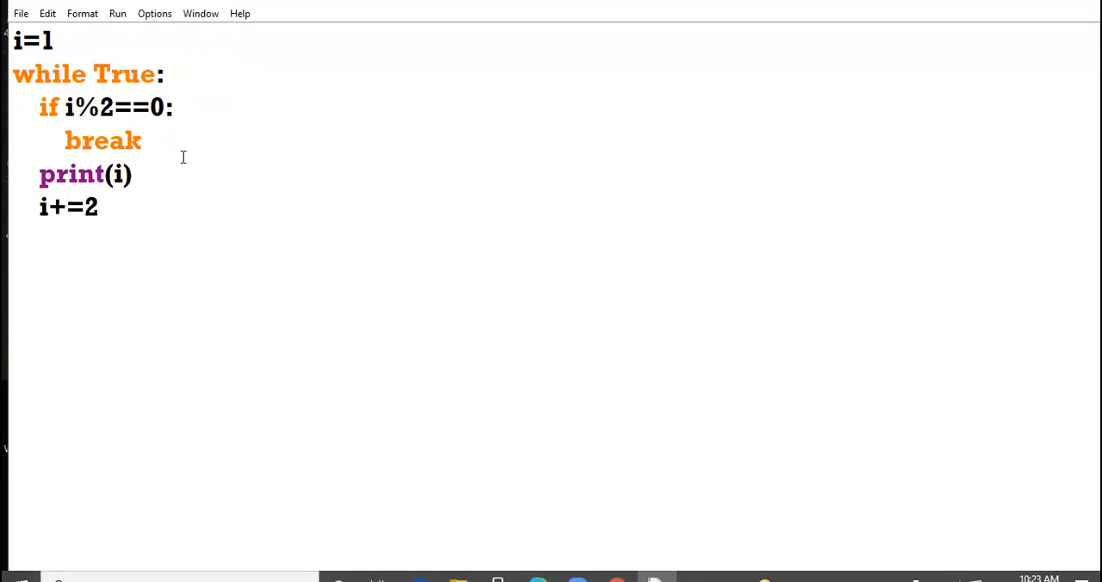
type("# a")
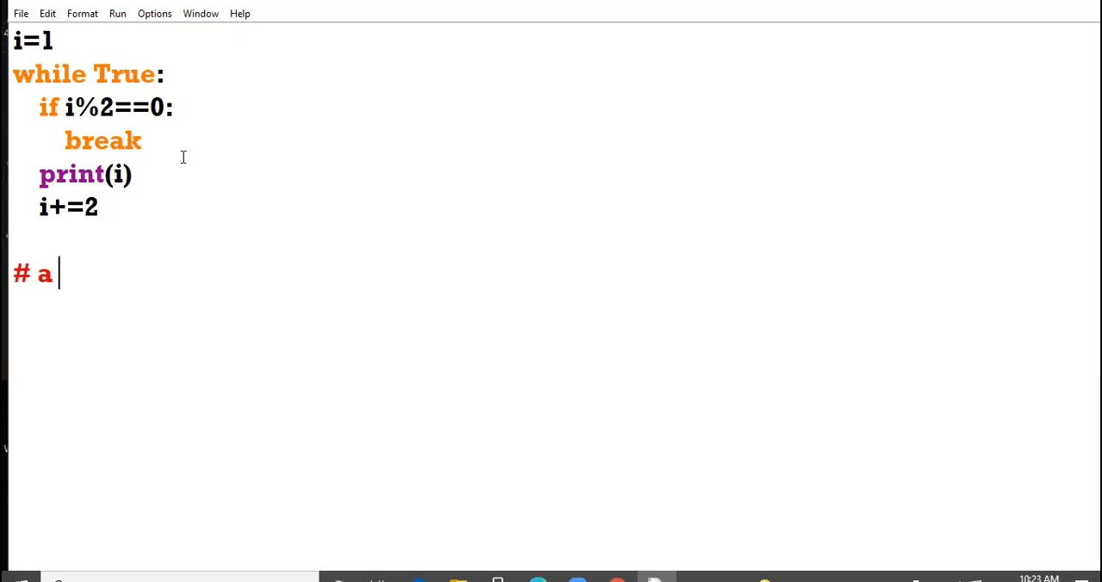
Write the option comments, ending with #c. 1 2 3 4 5 6 and #d. 1 3 5 7 9.....
type("l")
type("#b")
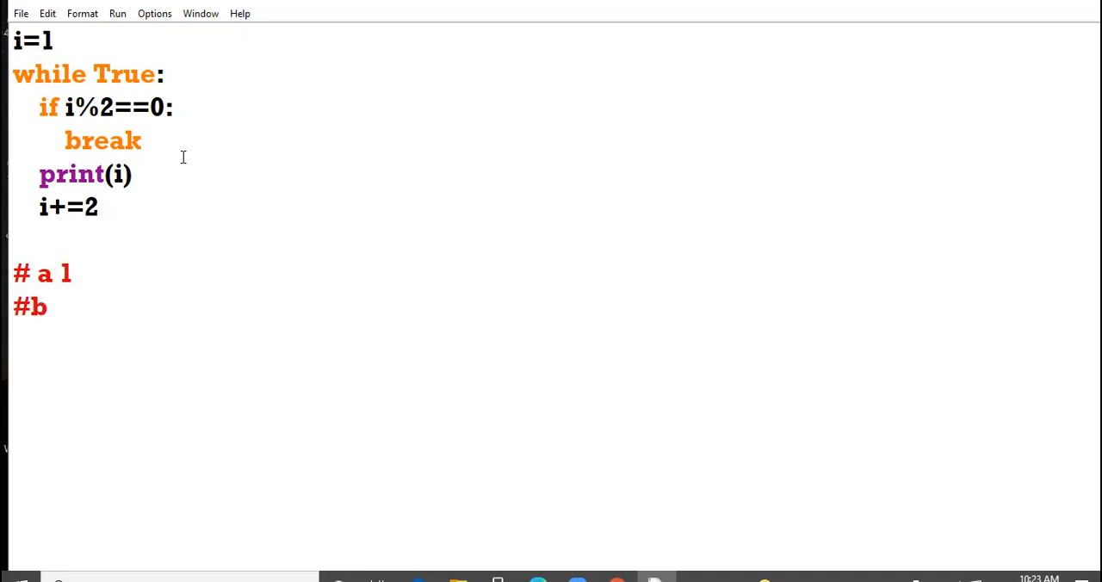
type(". 1 2")
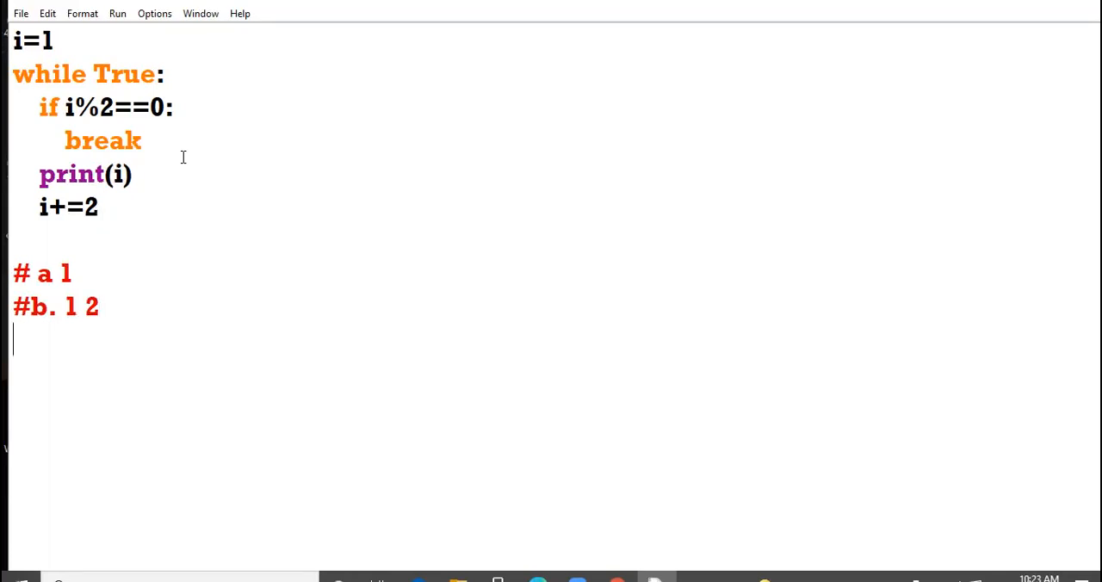
type("#c.")
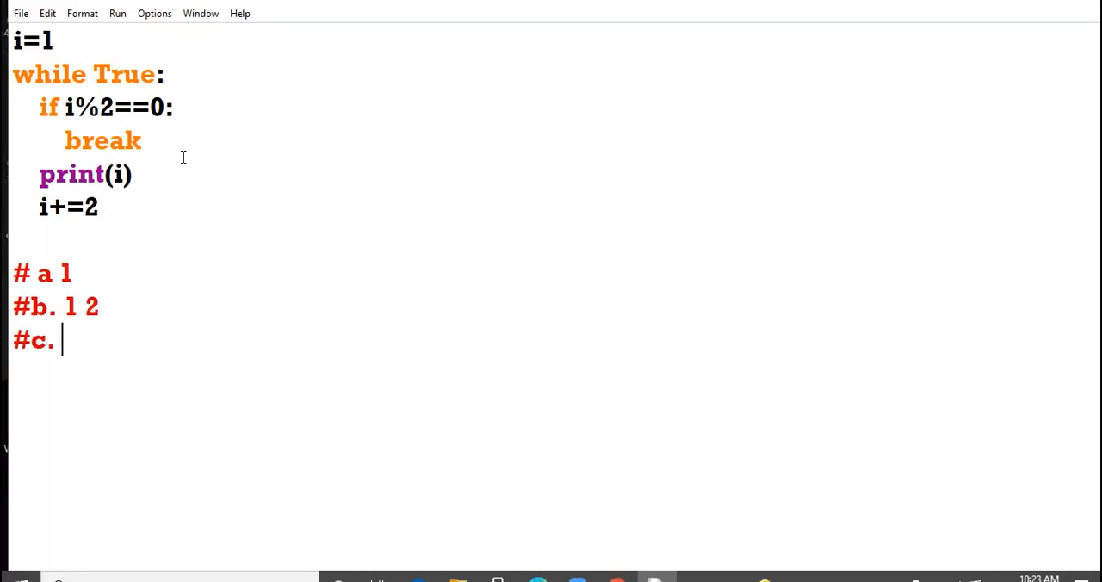
type("1 2 3 4 5 6")
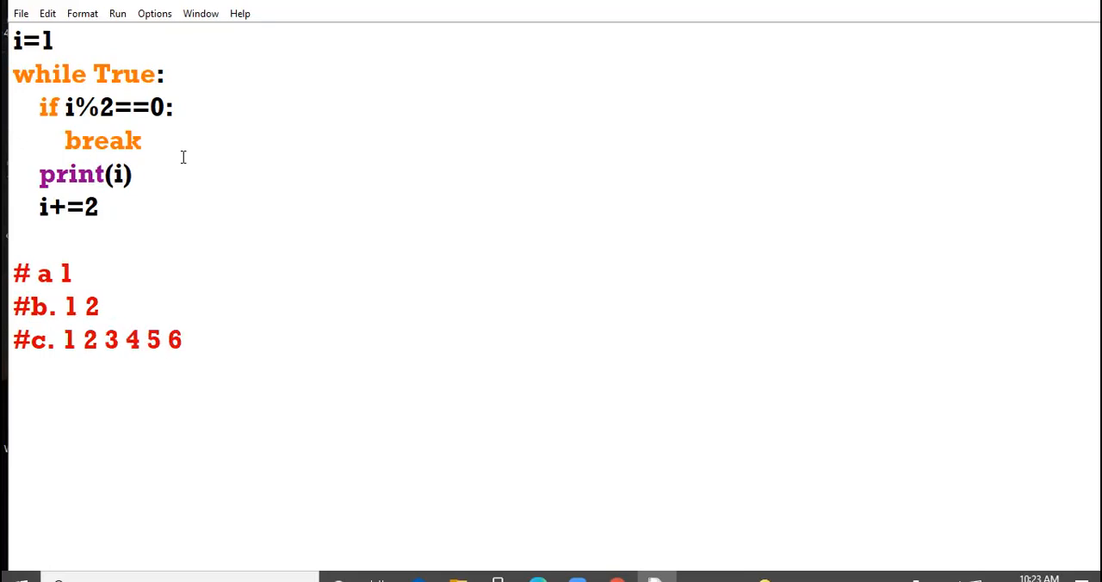
type("#")
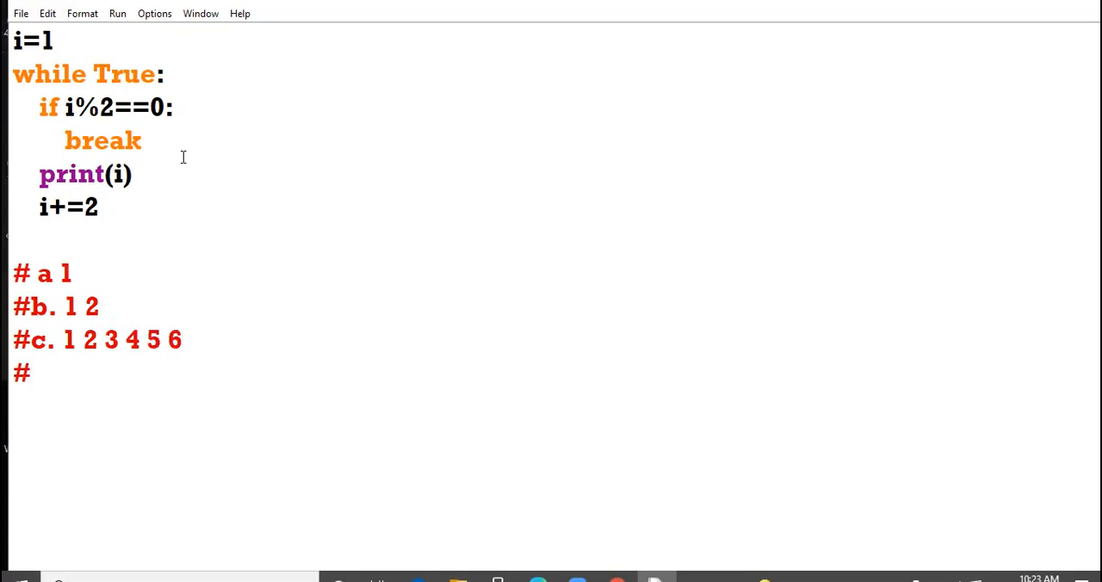
type("d.")
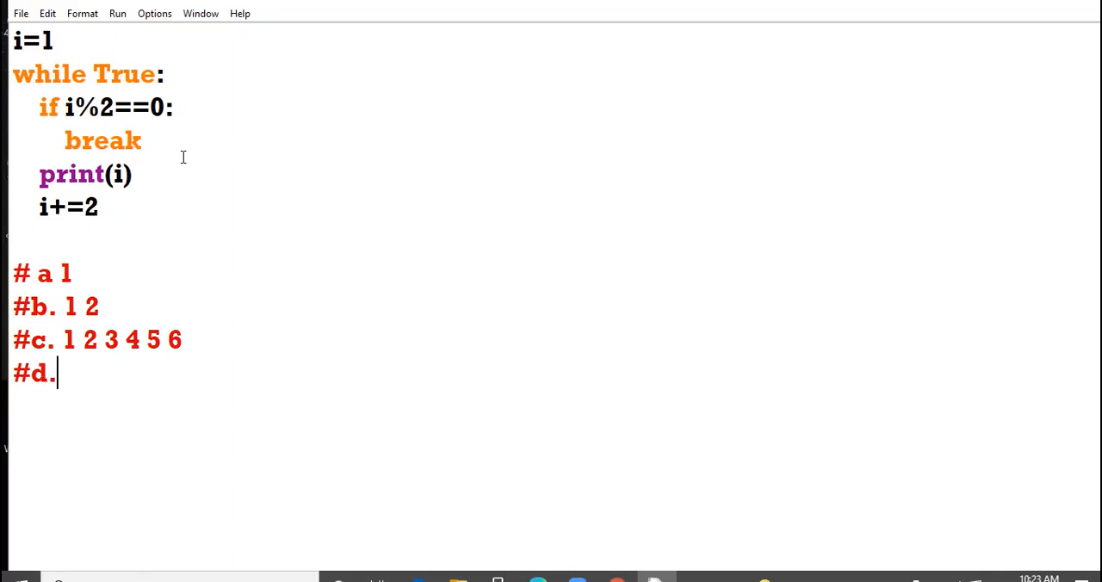
type("1 3 5 7 9")
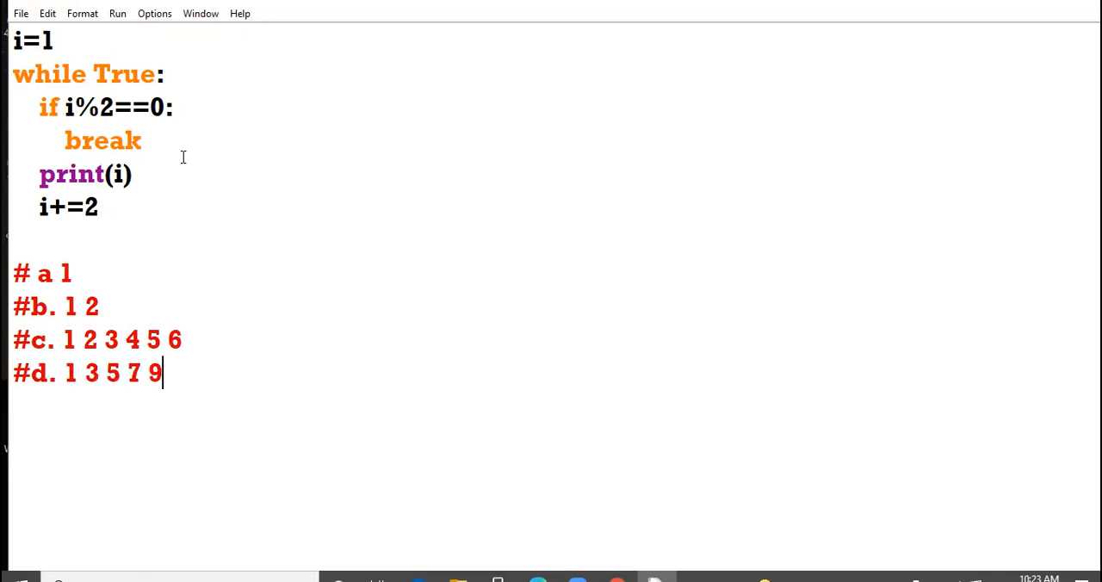
type("......")
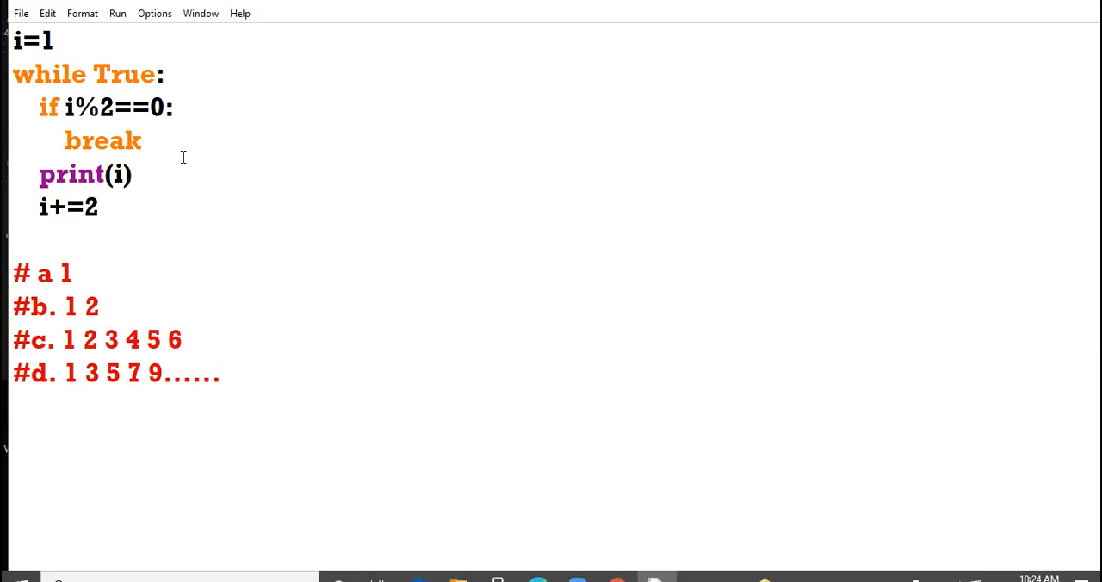
Hand-trace the loop output 1 3 beside option d, highlighting i+=2 and True while reasoning
left_click(221, 372)
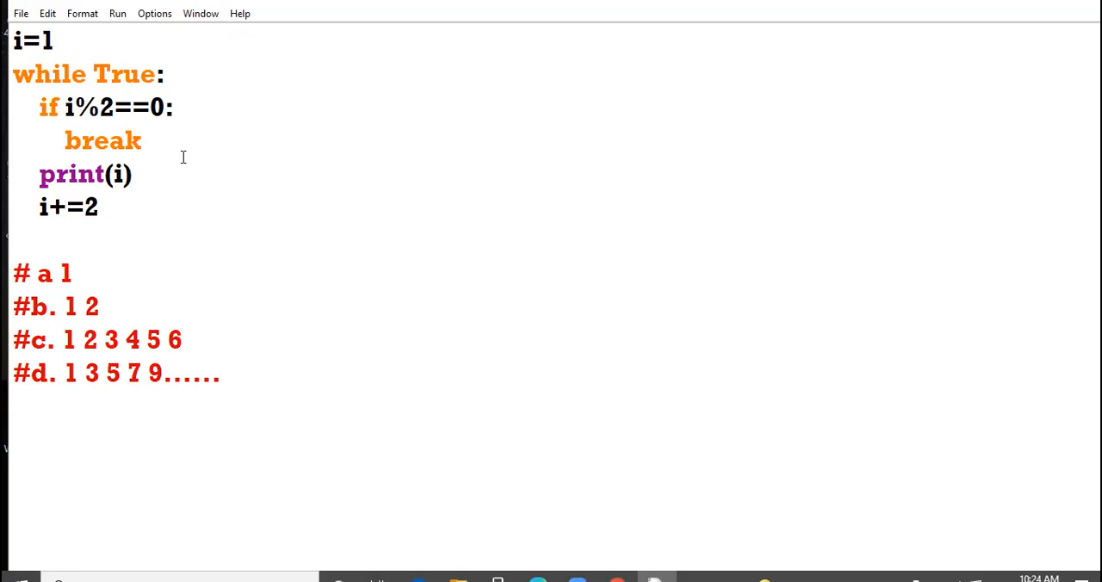
left_click(279, 372)
type("     1")
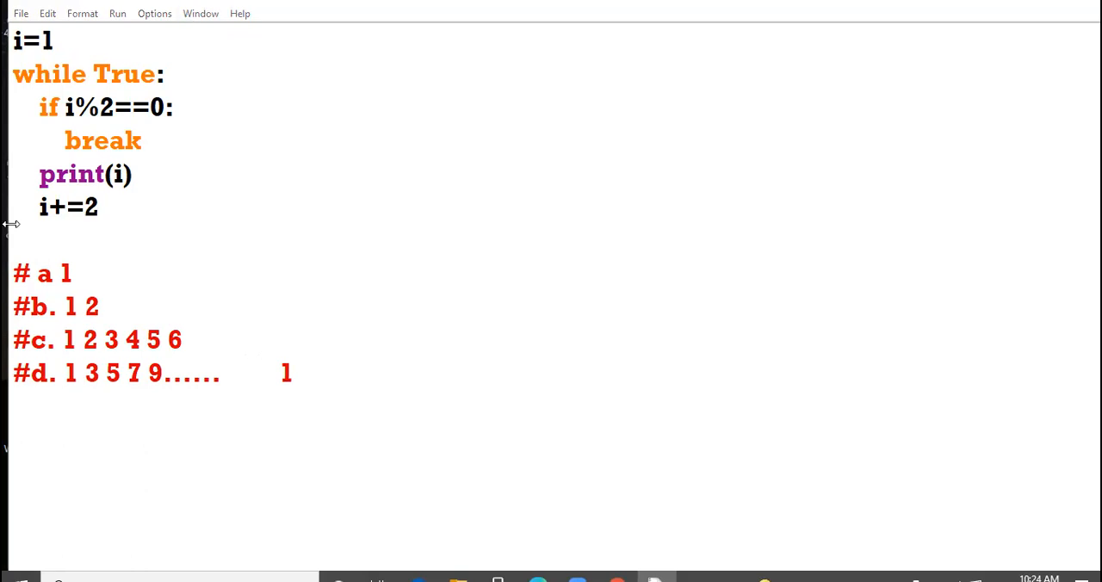
double_click(69, 206)
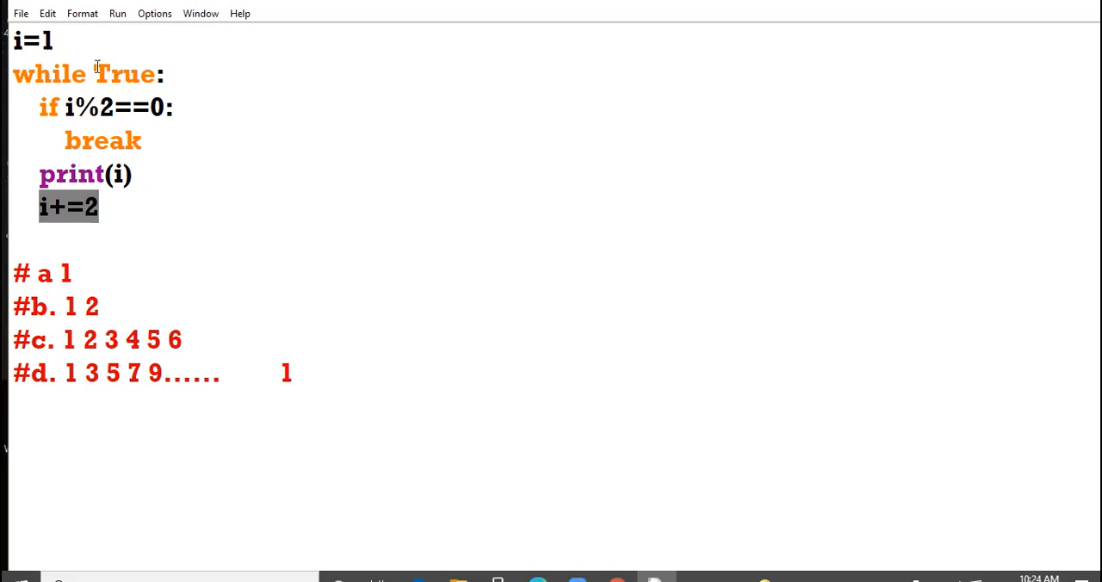
double_click(124, 74)
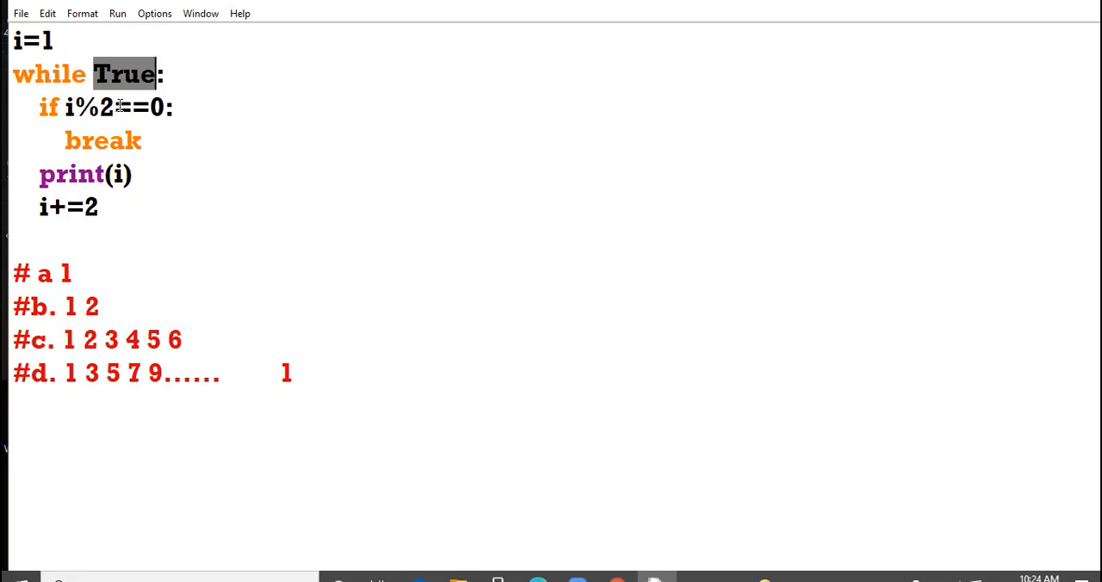
mouse_move(260, 117)
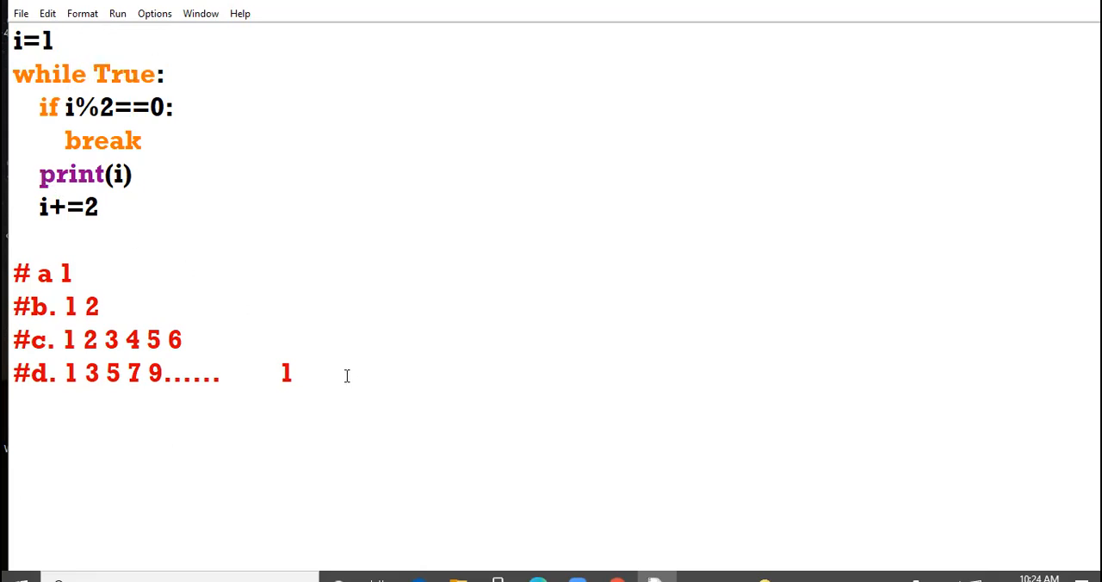
type("3")
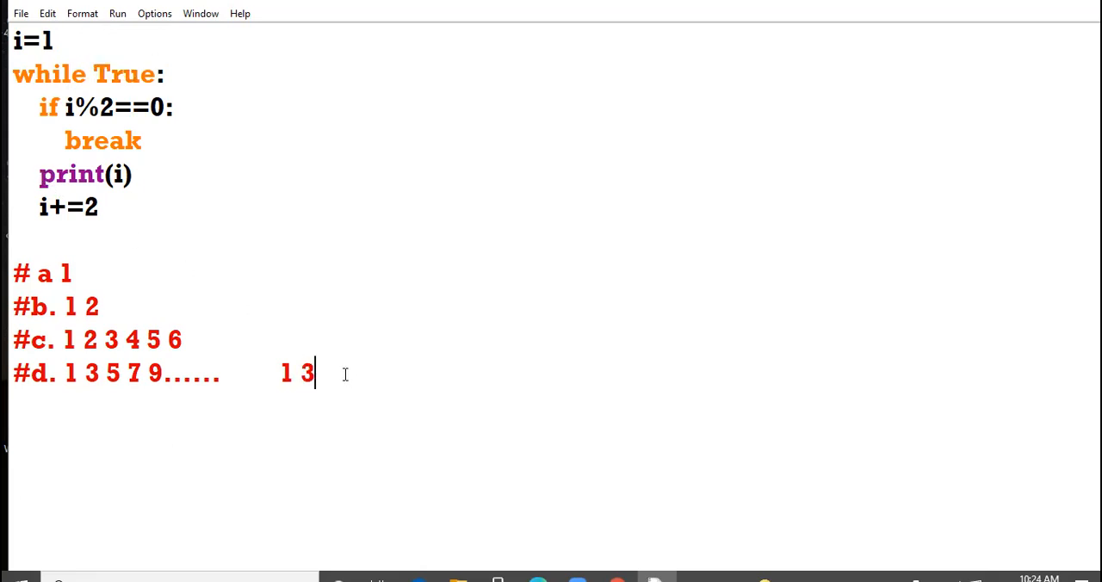
double_click(65, 206)
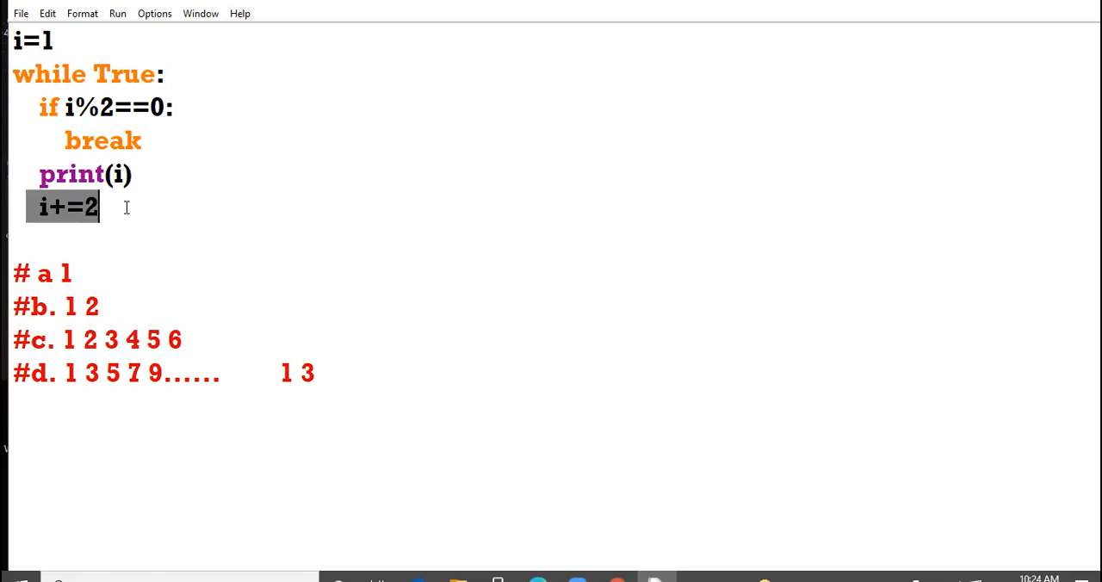
mouse_move(102, 272)
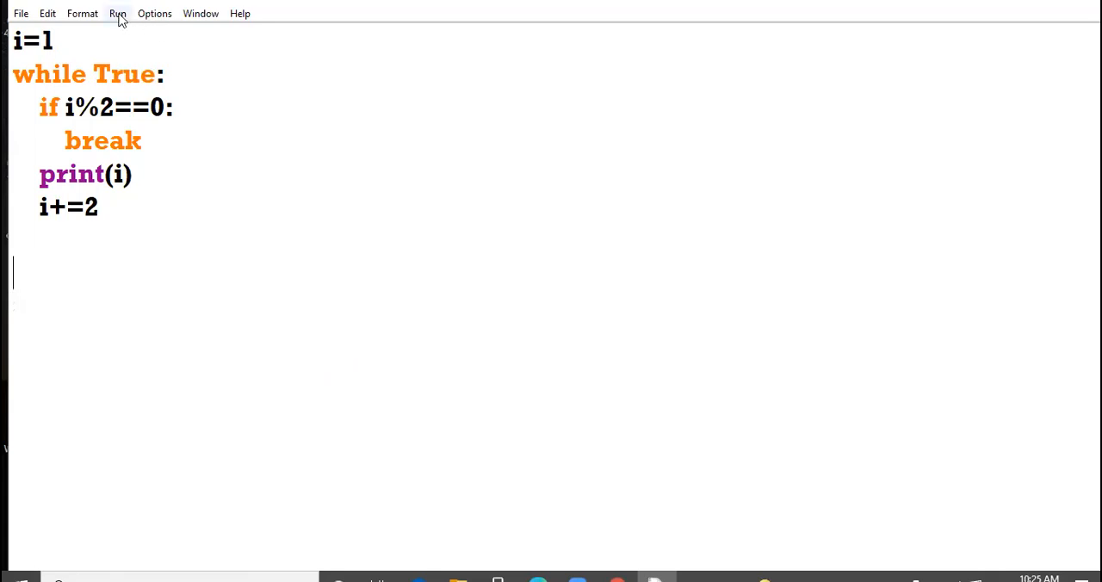
Run the loop script with save, watch the odd numbers print, then kill the running program
left_click(117, 14)
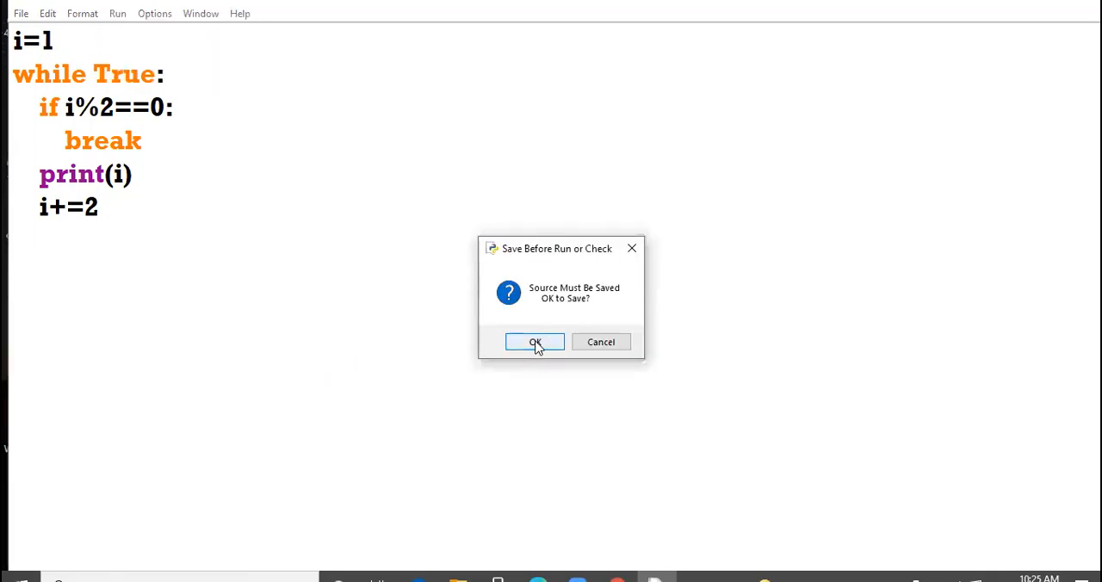
left_click(534, 341)
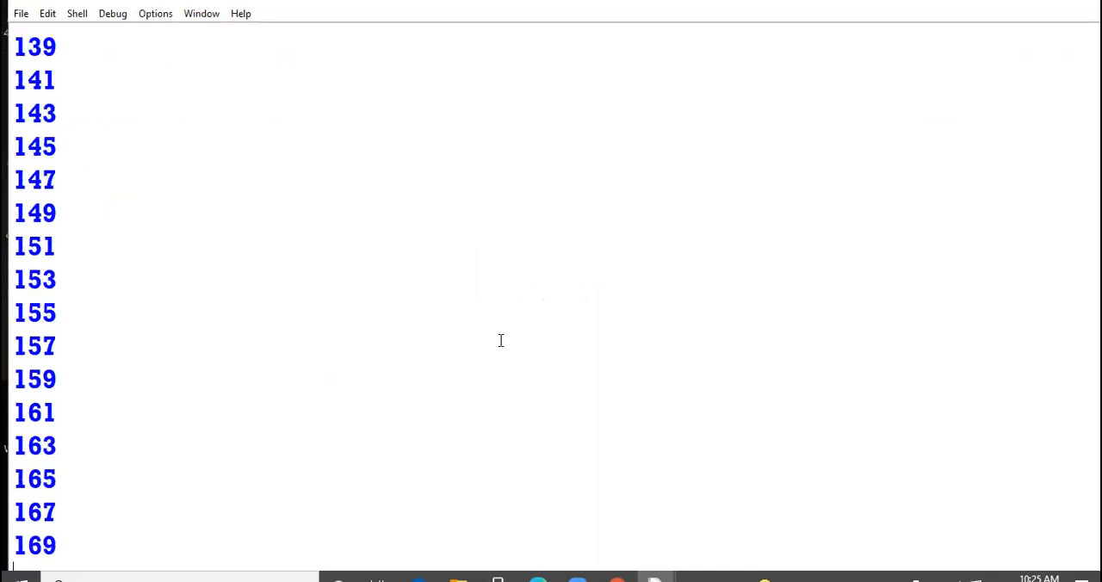
scroll("down", 3)
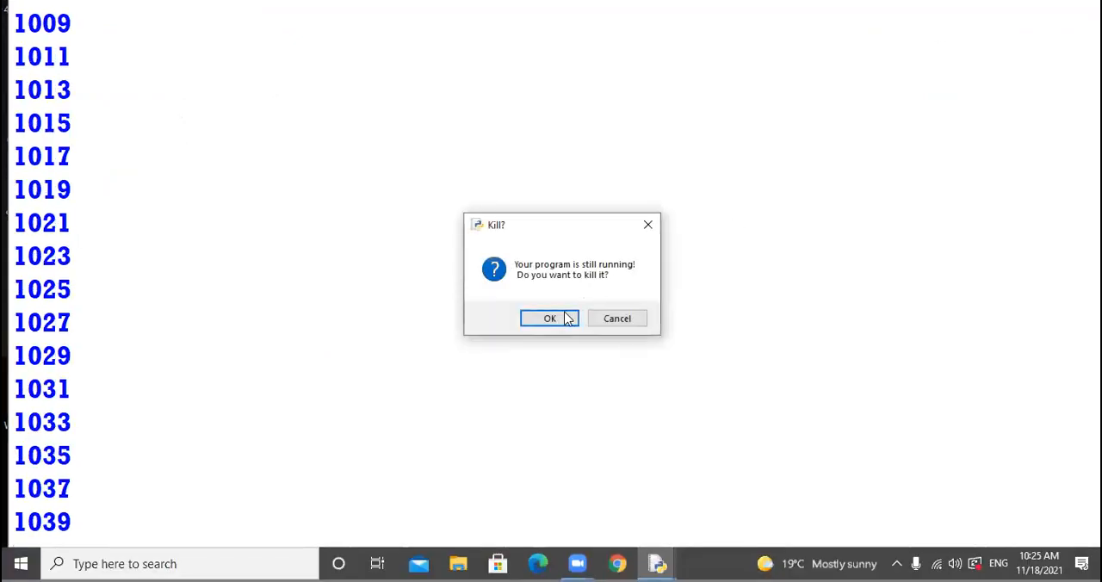
left_click(549, 317)
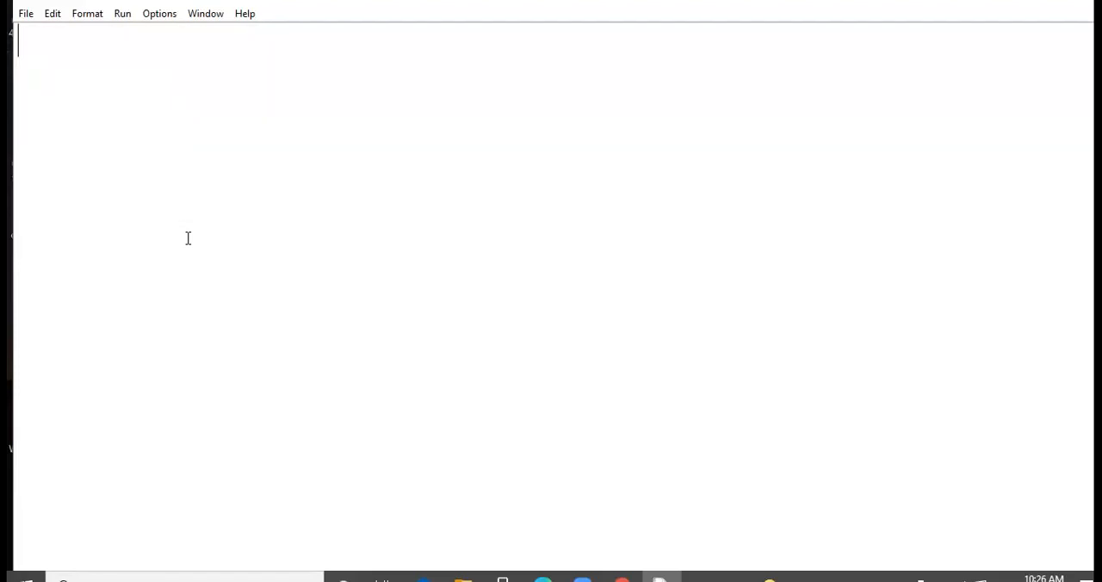
mouse_move(16, 238)
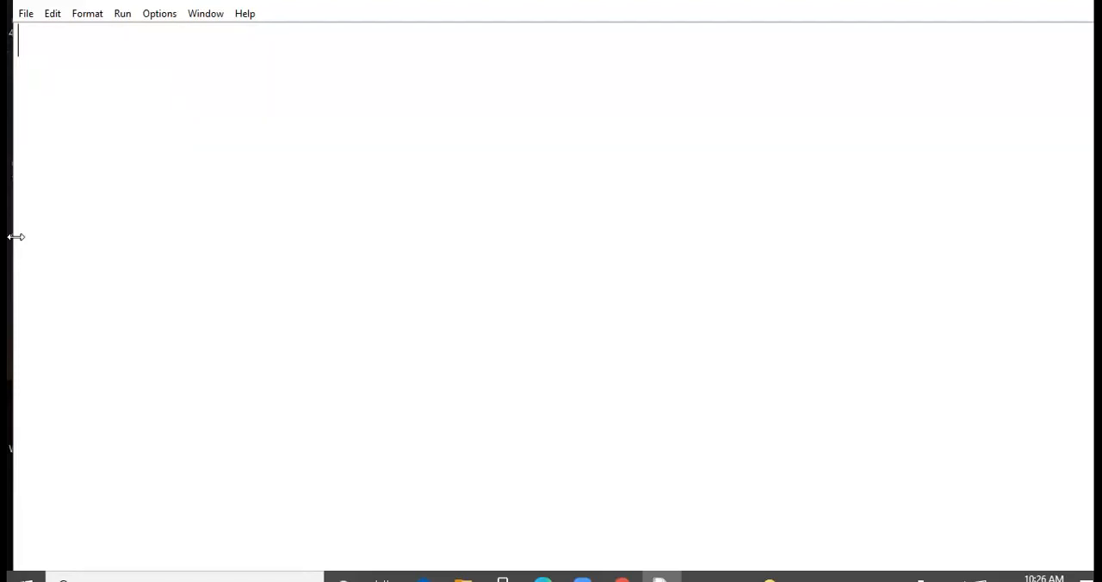
mouse_move(458, 98)
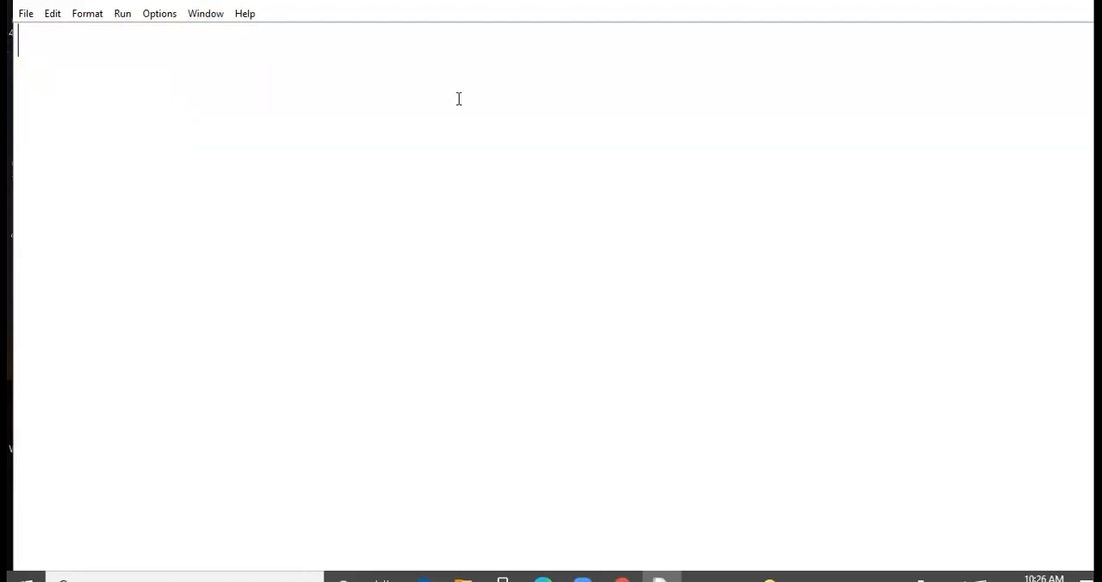
Define the dictionary old={1:2,2:3,3:4,4:5} on the first line
type("ol")
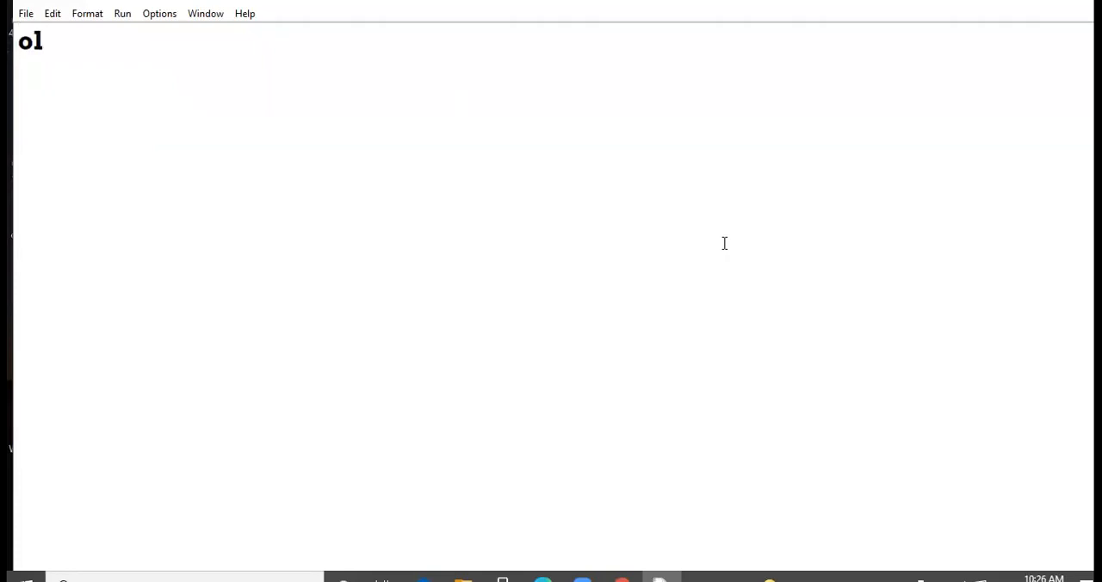
type("d=")
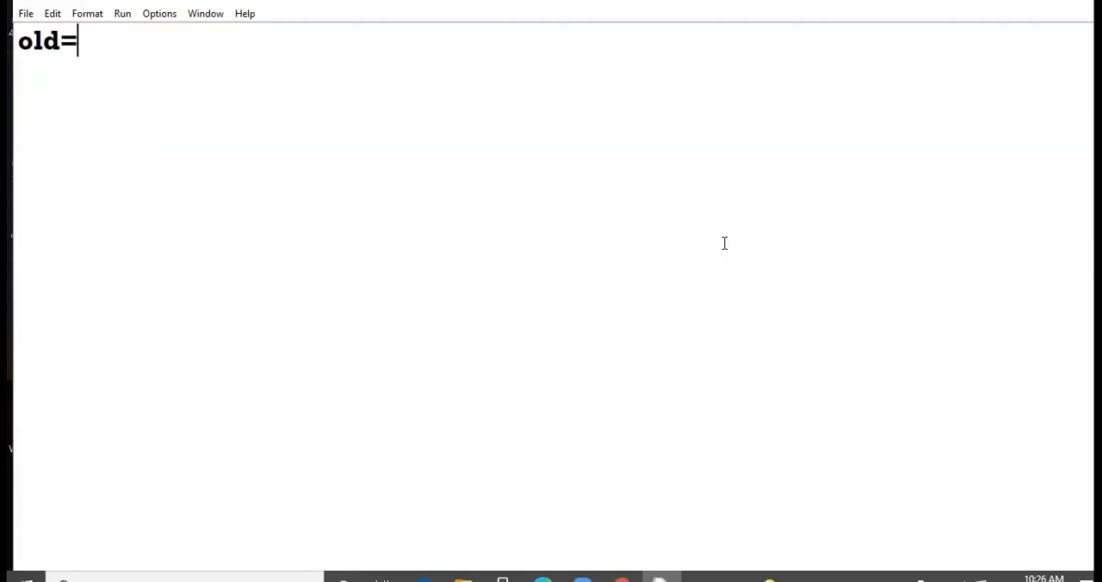
type("{")
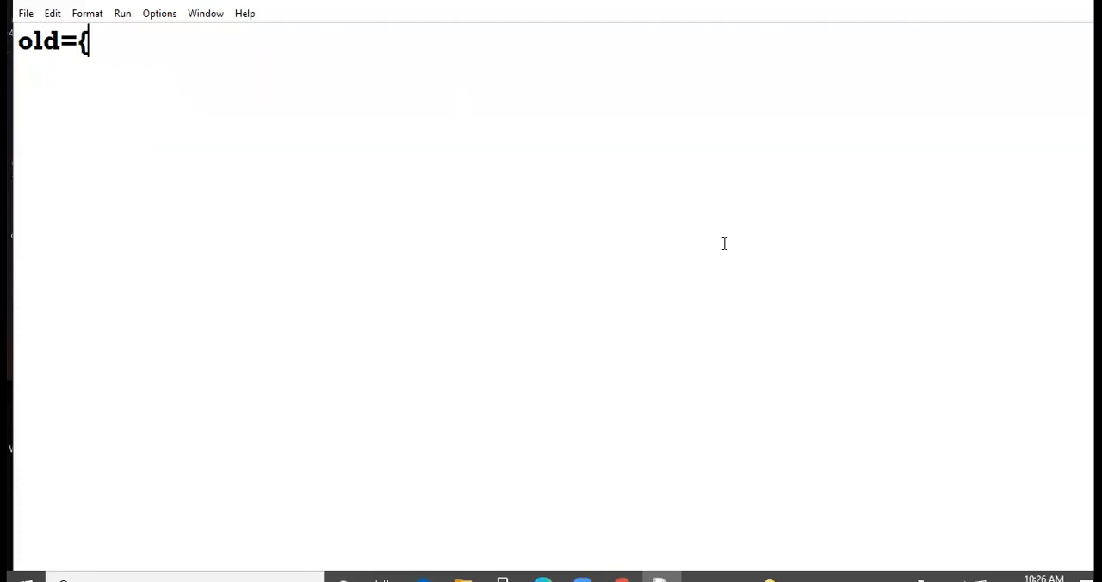
type("1:2")
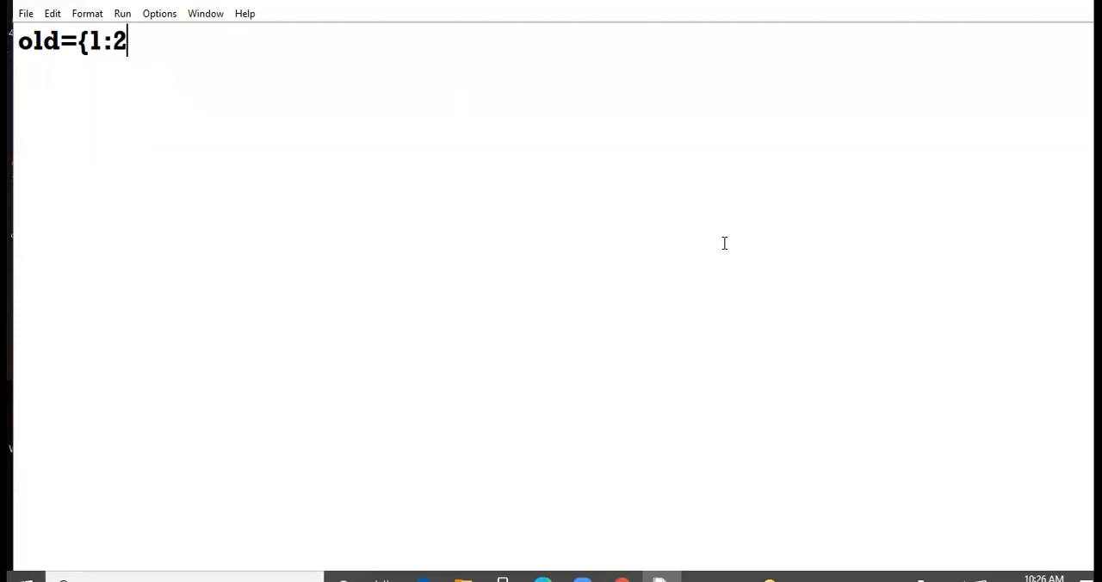
mouse_move(692, 179)
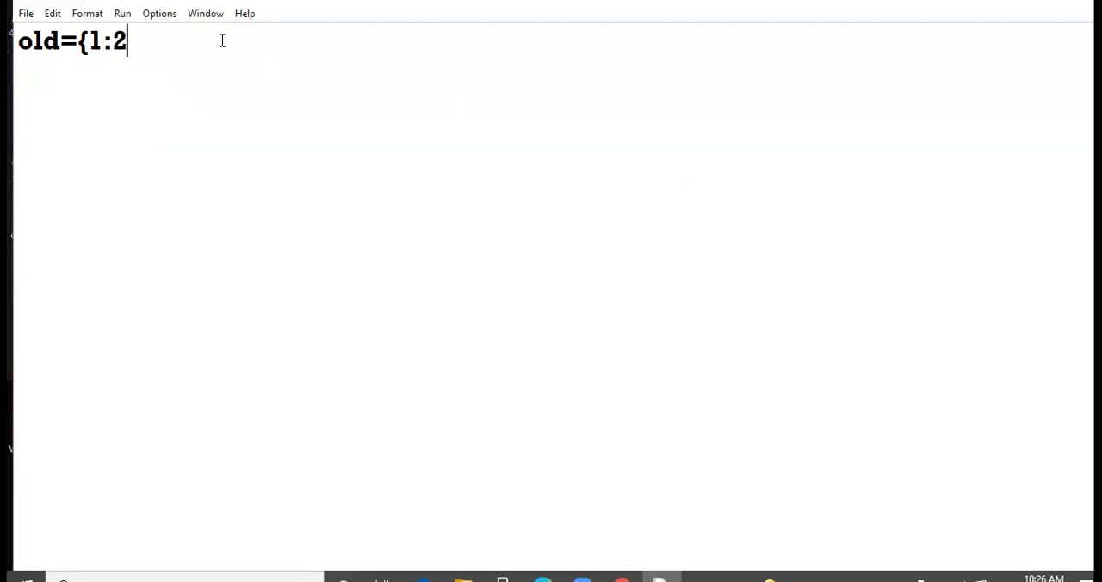
type(",")
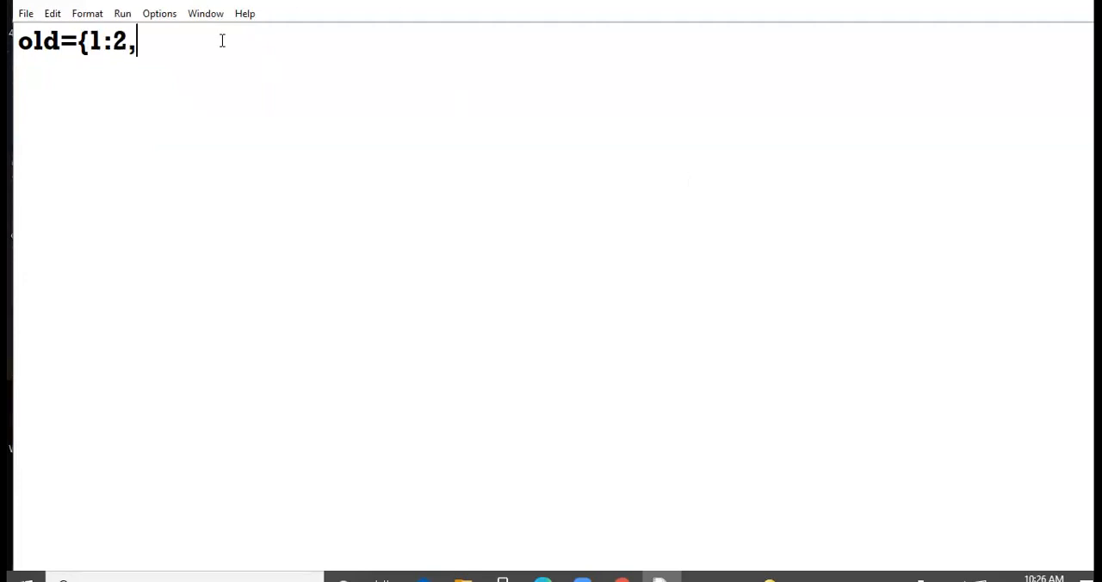
type("2:3")
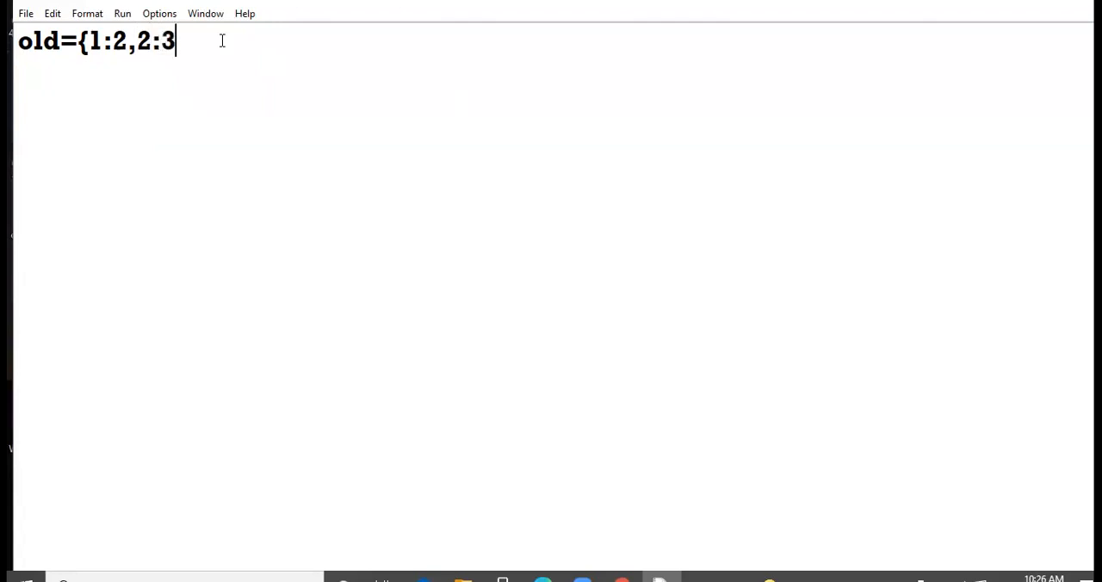
type(",3:4,")
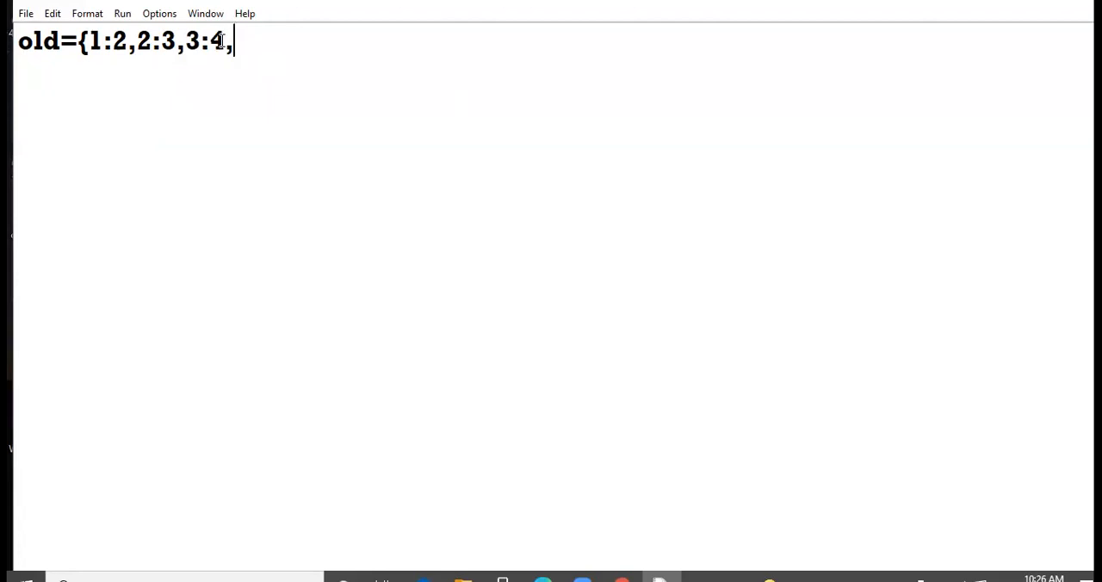
type("4:5}")
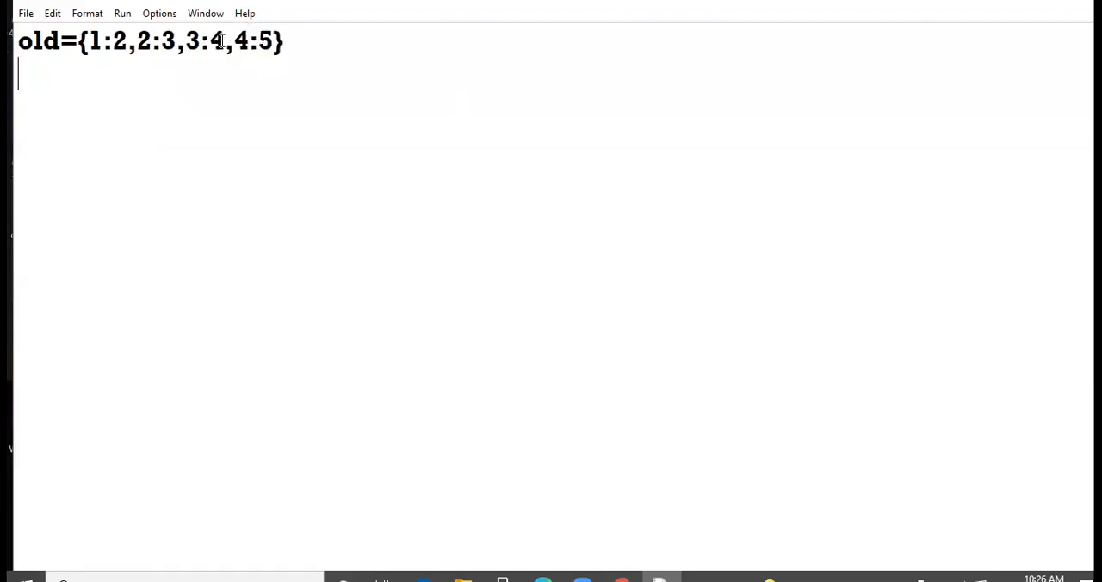
Add a print(old) line below the dictionary
type("print(ol")
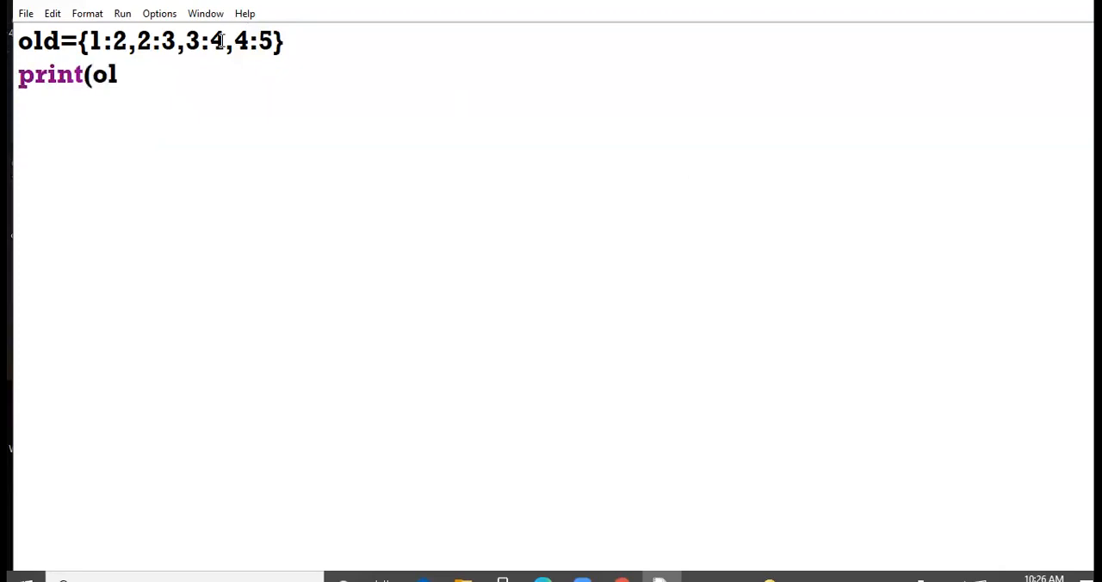
type("d)")
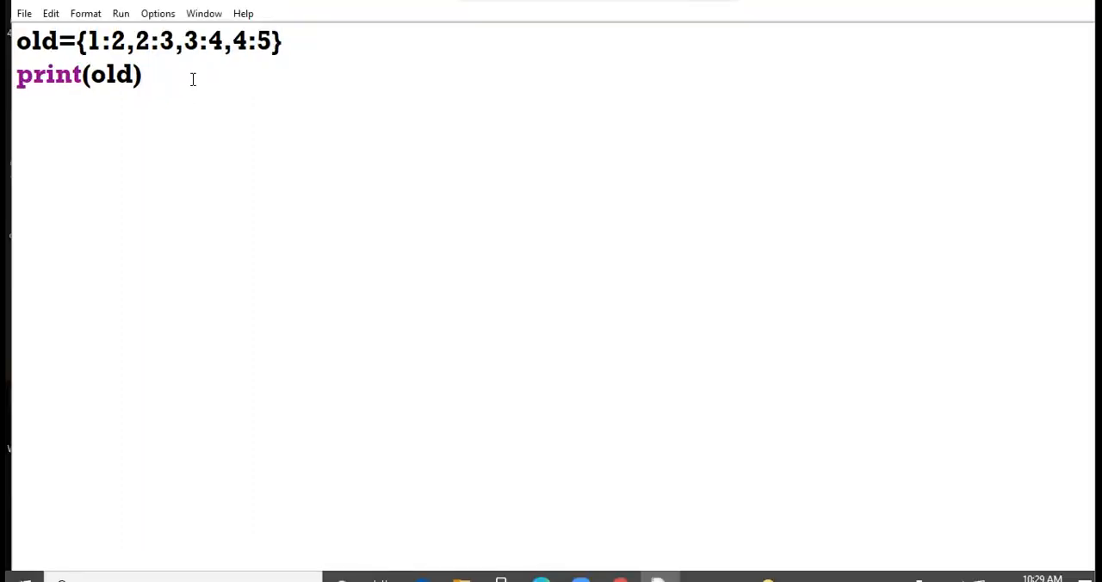
Add the line new=old.copy() after print(old) and start a fresh line below it
left_click(142, 76)
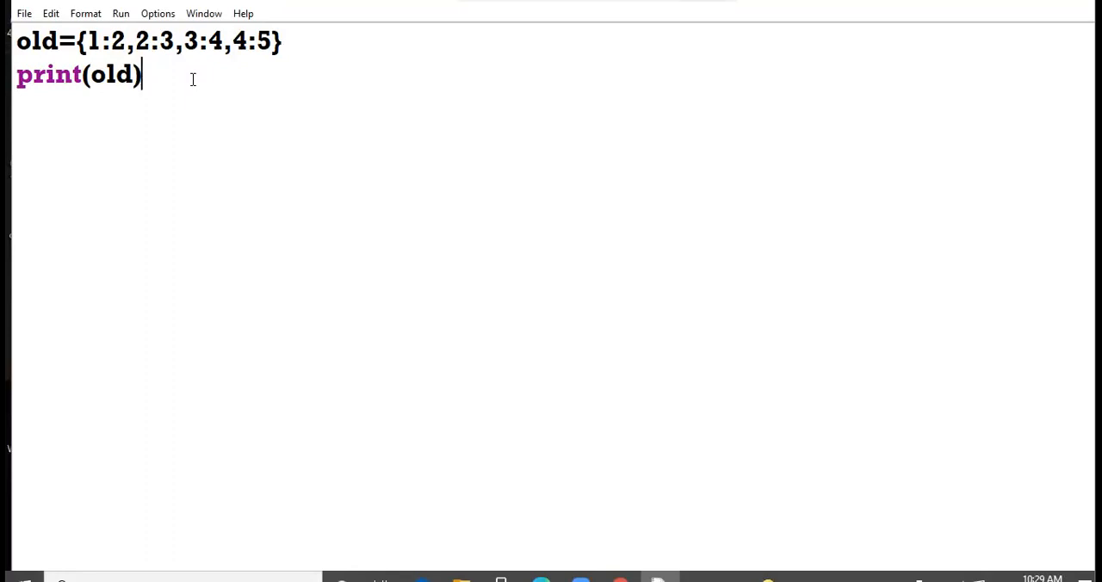
key("enter")
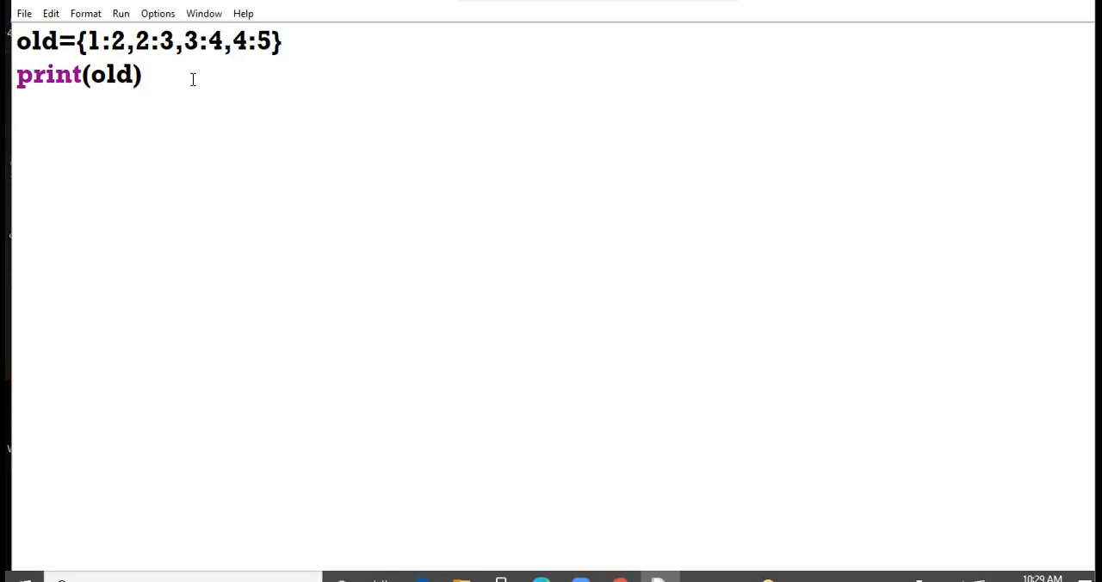
type("new")
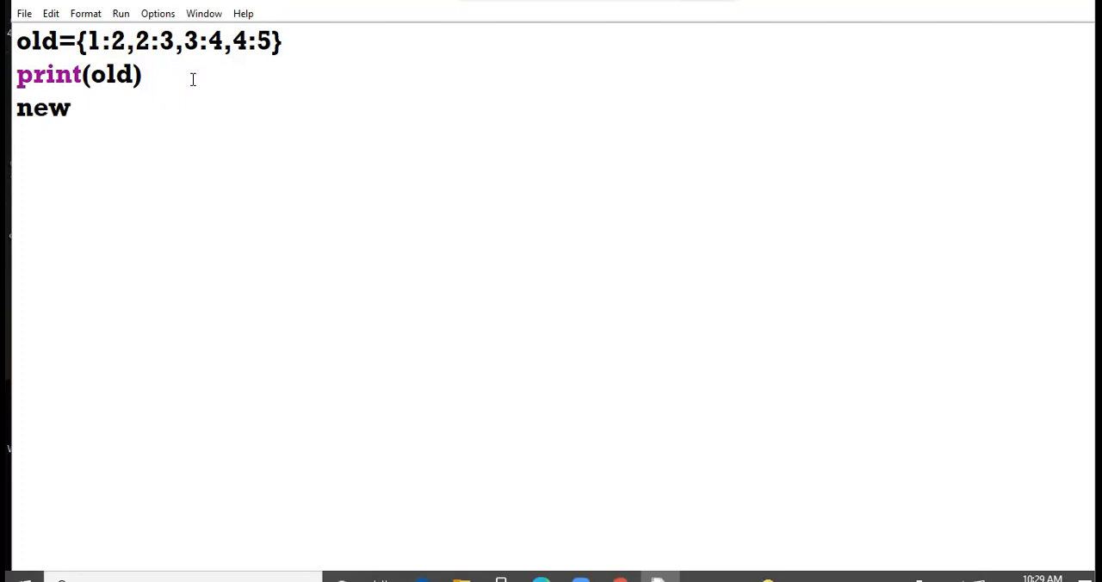
type("=o")
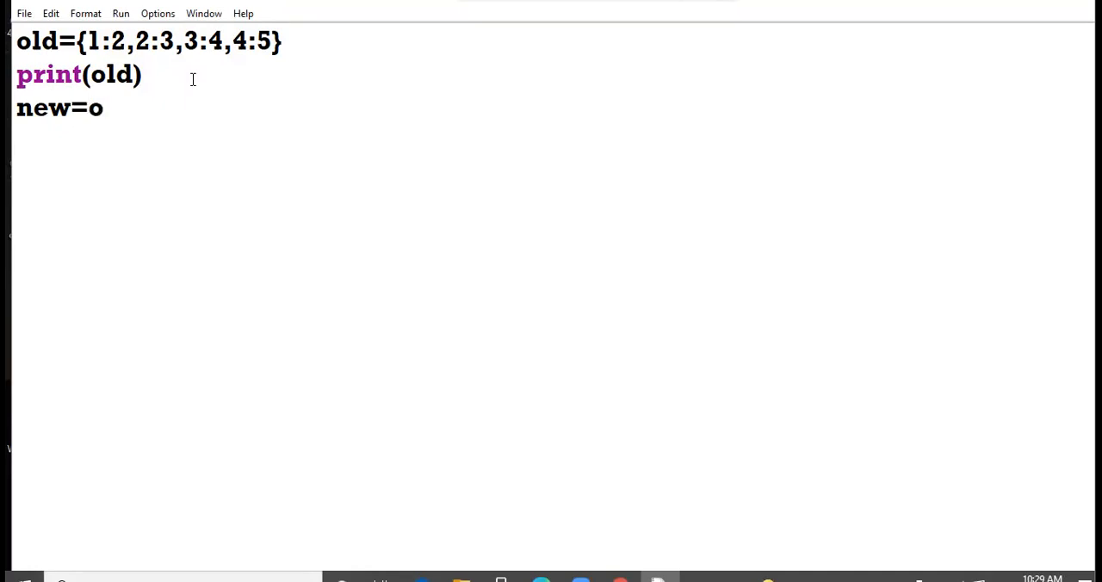
type("ld.cop")
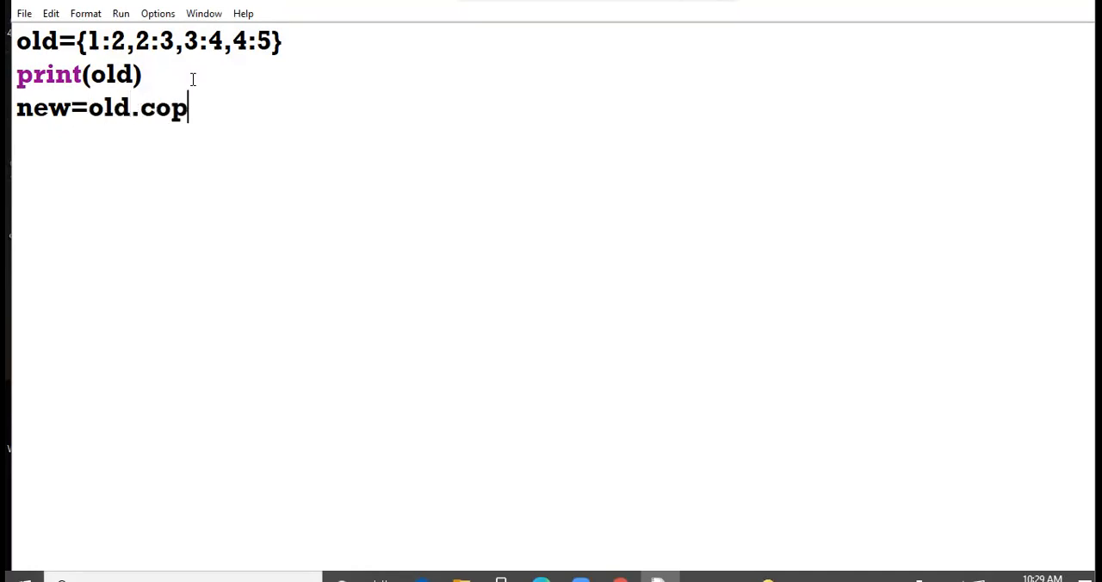
type("y()")
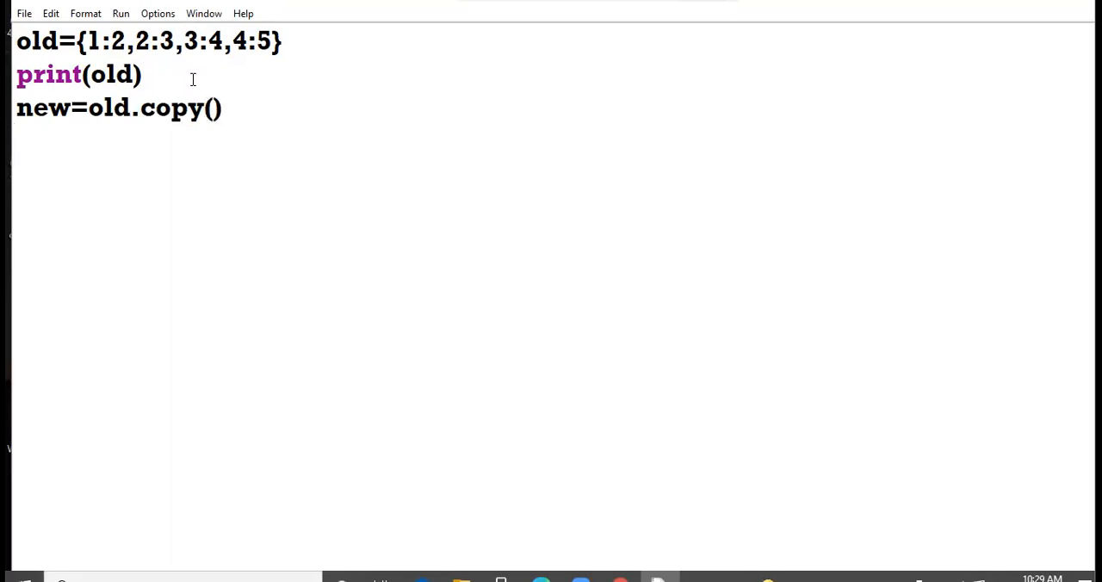
key("enter")
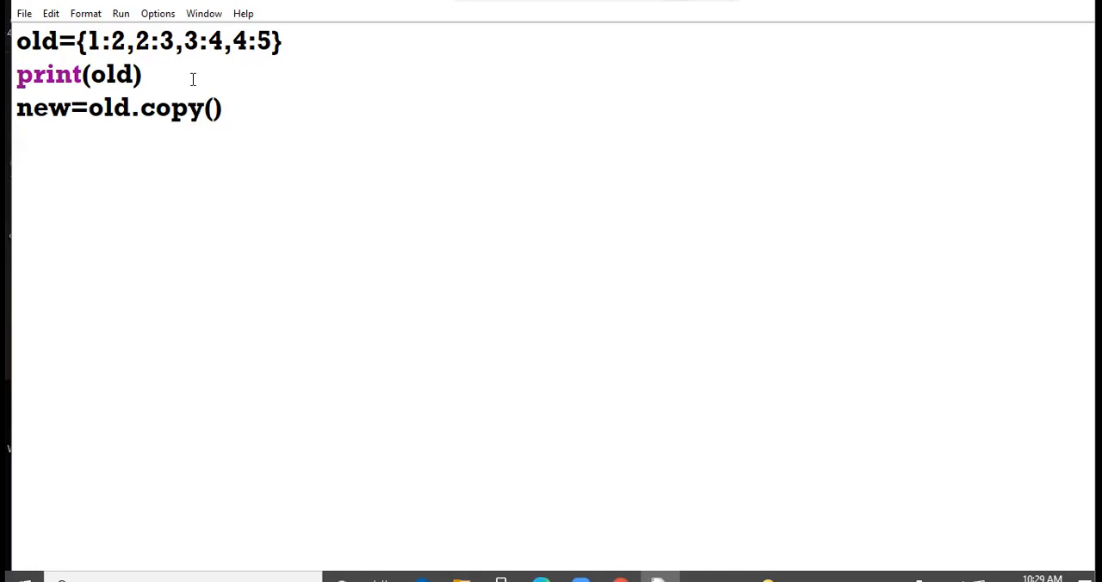
key("Enter")
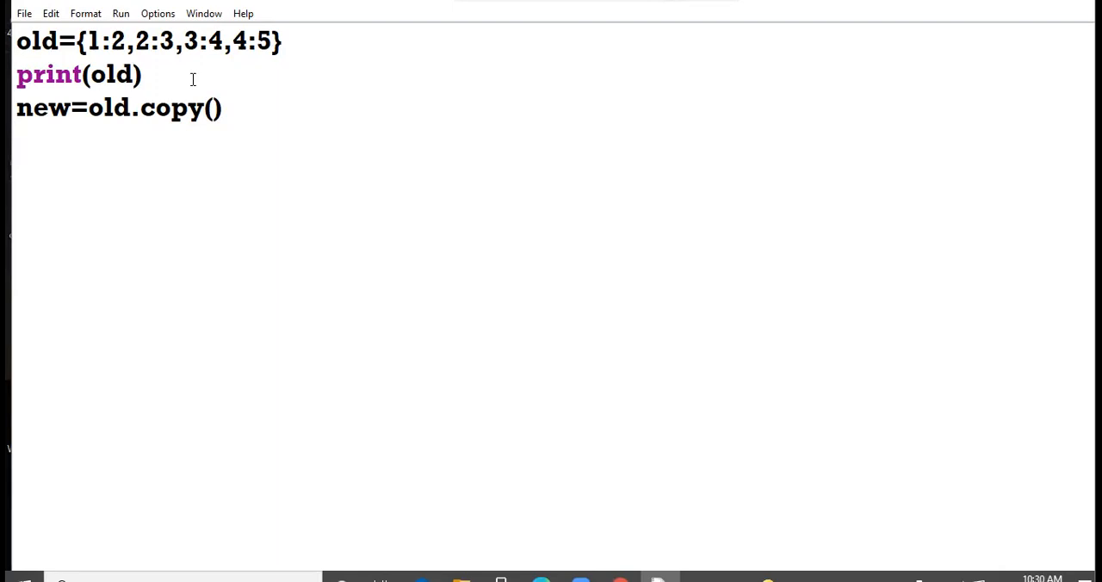
key("Enter")
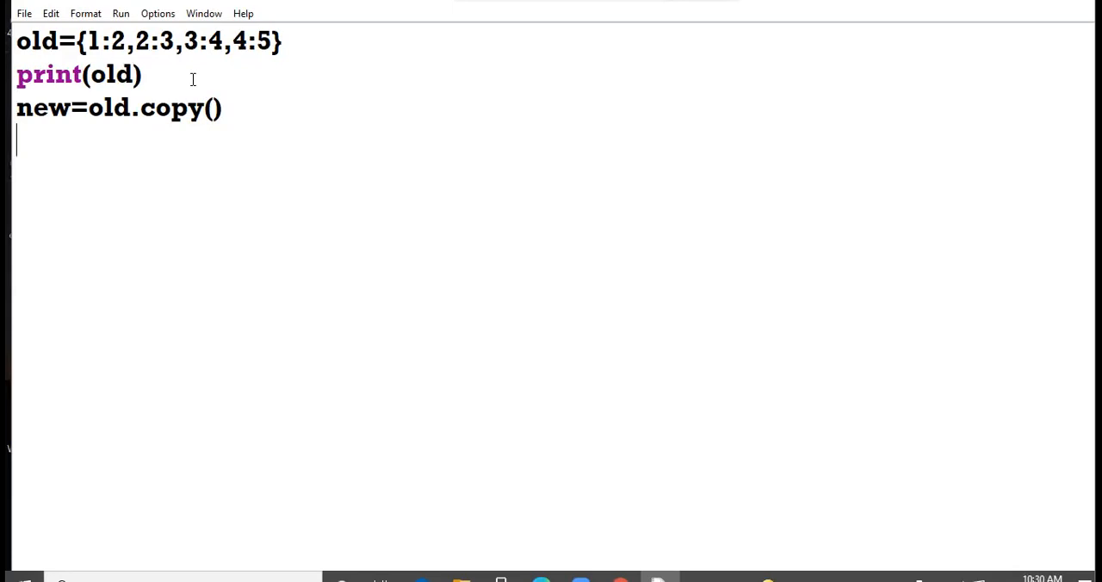
Add print(new) followed by the assignment new[1]=6, leaving a new line below
type("print(")
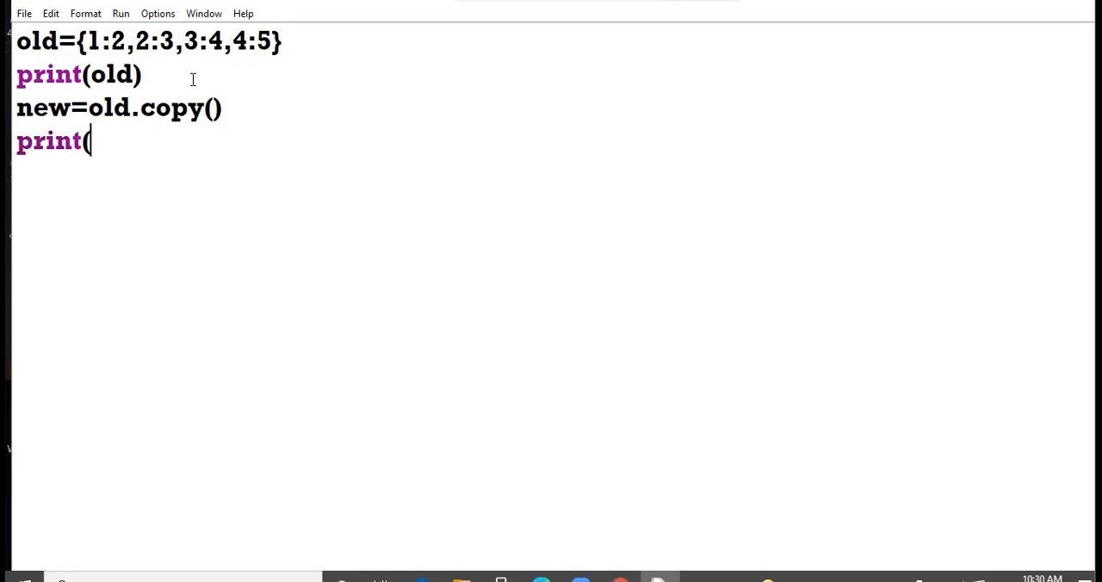
type("new)")
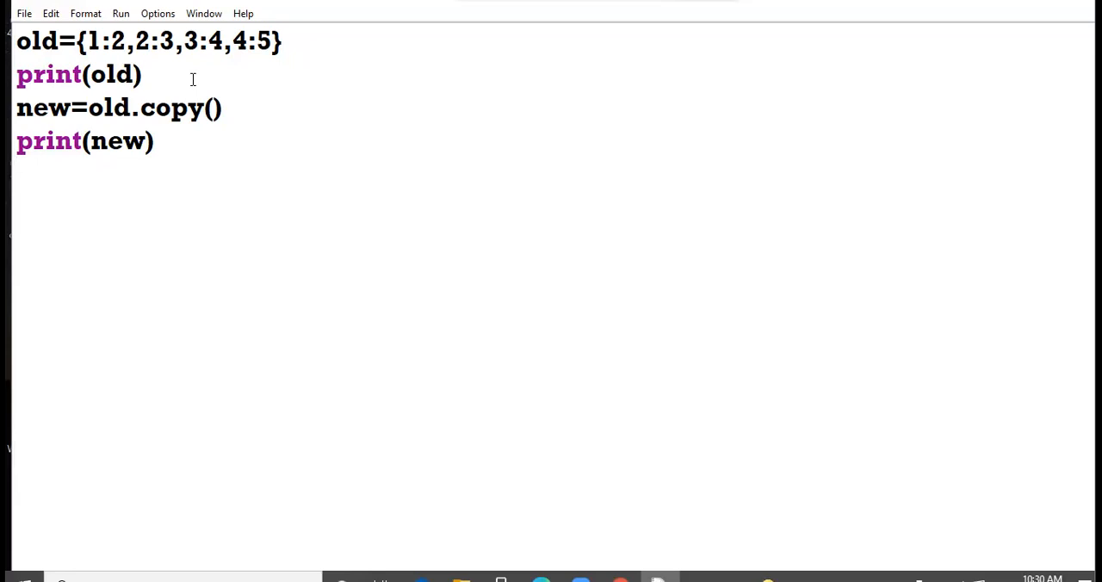
type("ne")
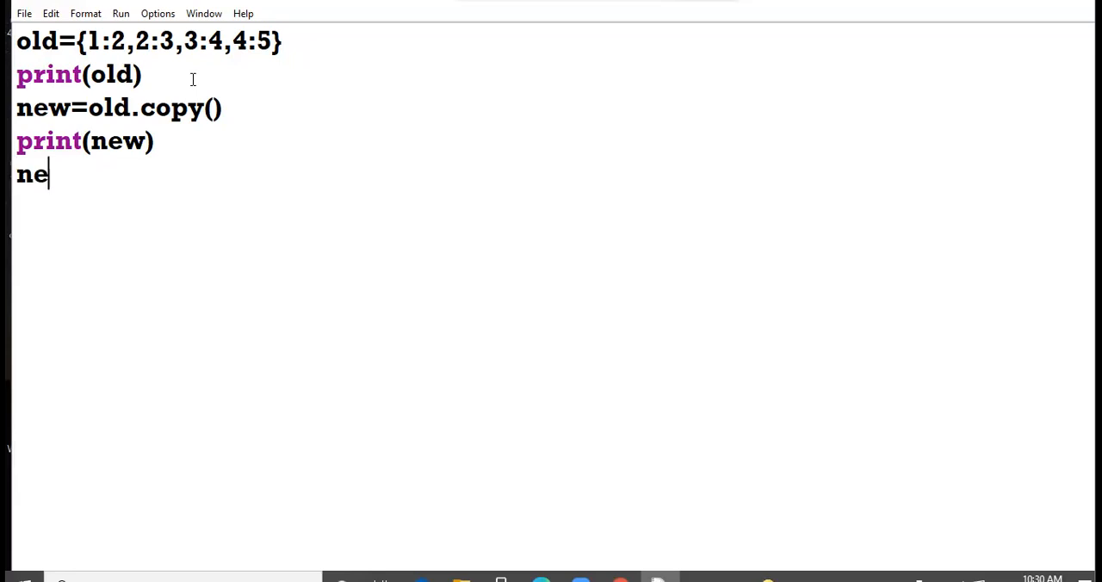
type("w[")
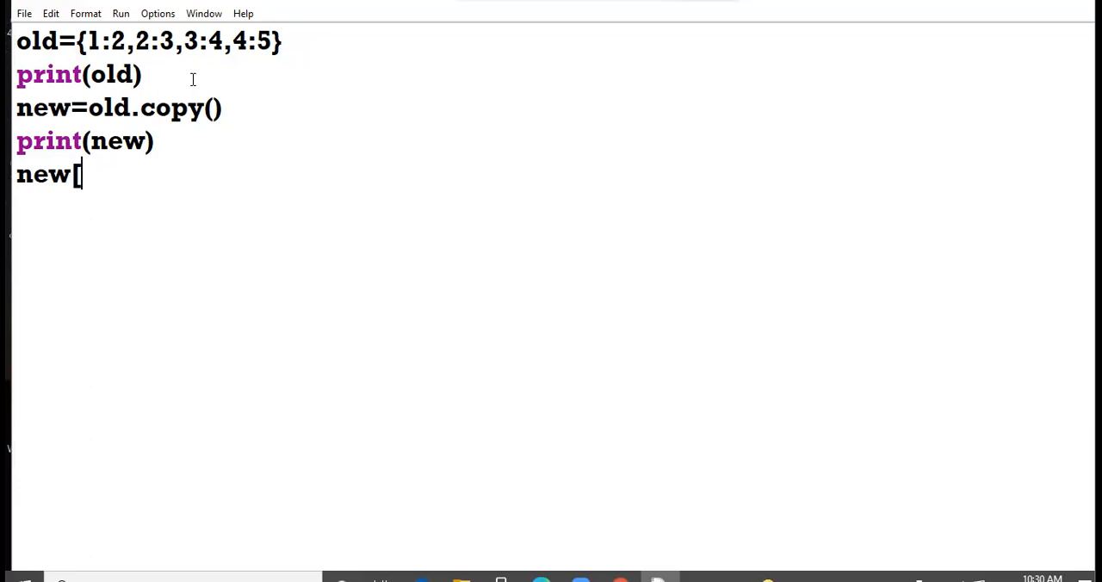
type("1]")
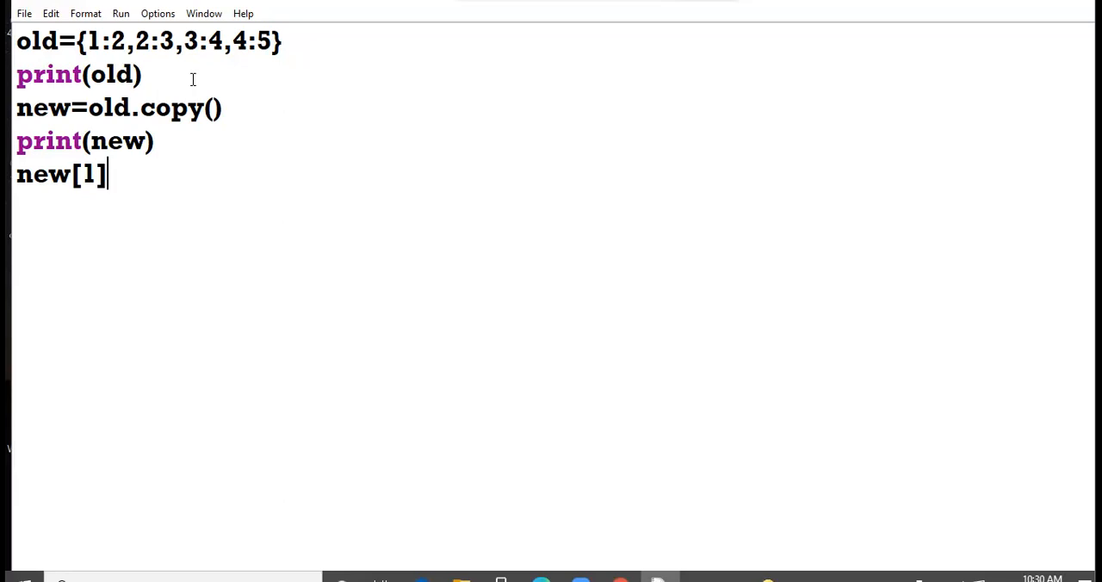
type("=")
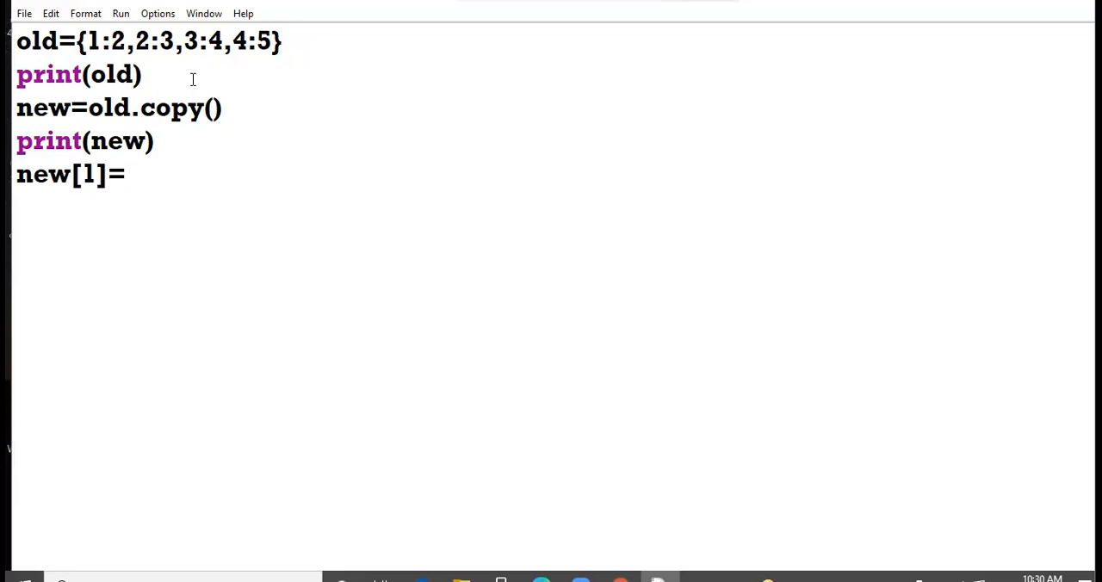
type("6")
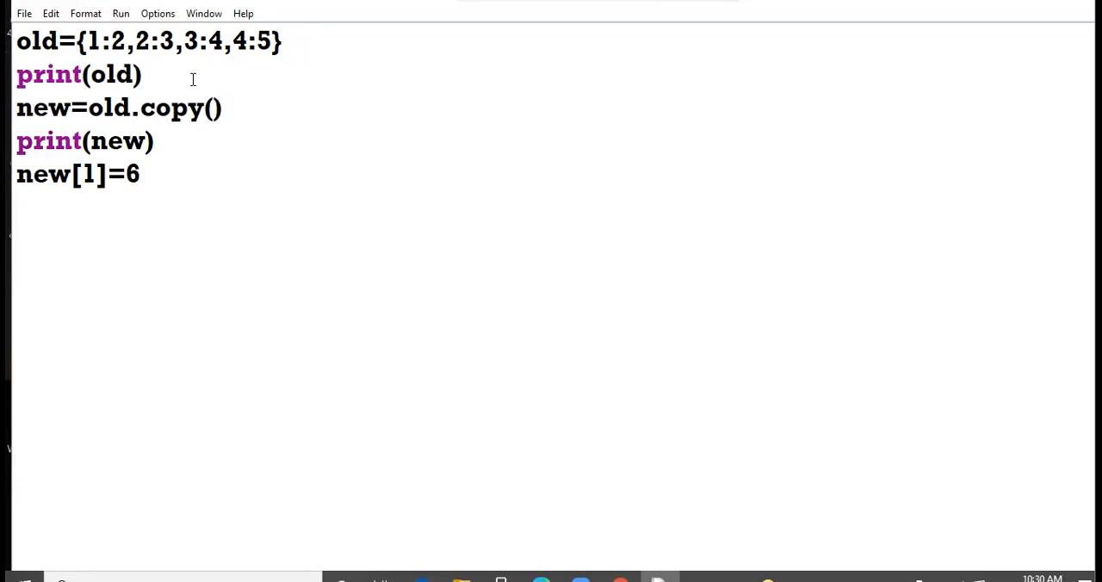
key("enter")
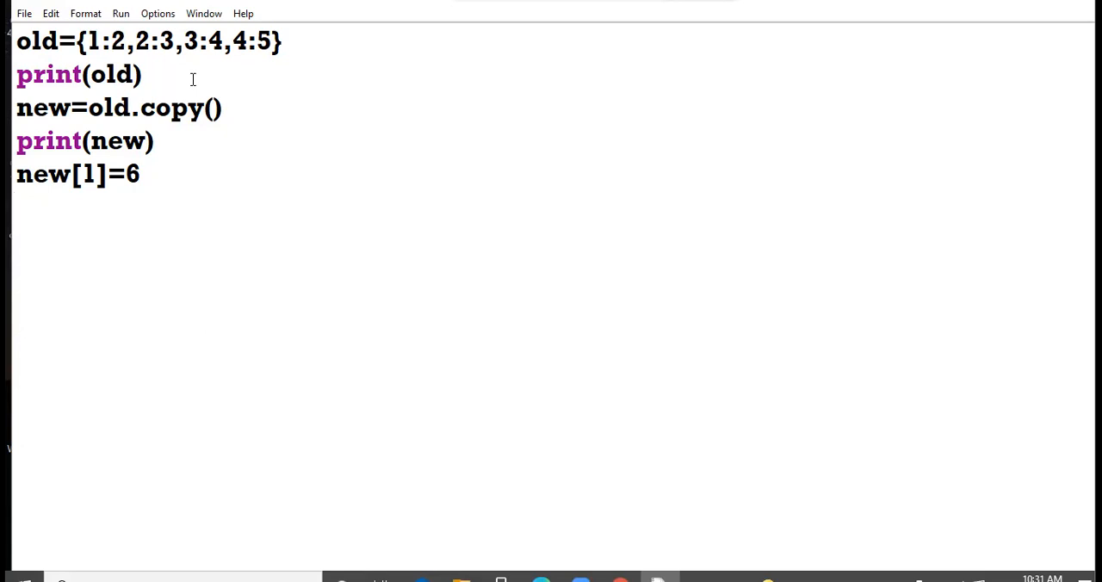
key("enter")
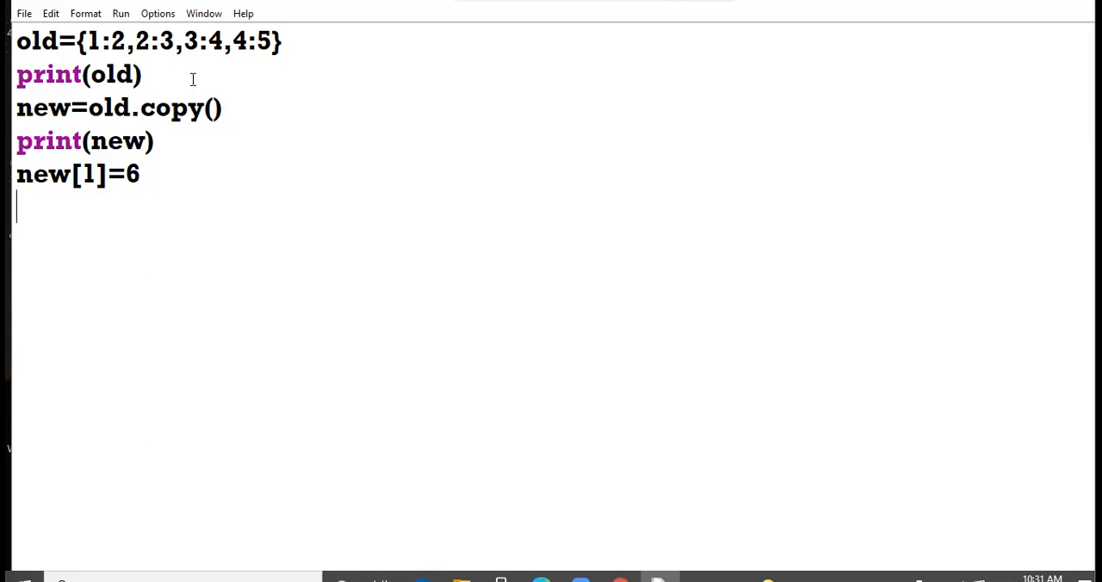
End the script with print(old) and print(new) after new[1]=6
type("p")
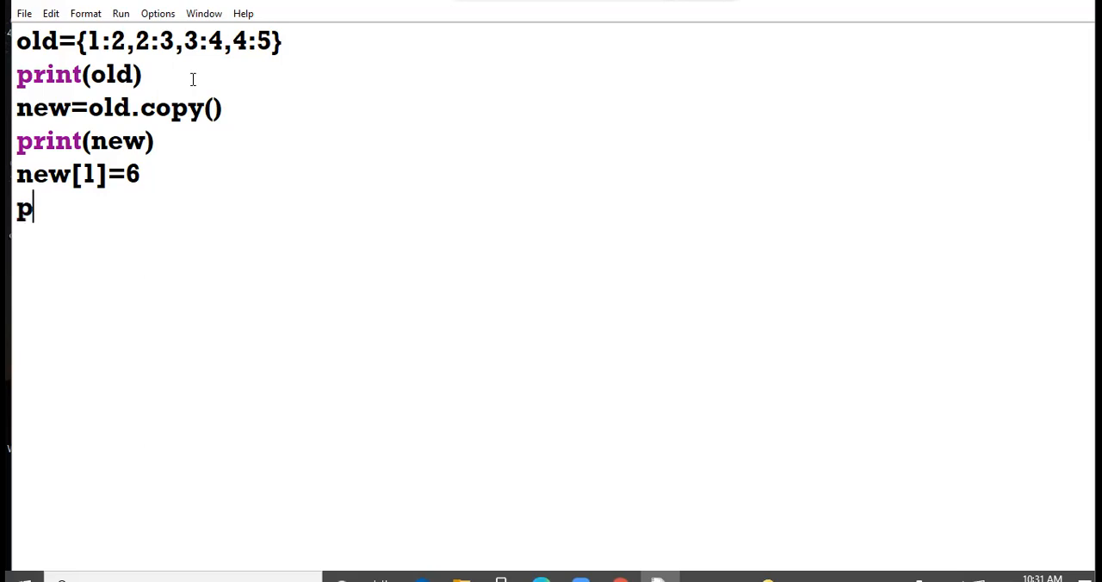
type("rint(")
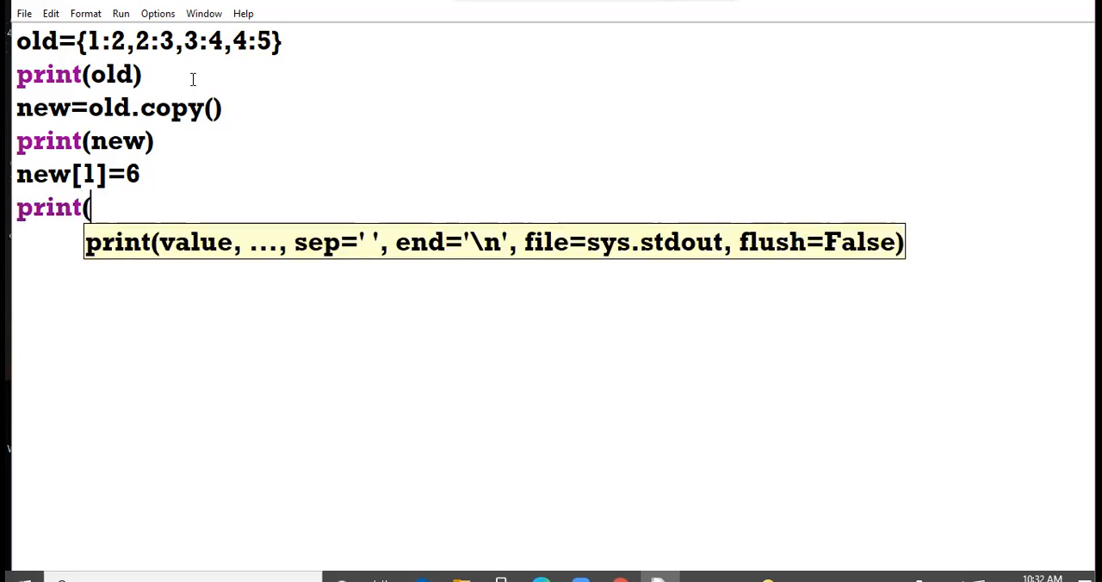
type("old)")
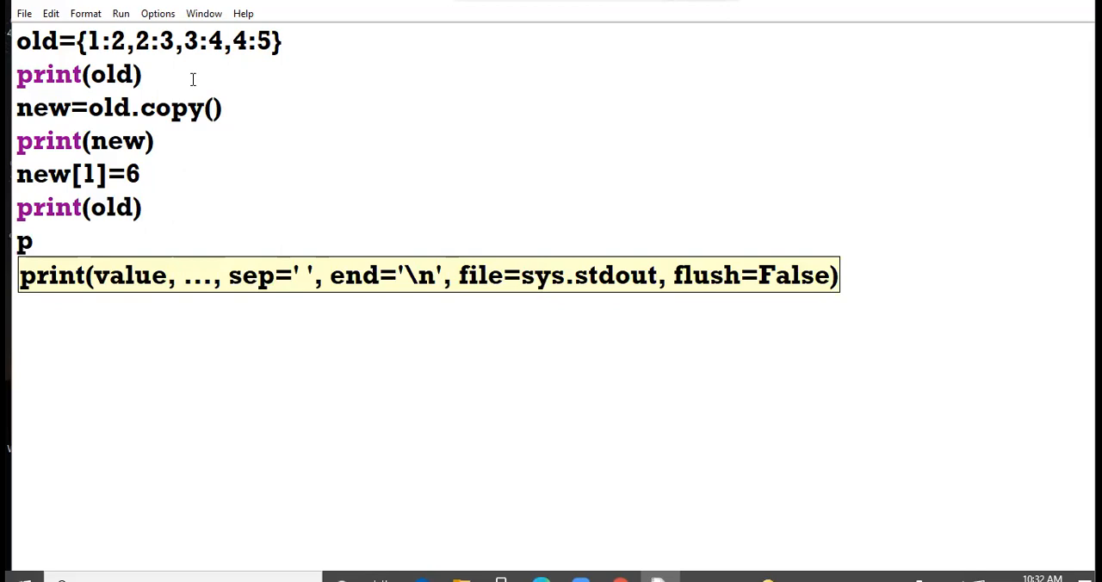
type("rint(")
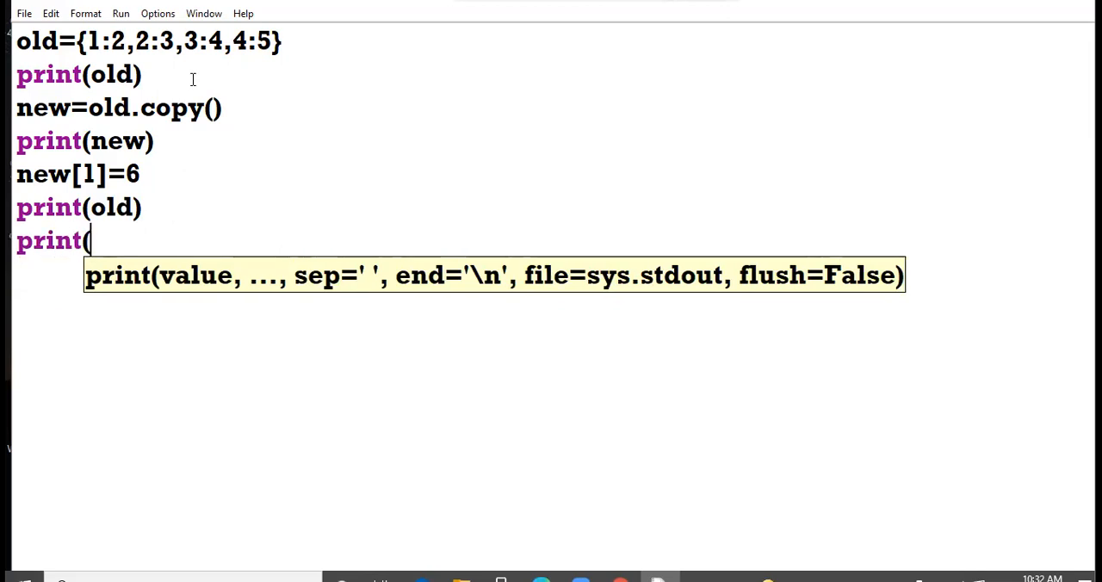
type("new)")
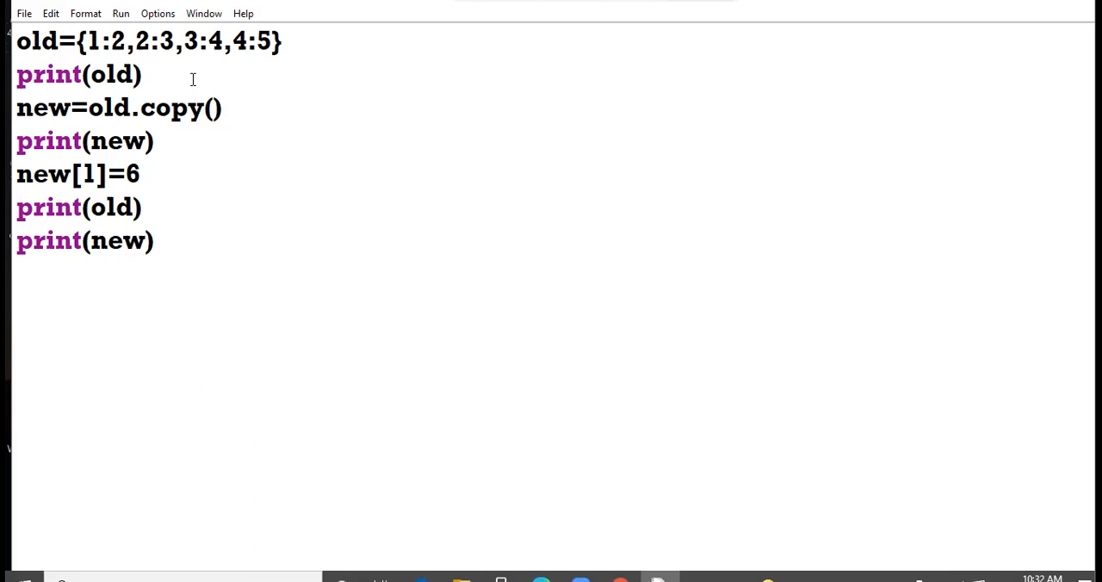
left_click(155, 241)
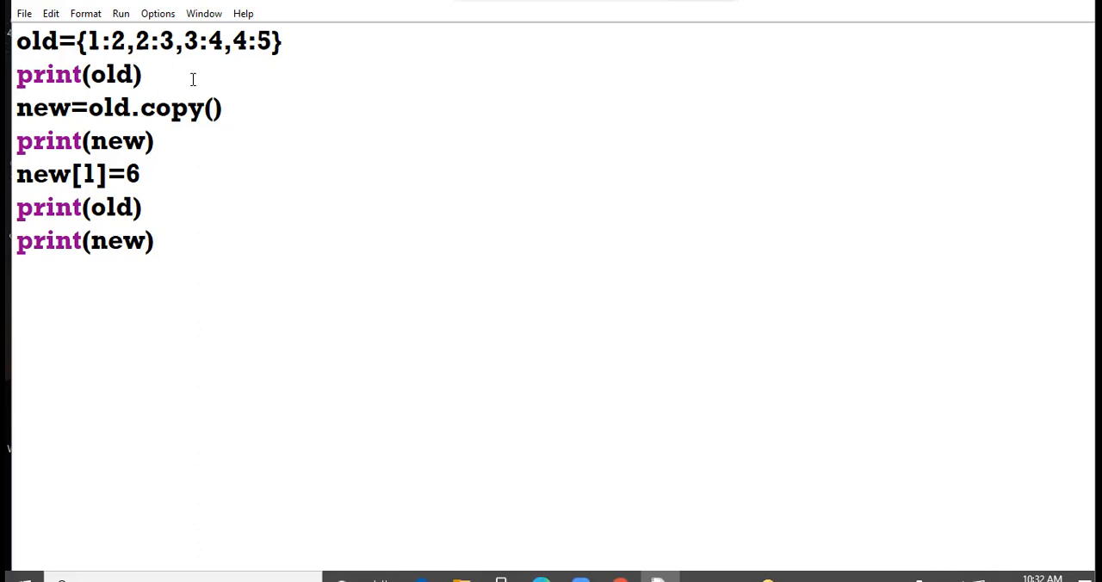
left_click(154, 241)
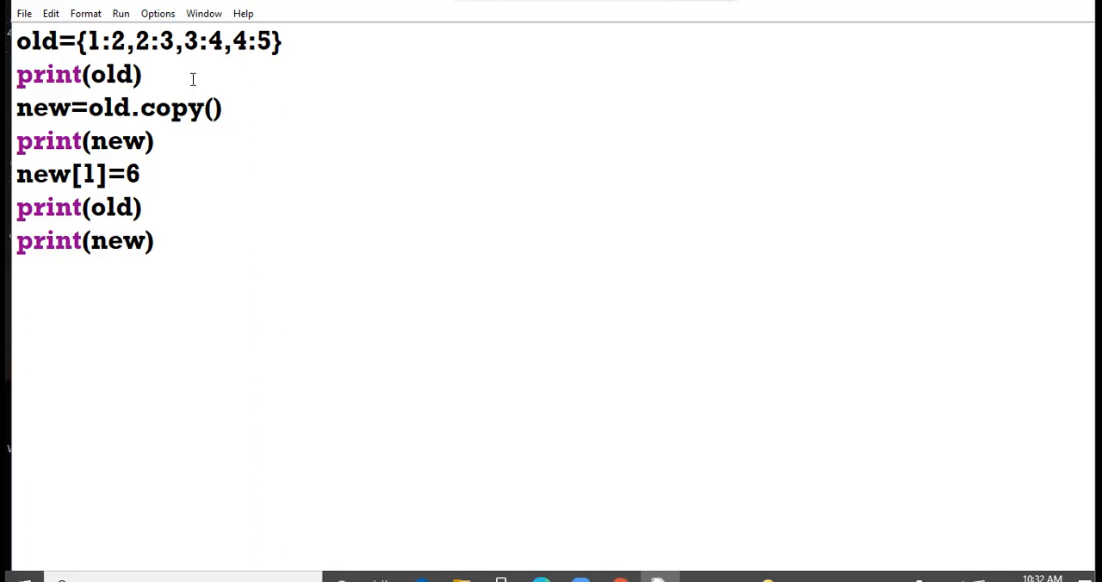
left_click(153, 241)
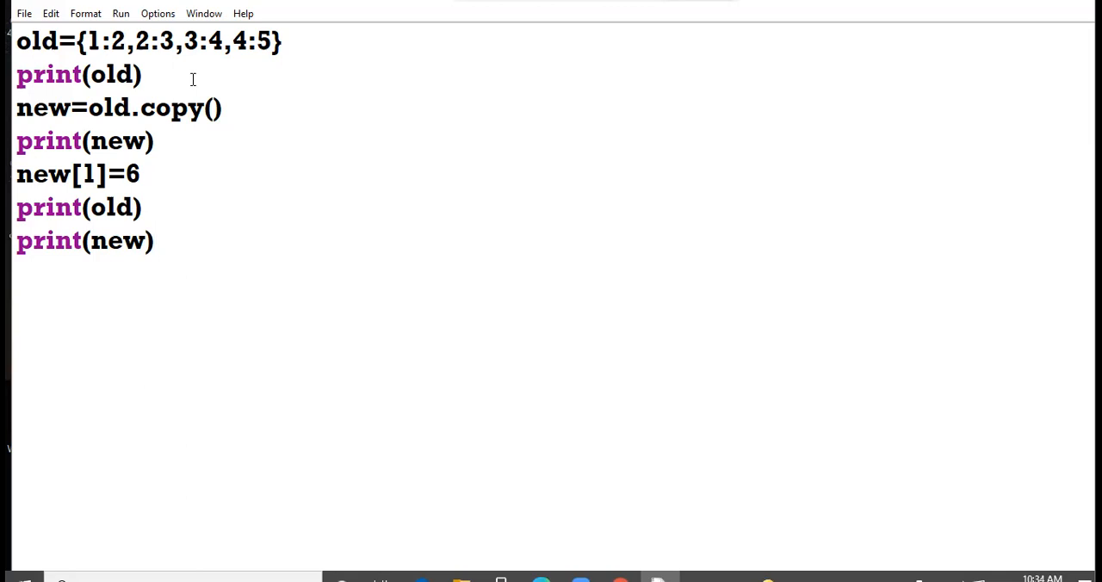
left_click(153, 241)
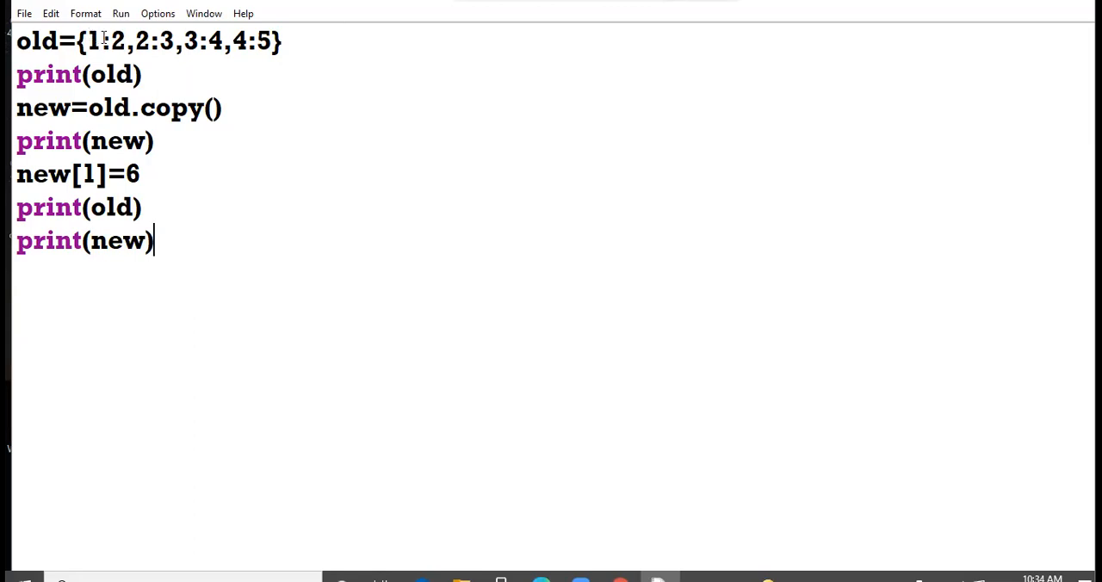
double_click(166, 39)
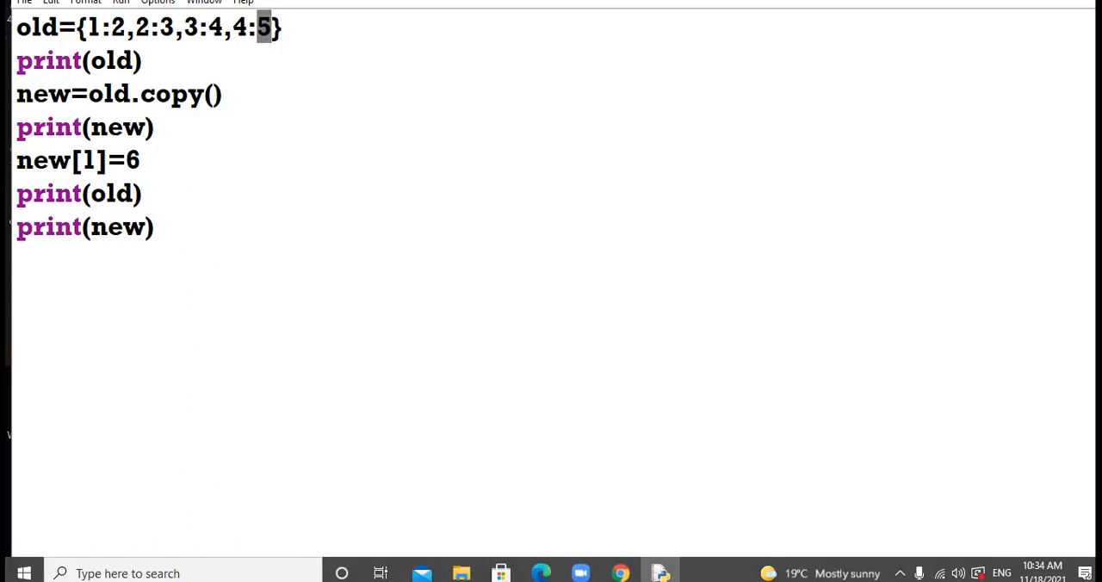
double_click(172, 93)
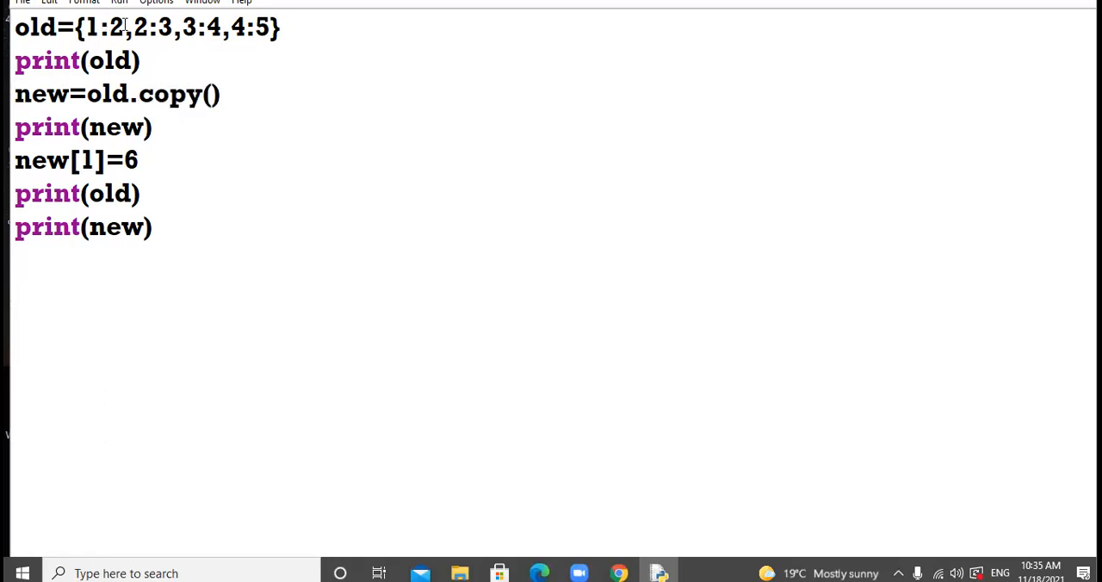
double_click(212, 27)
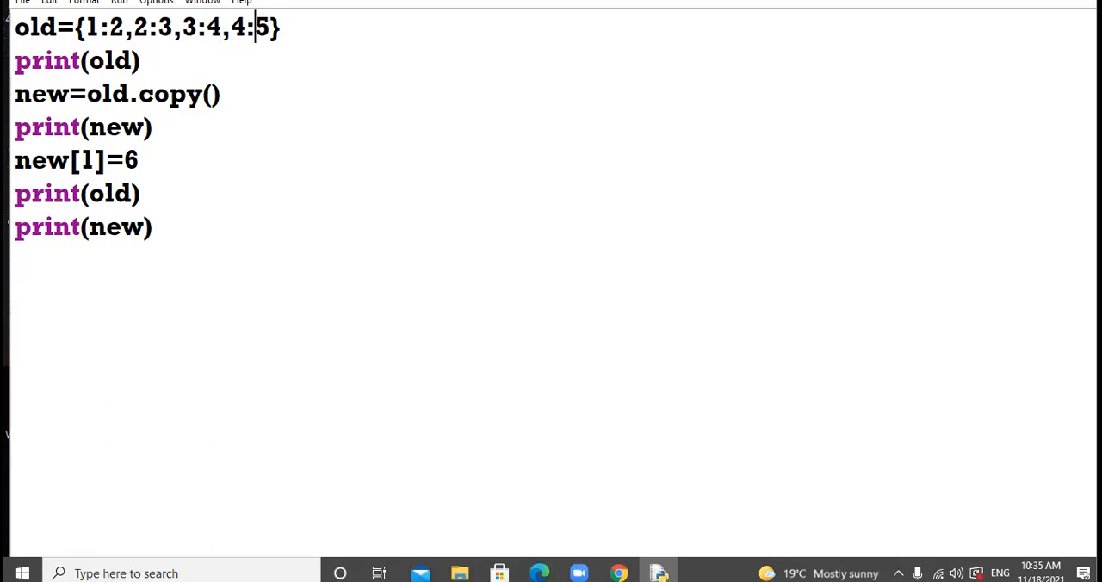
Run the dictionary copy script via Run Module (F5) and return to the editor
left_click(118, 14)
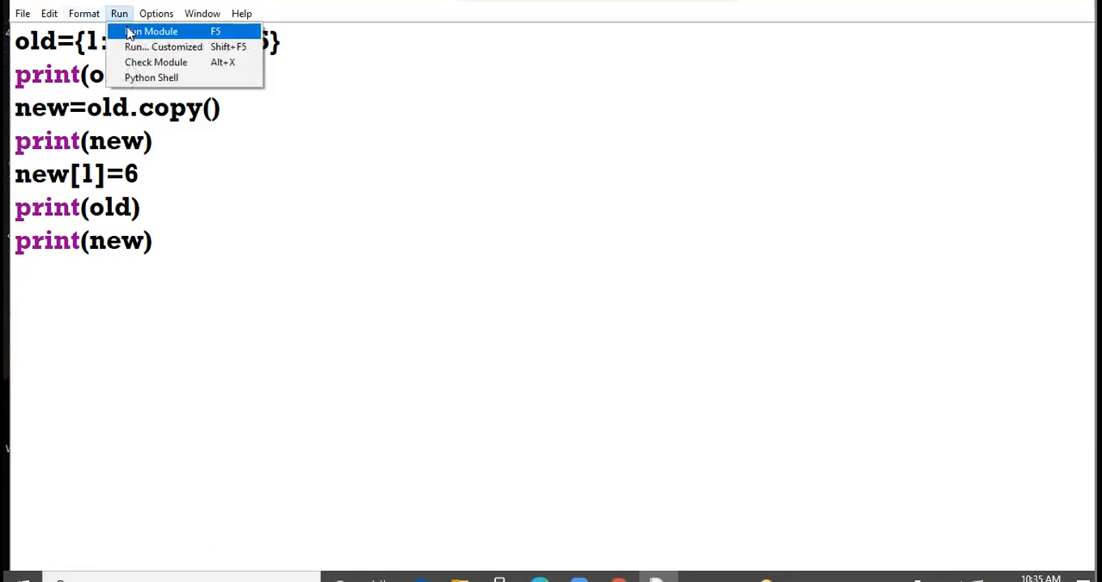
left_click(152, 31)
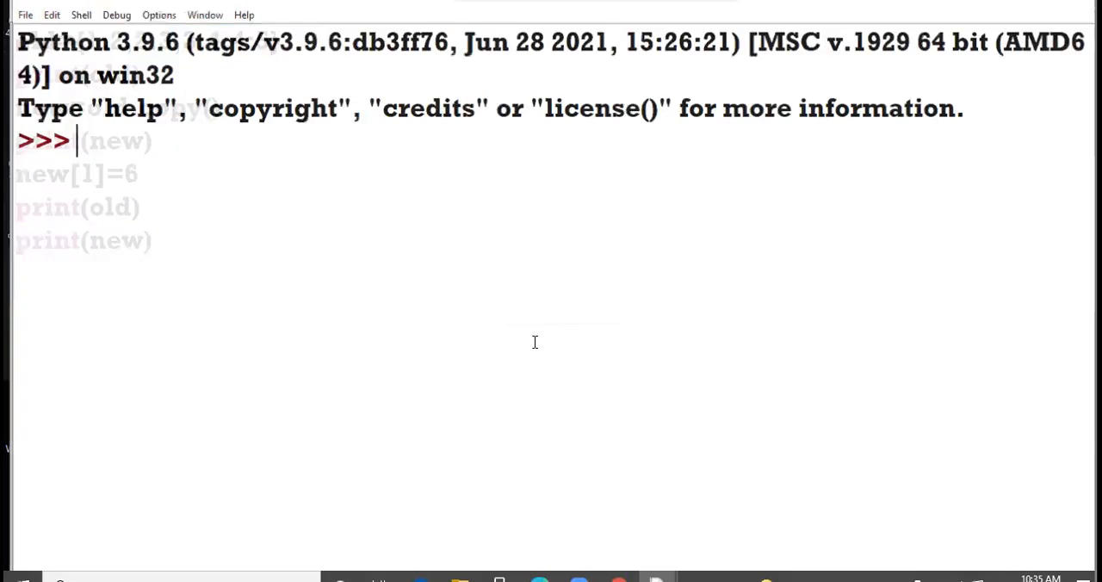
key("F5")
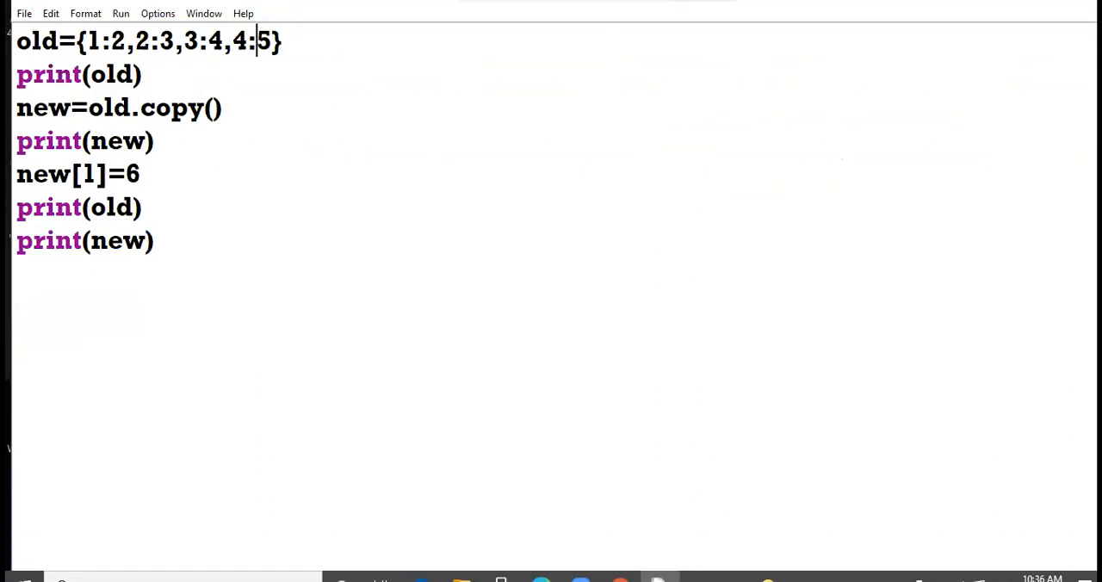
mouse_move(472, 21)
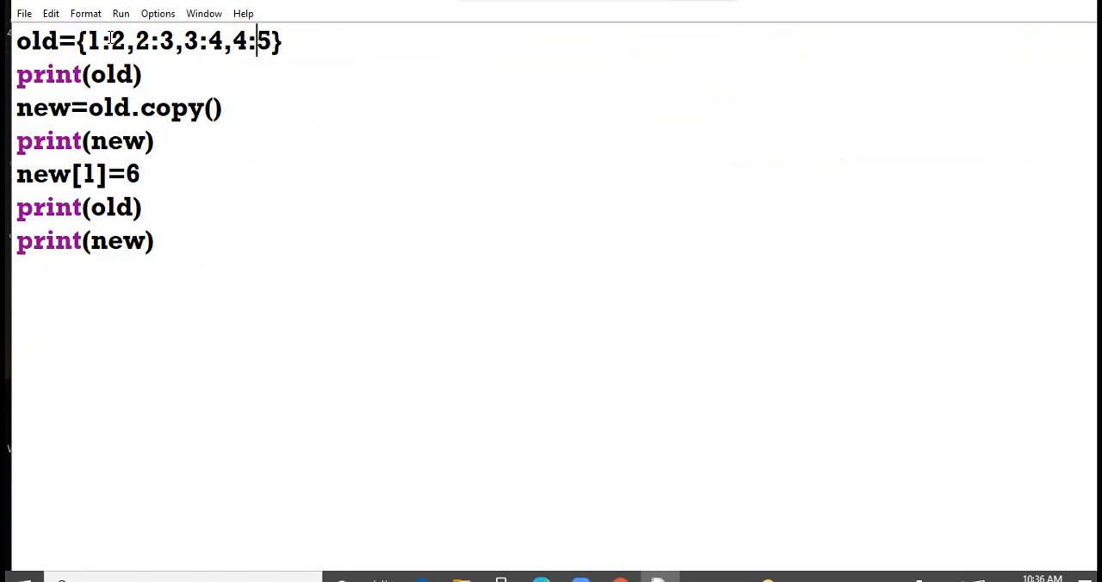
Rewrite old as {1:['a','b'],2:['c','d']}, dropping the 3:4 and 4:5 entries
double_click(117, 40)
type("[")
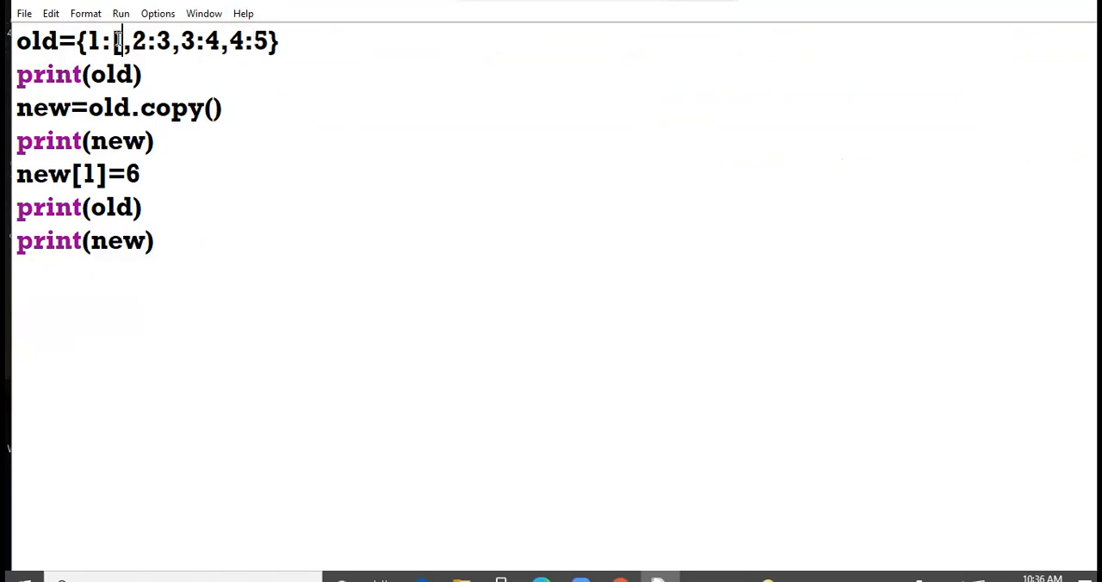
type("'a','b")
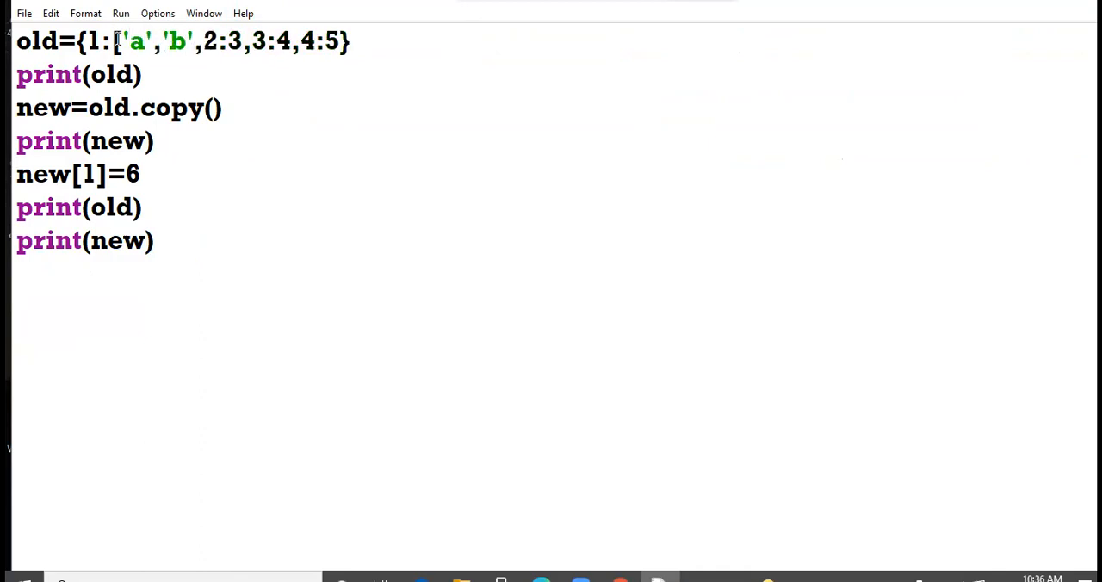
type("]")
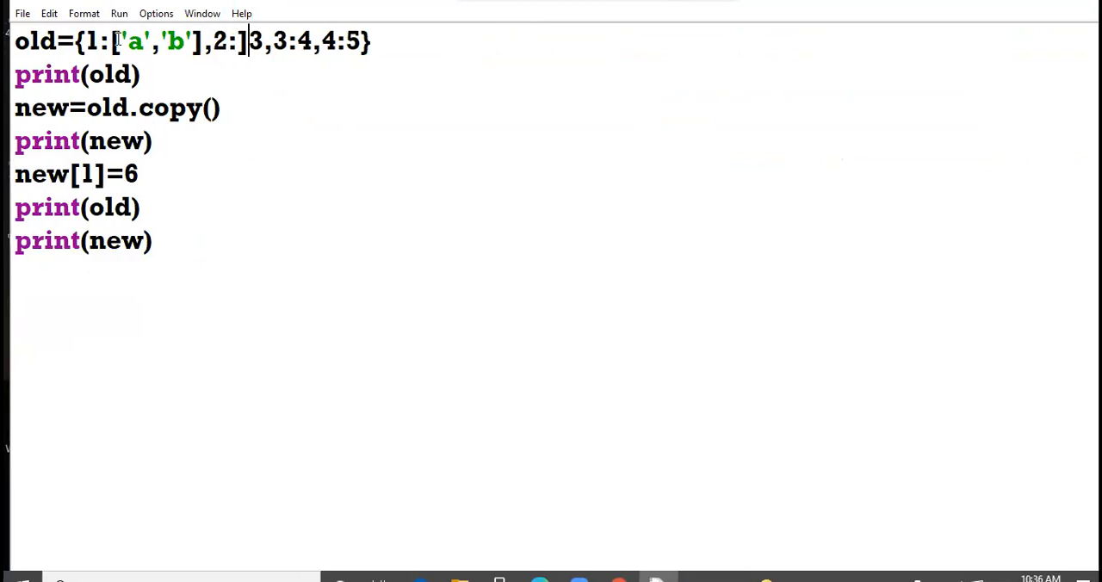
type("['")
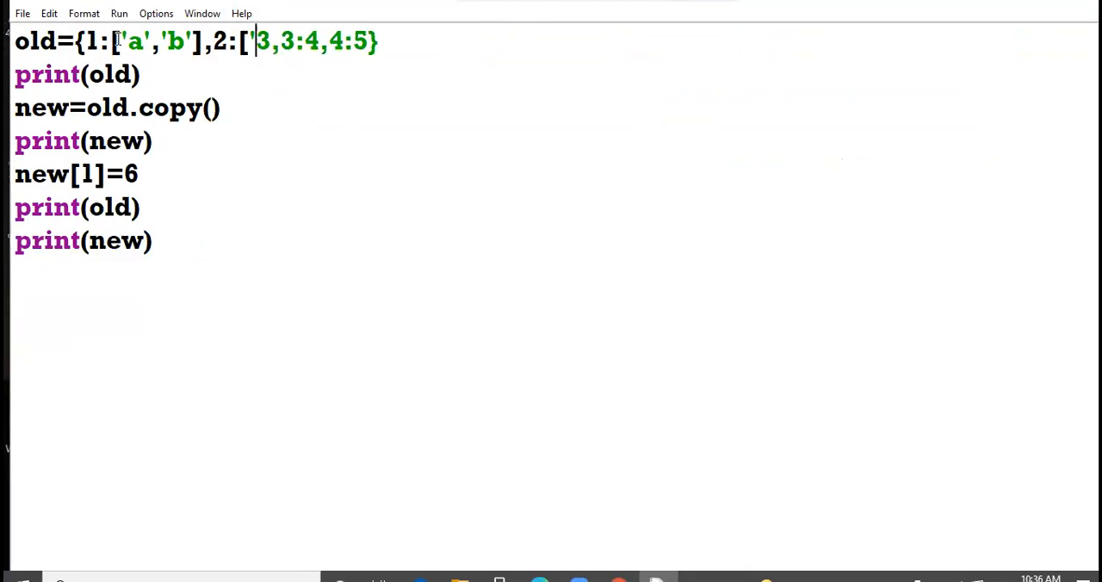
type("c'")
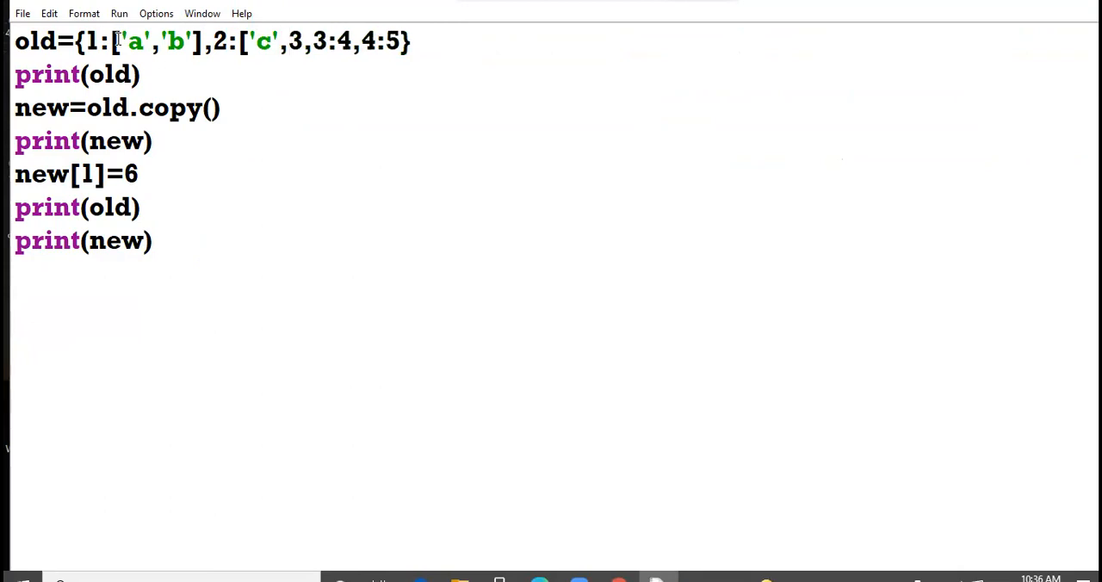
type(",'d']")
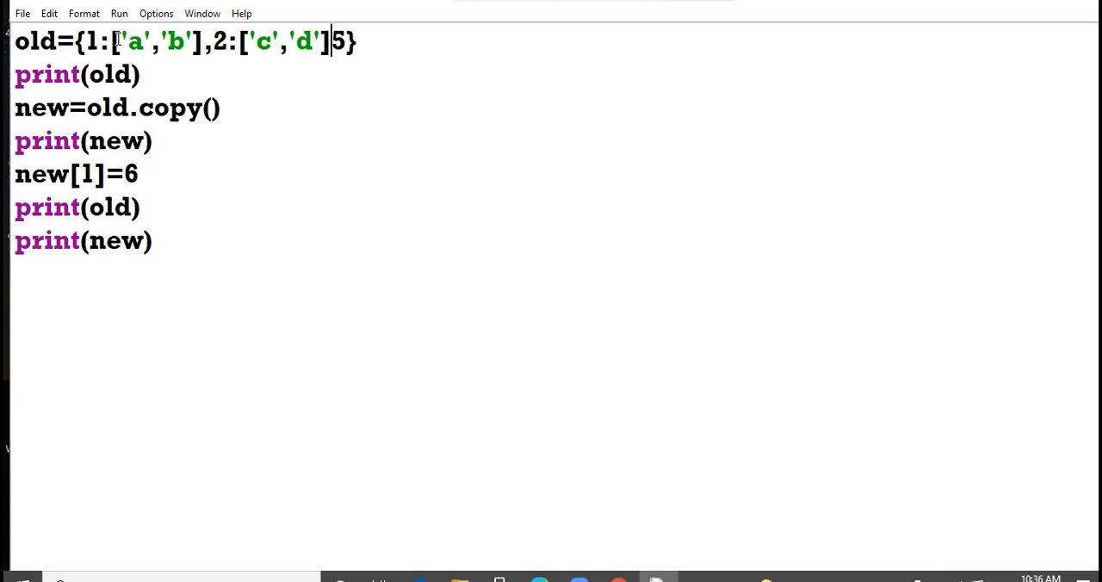
key("Backspace")
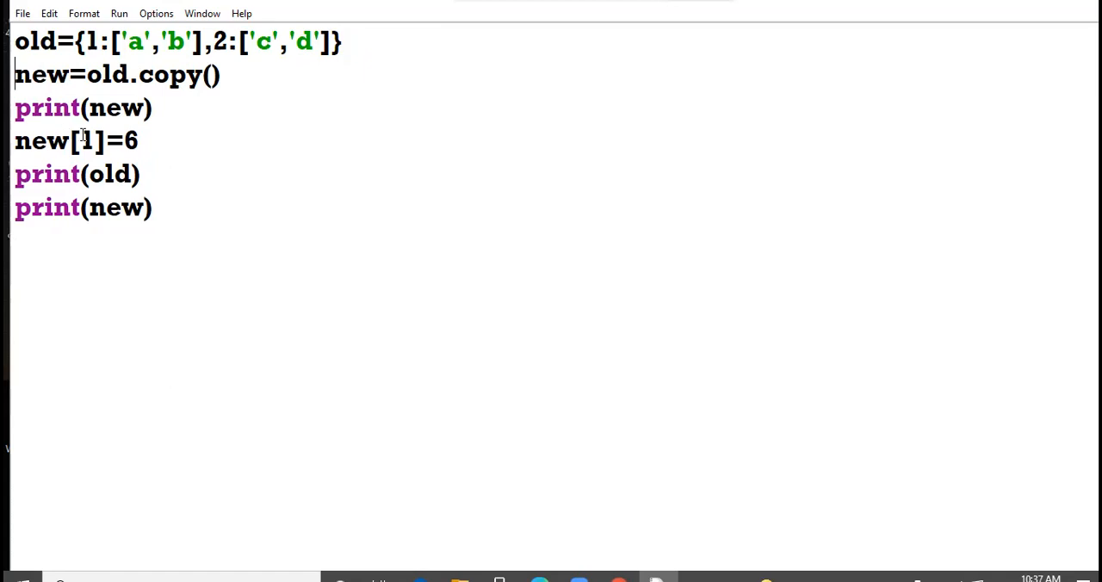
Replace =6 so line 4 reads new[1].append('c'), then highlight that line
double_click(86, 141)
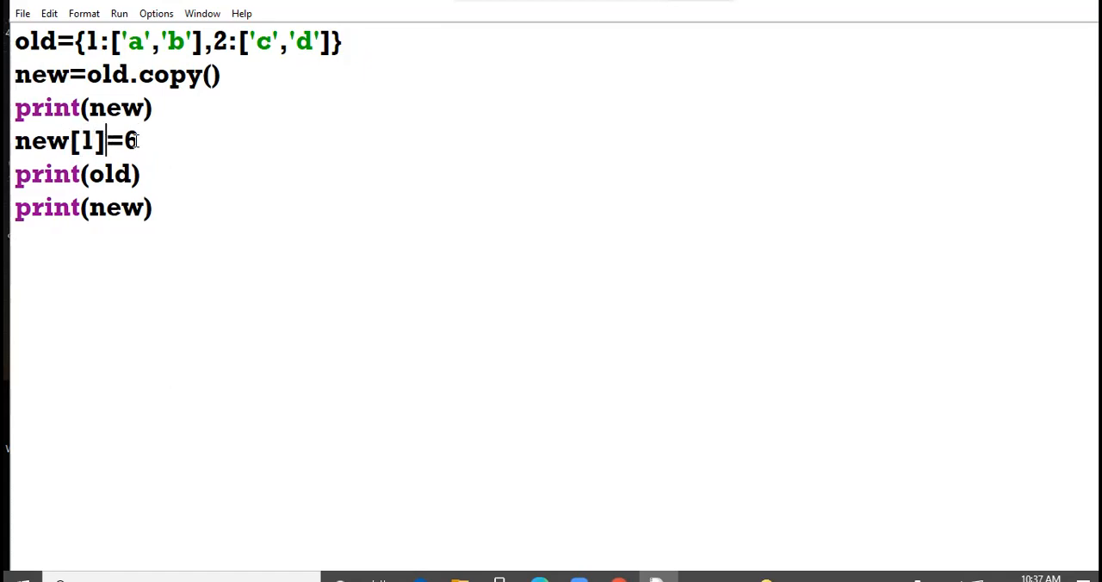
left_click_drag(107, 141, 138, 141)
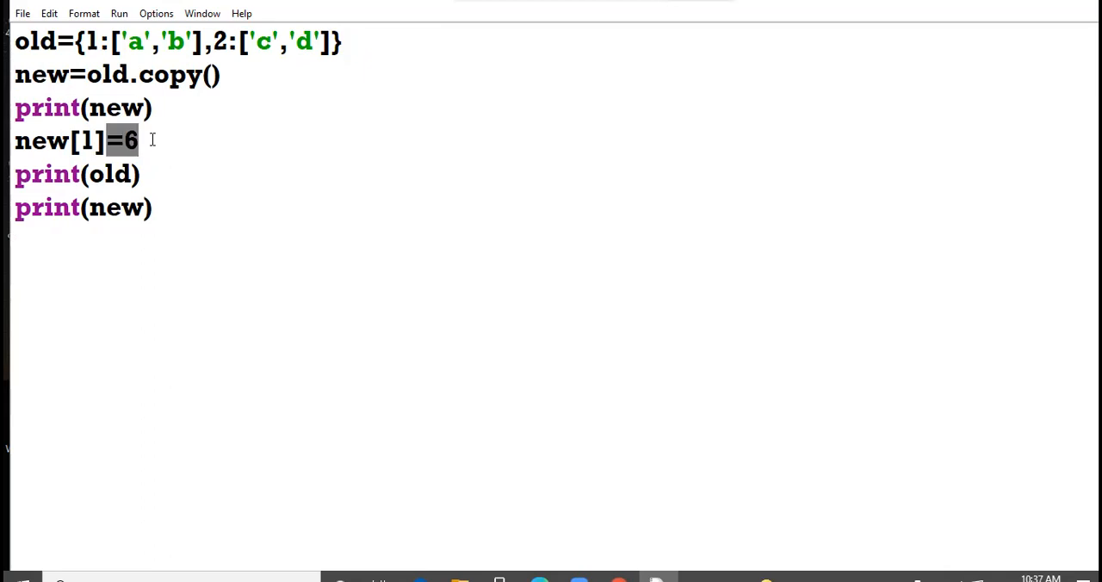
type(".append")
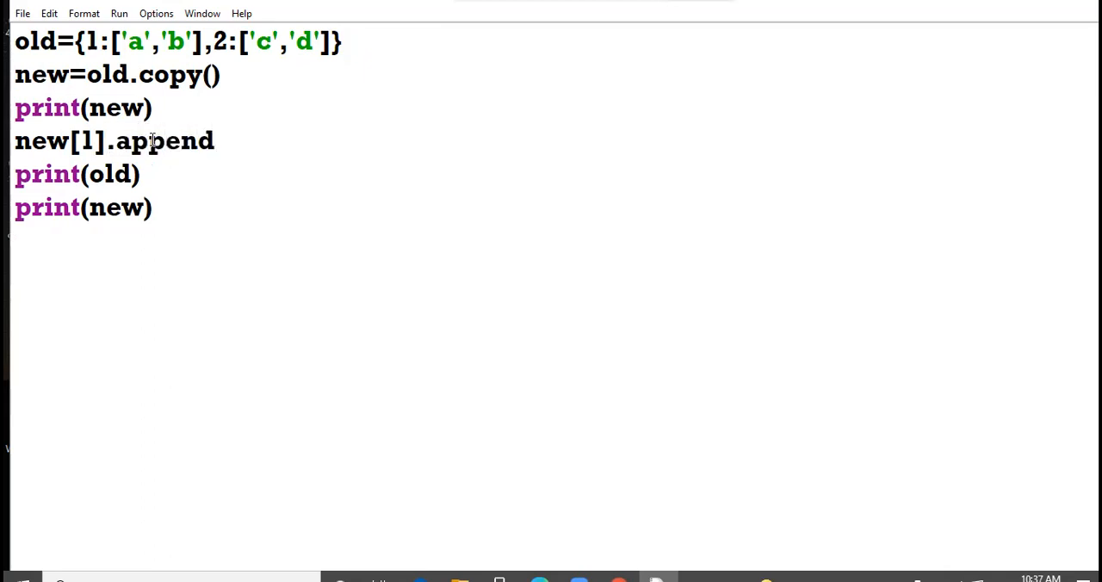
type("('c'")
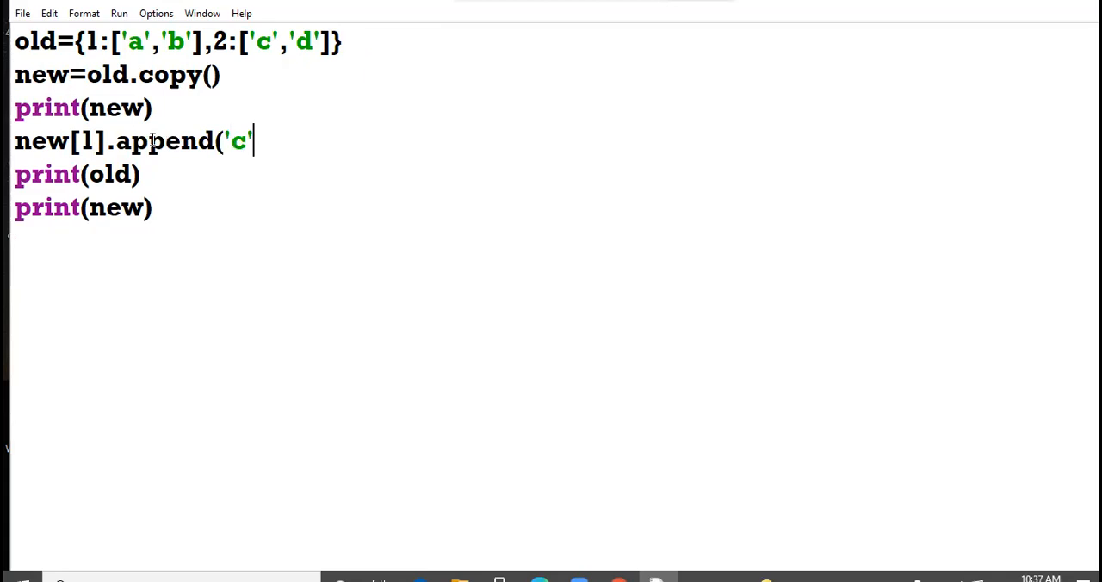
type(")")
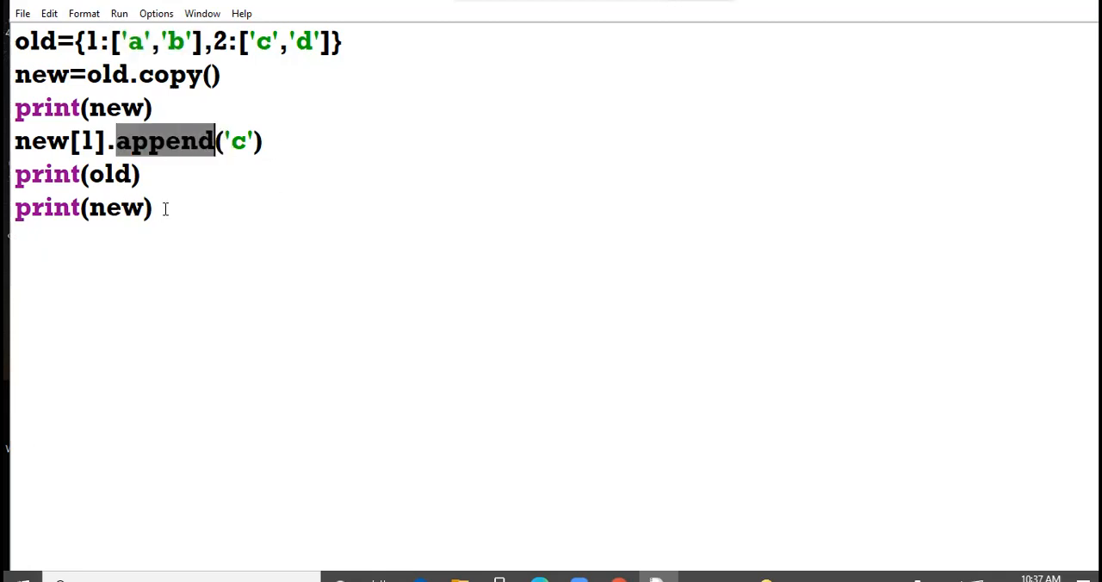
left_click(151, 207)
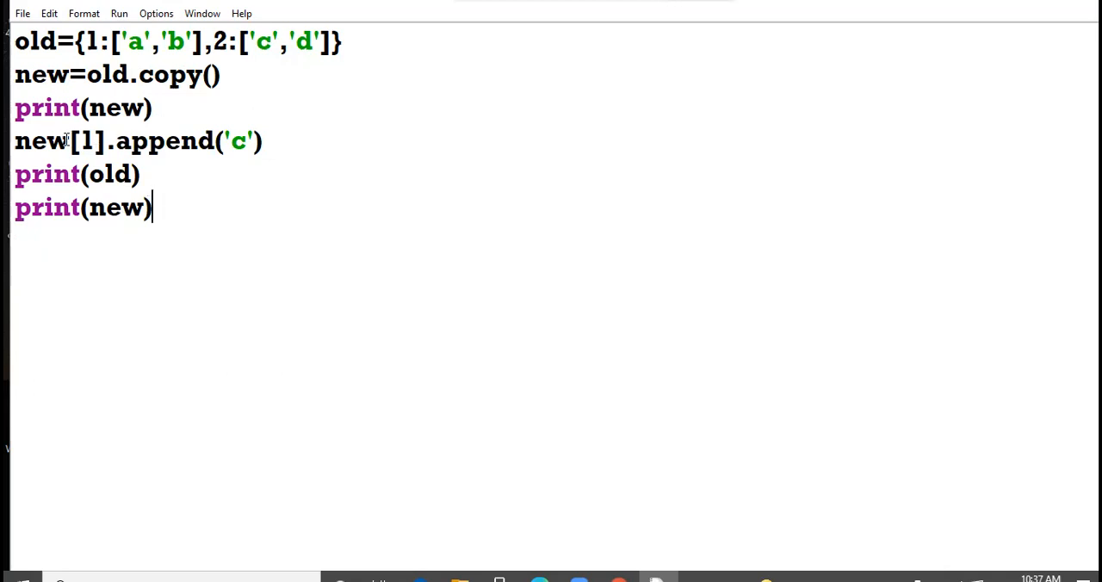
triple_click(137, 141)
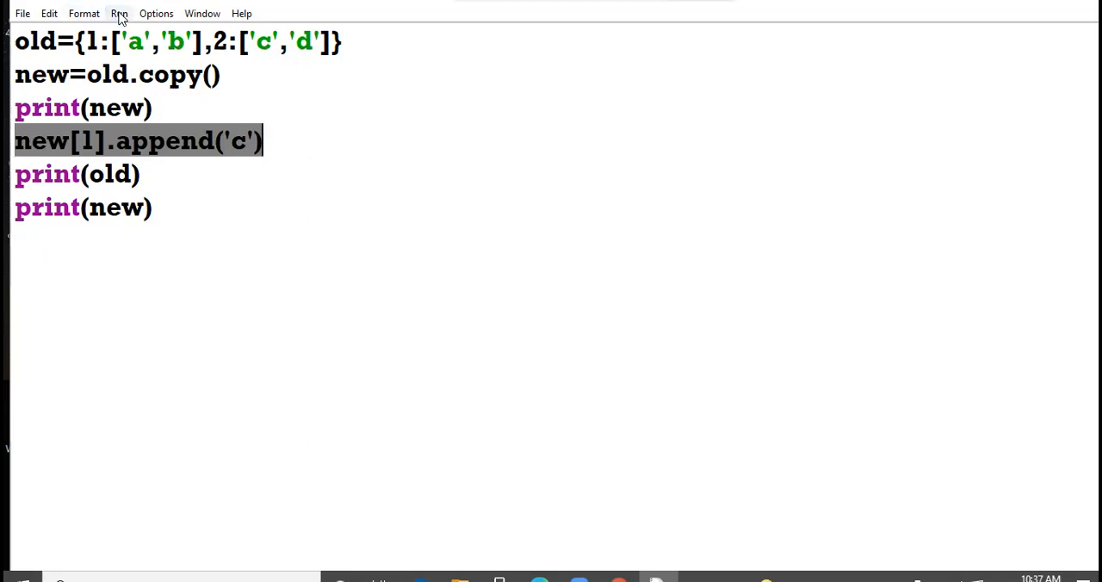
Run the module, agreeing to save the edited append script first
left_click(119, 14)
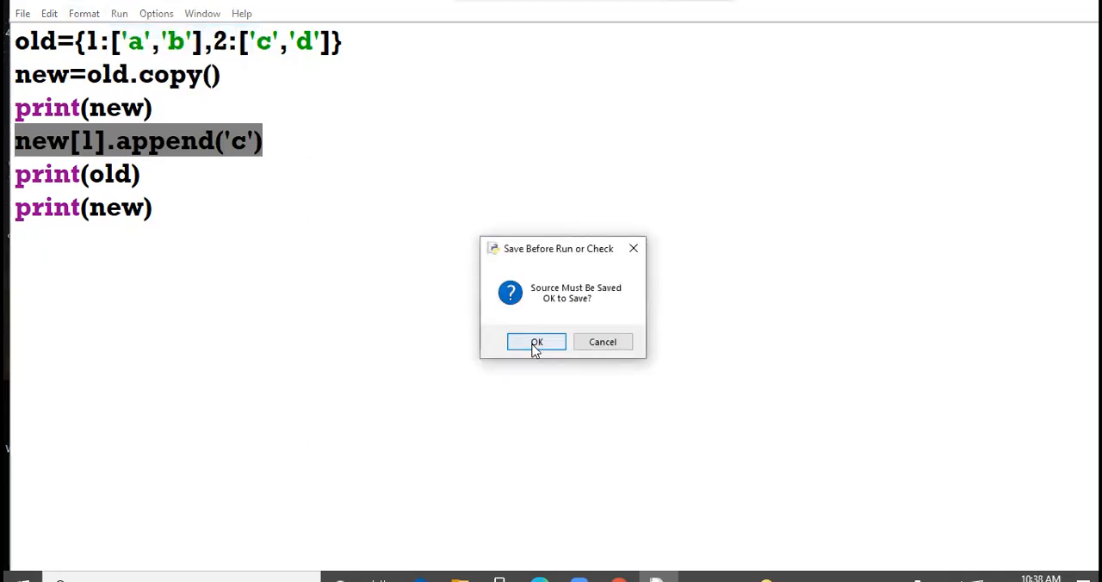
left_click(535, 341)
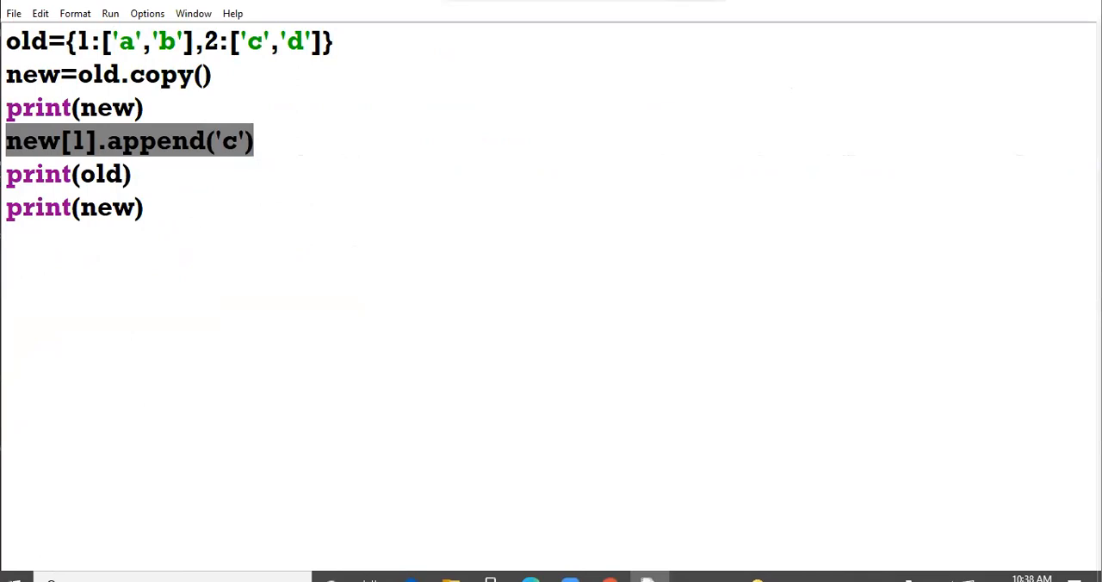
left_click(255, 141)
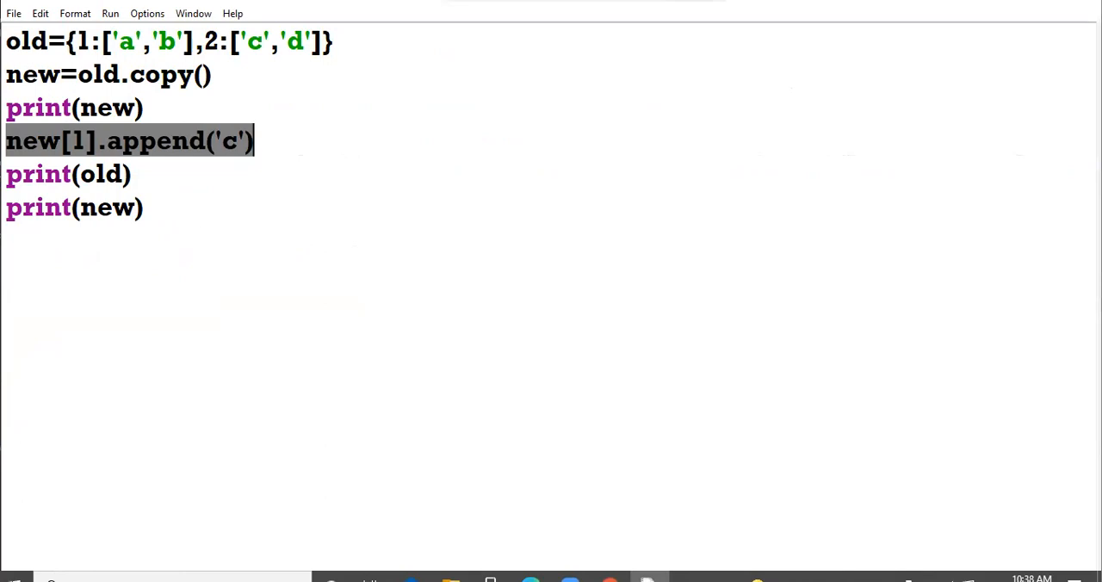
mouse_move(217, 231)
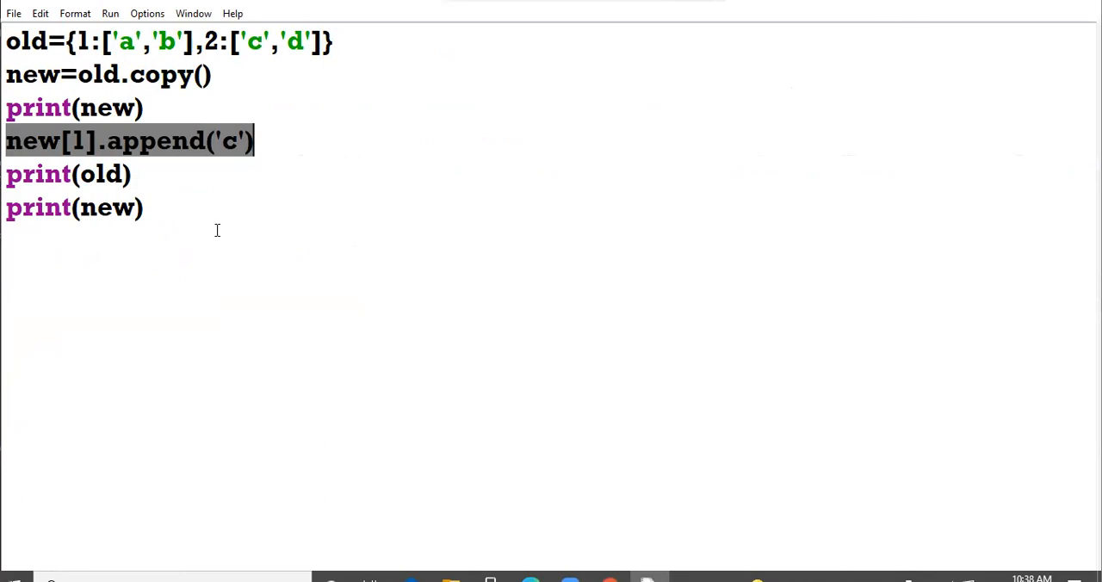
Write the note that the copy method always creates a shallow copy of the dictionary
type("the copy m")
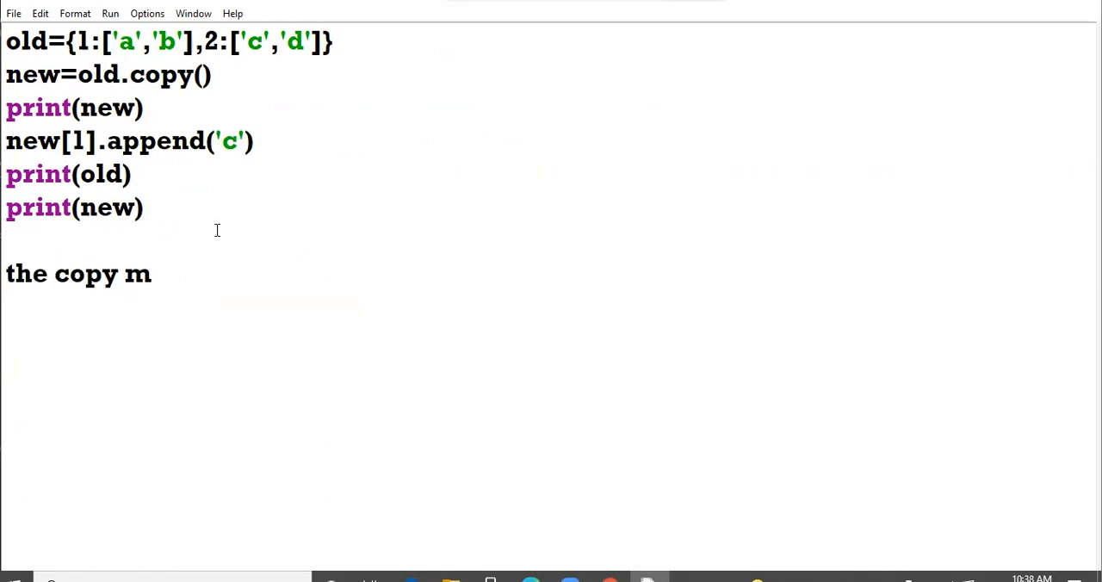
type("eth")
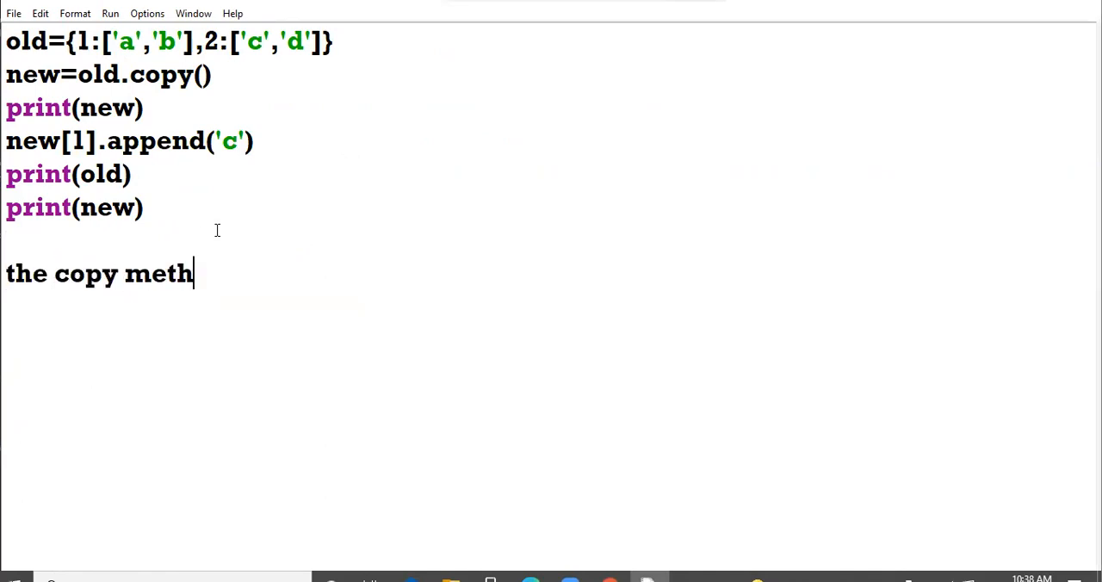
type("od always crea")
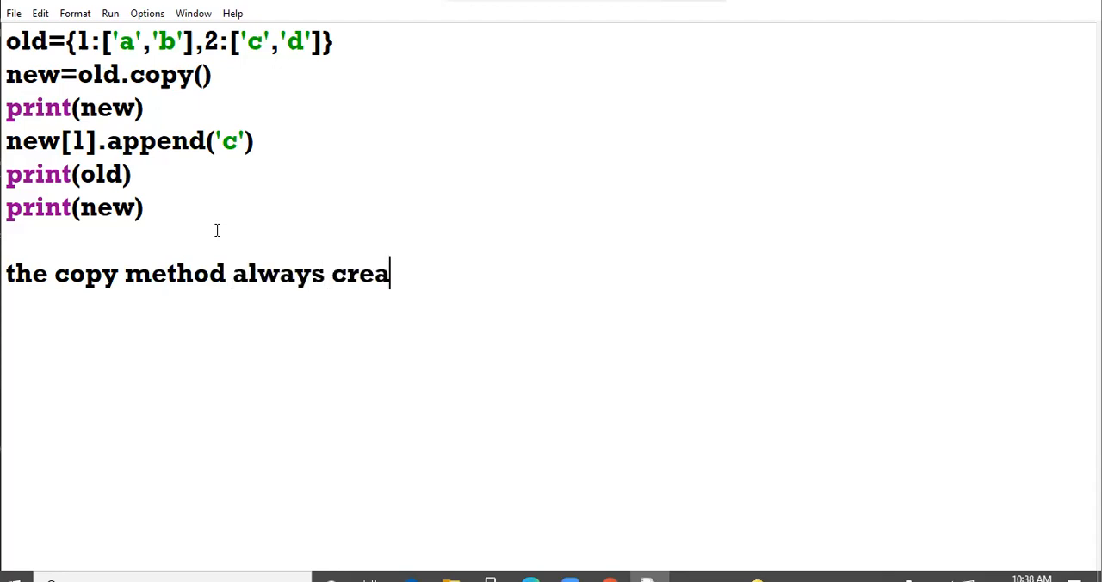
type("tes a sha")
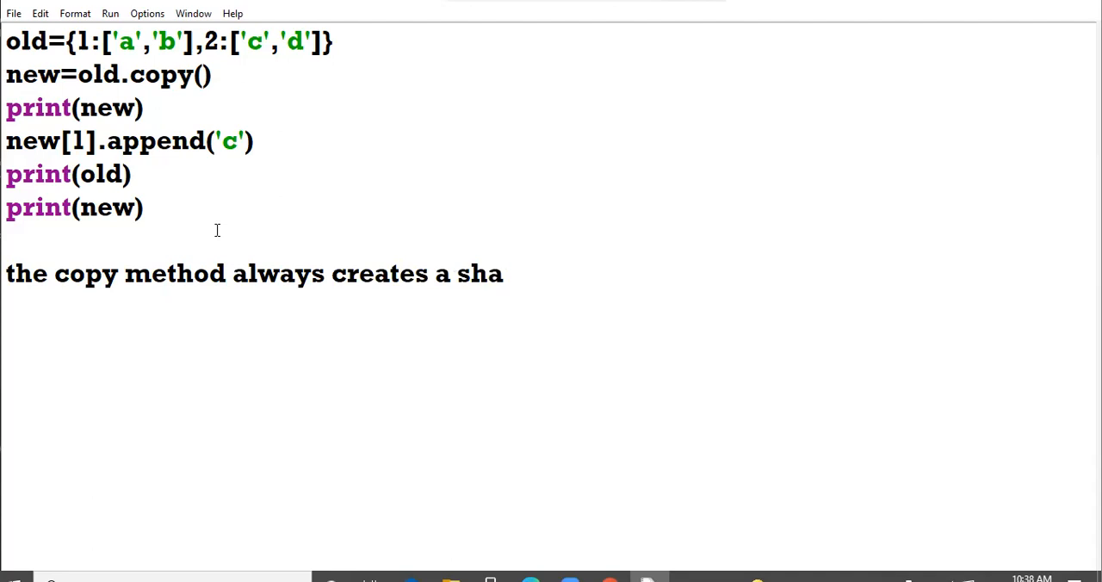
type("llow copy")
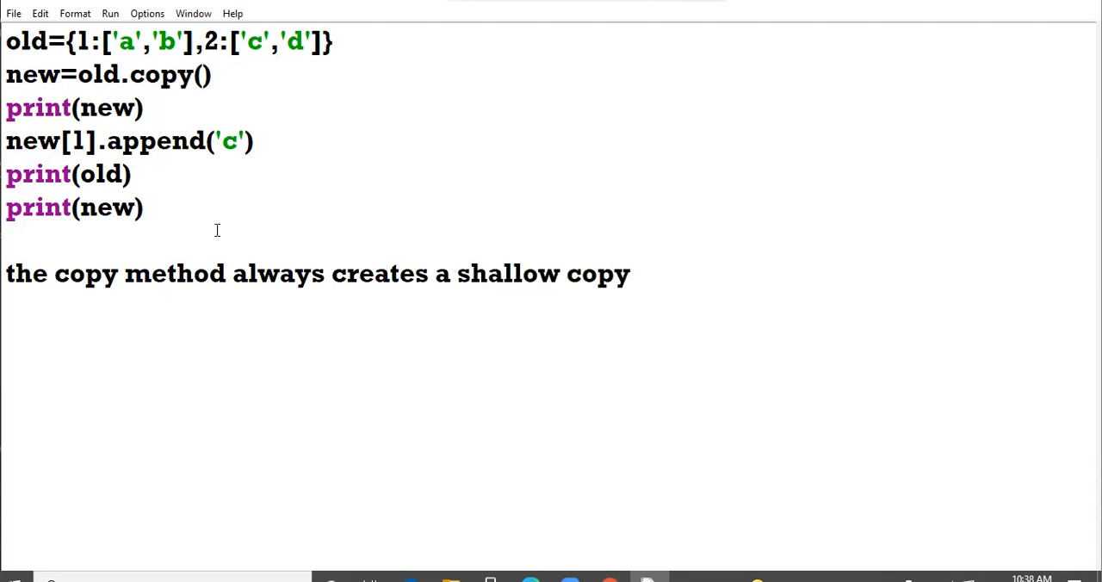
type("of the di")
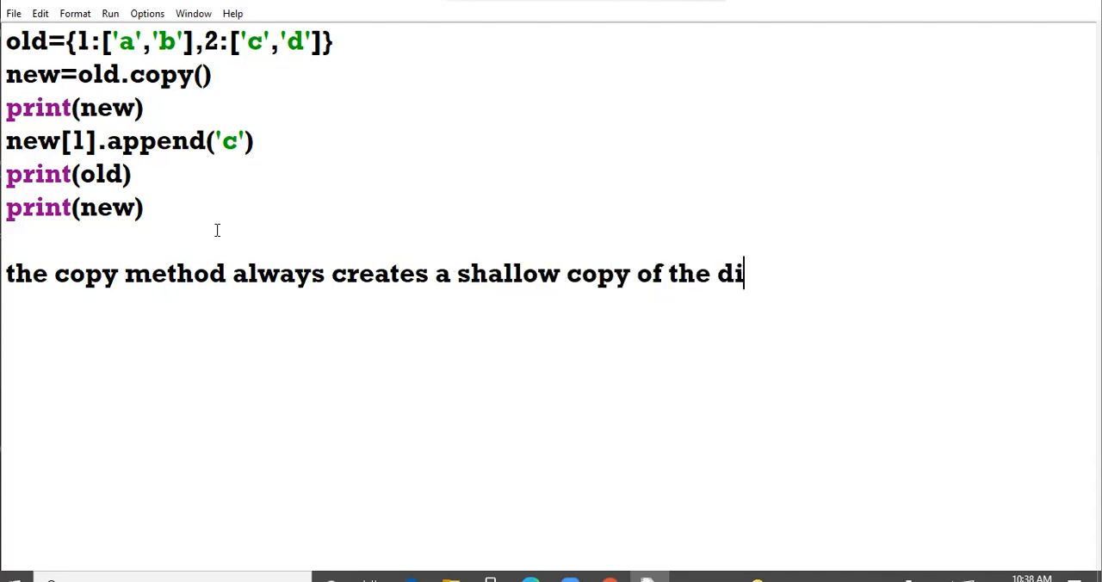
type("ctionary")
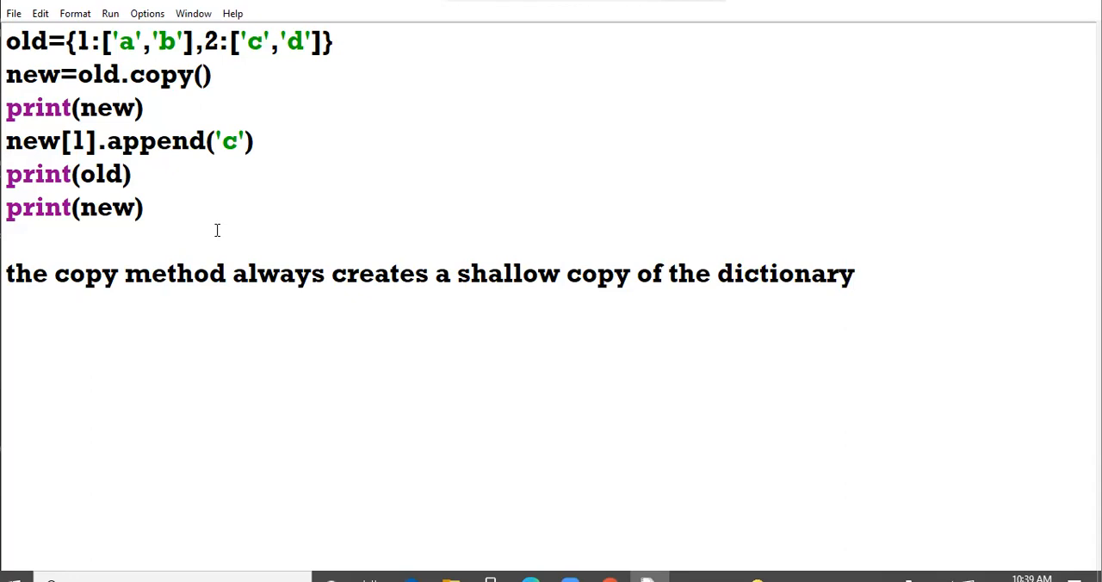
left_click(852, 274)
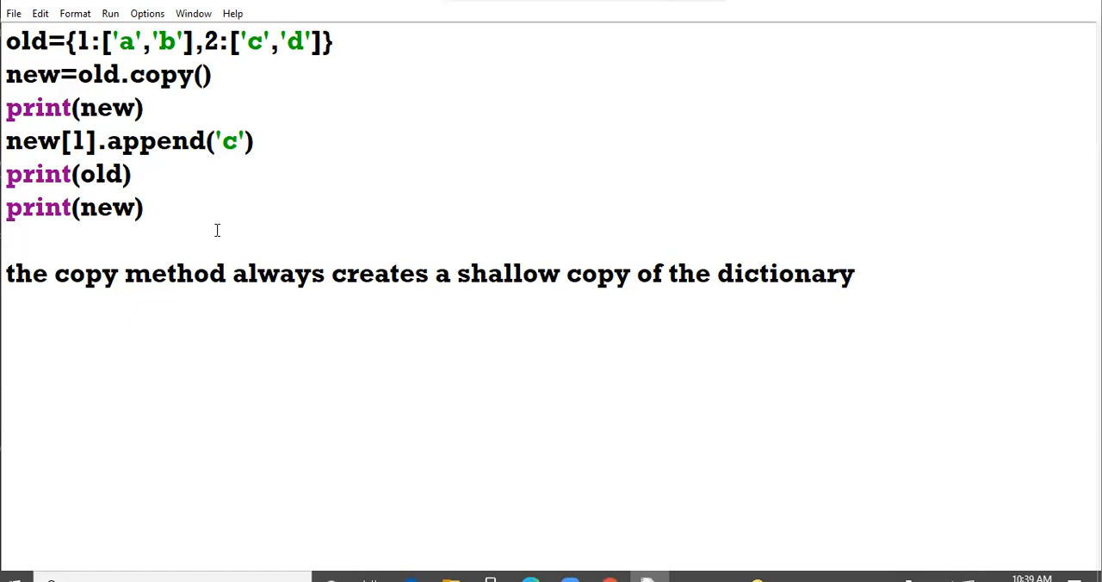
left_click(852, 274)
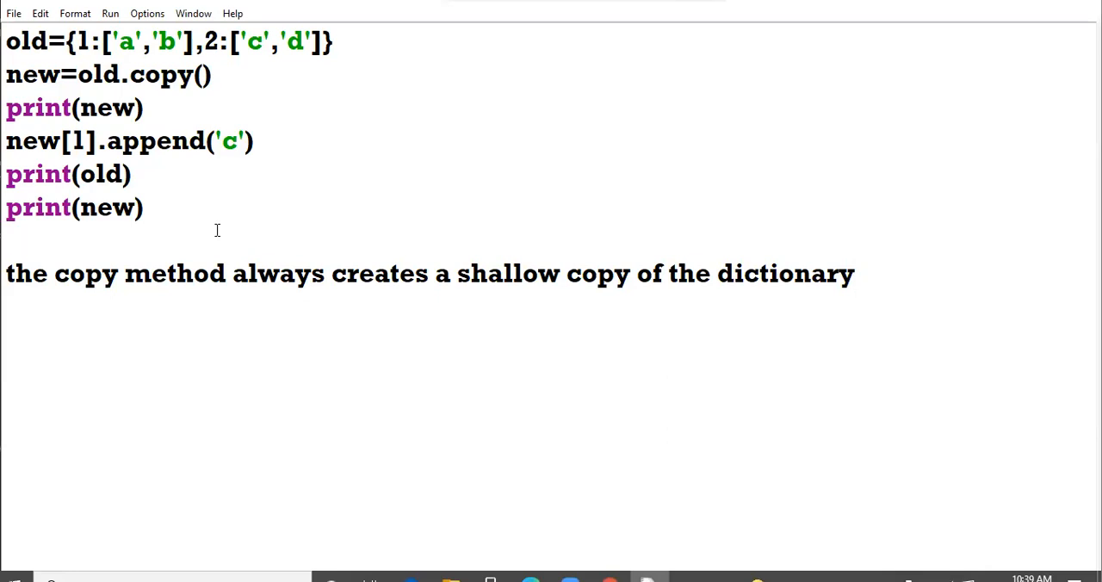
left_click(852, 273)
type("x=123")
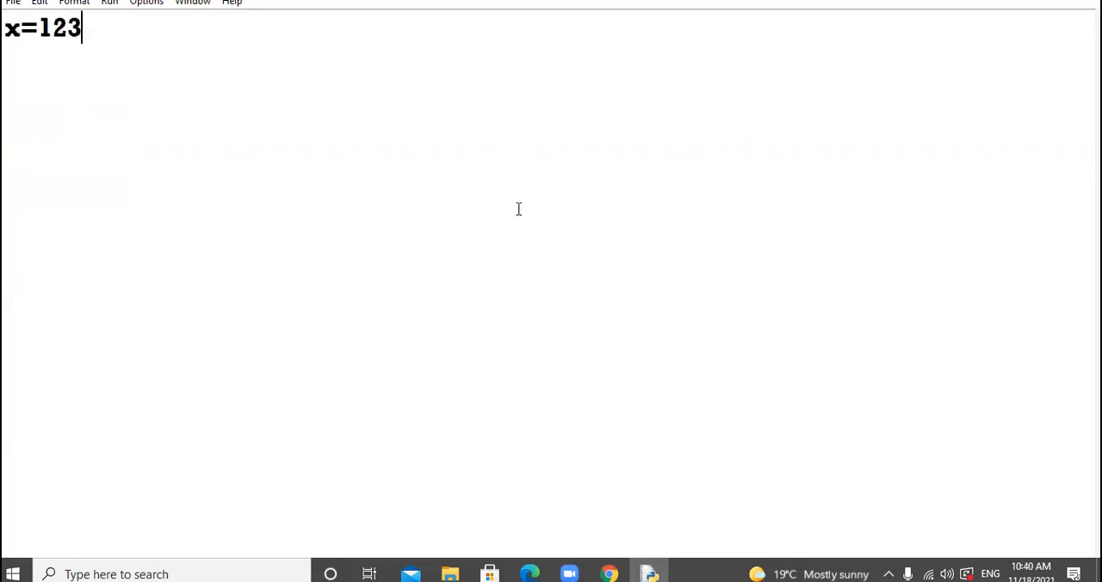
Write x=1234 and a for i in x: loop with print(i) indented beneath
type("4")
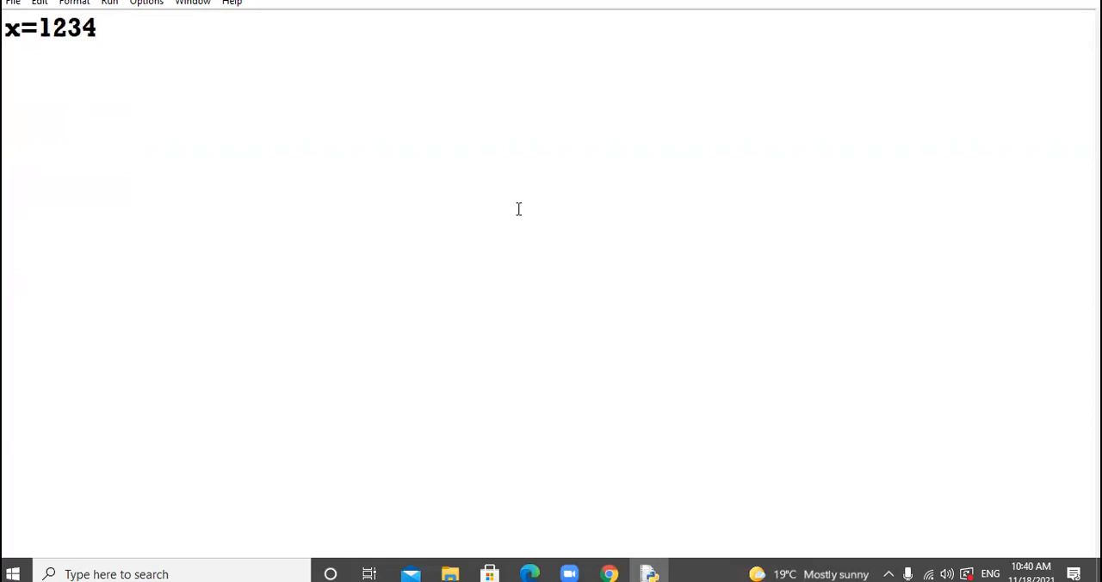
type("for")
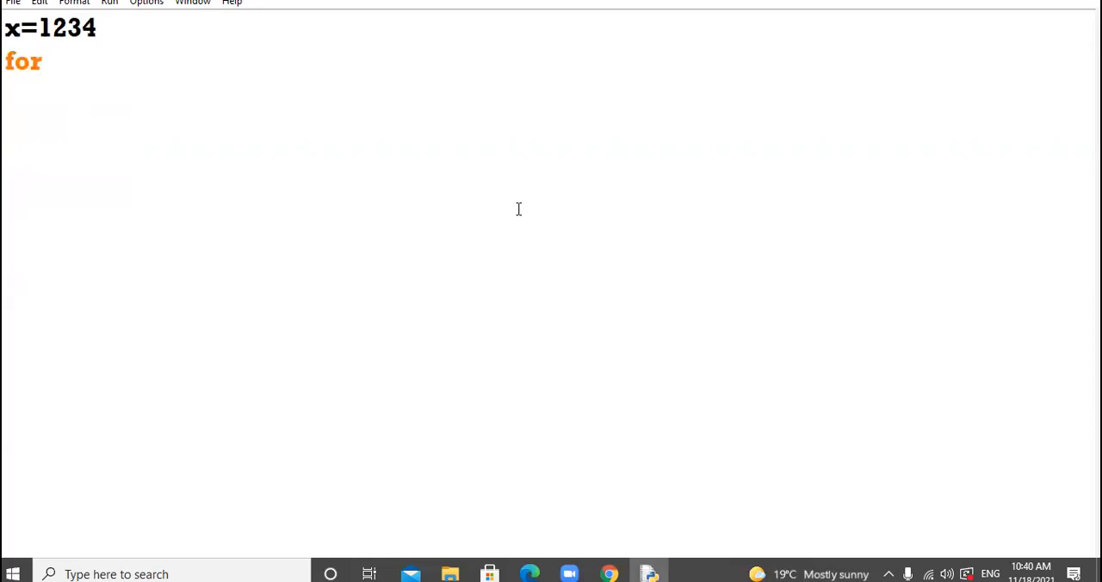
type("i in x:")
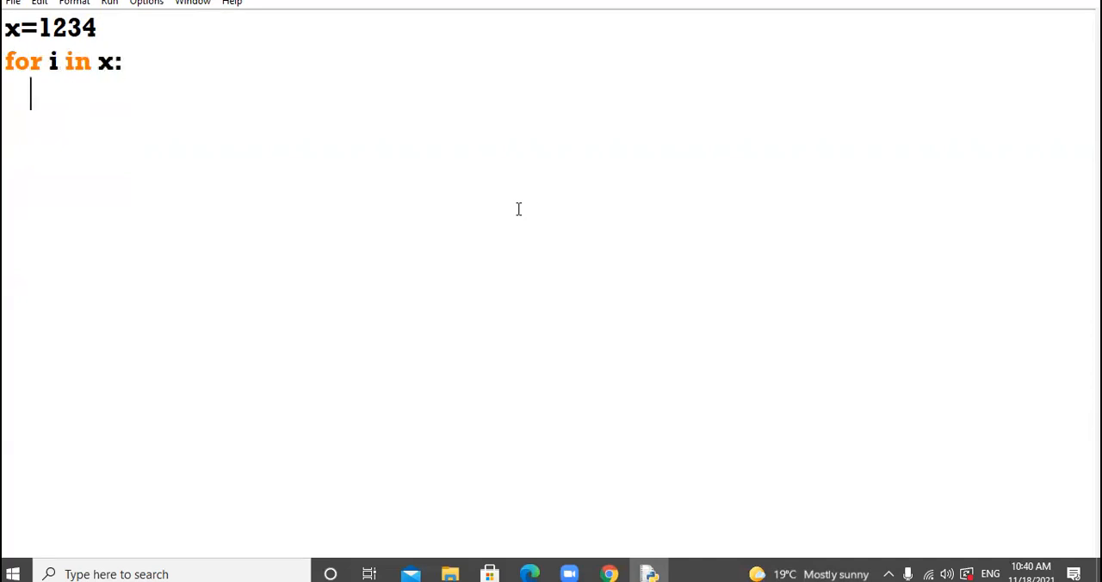
type("print")
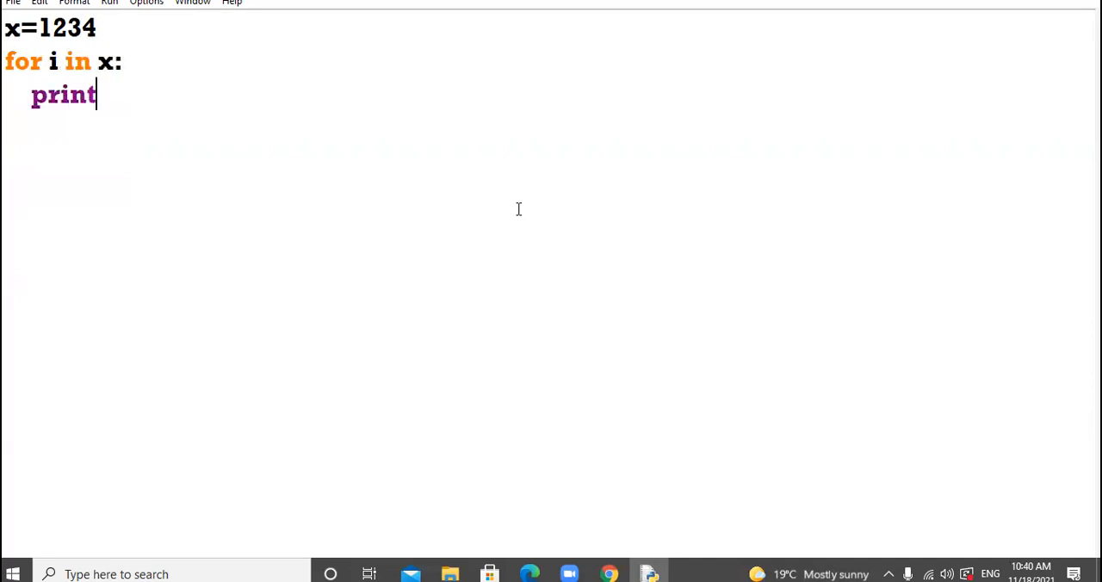
type("(i)")
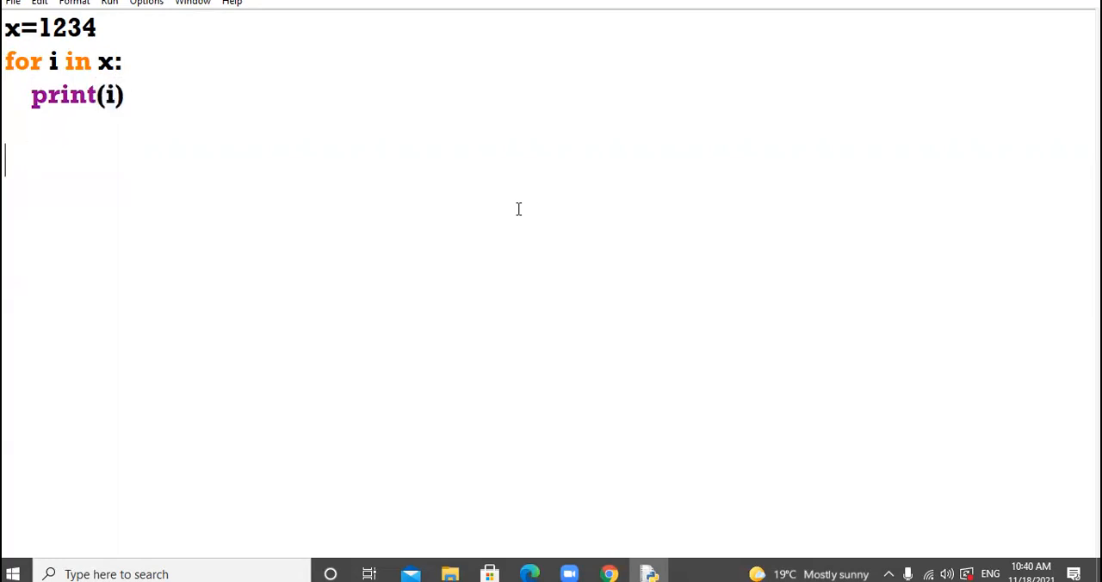
Add the commented options a. 1 2 3 4, b. 1234, c. error and d. none of the above
type("# a.")
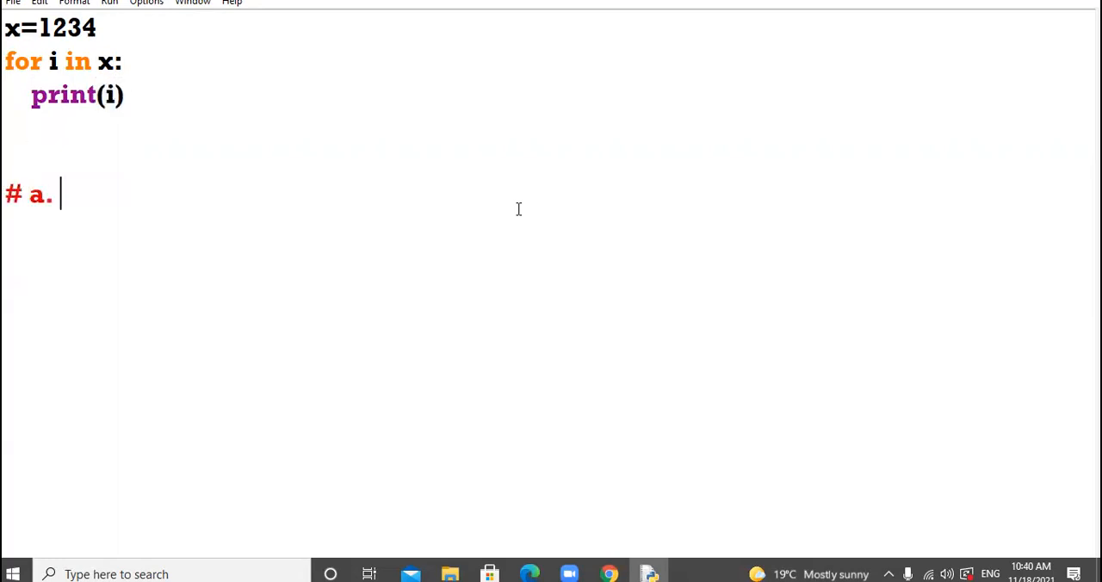
type("1 2 3 4")
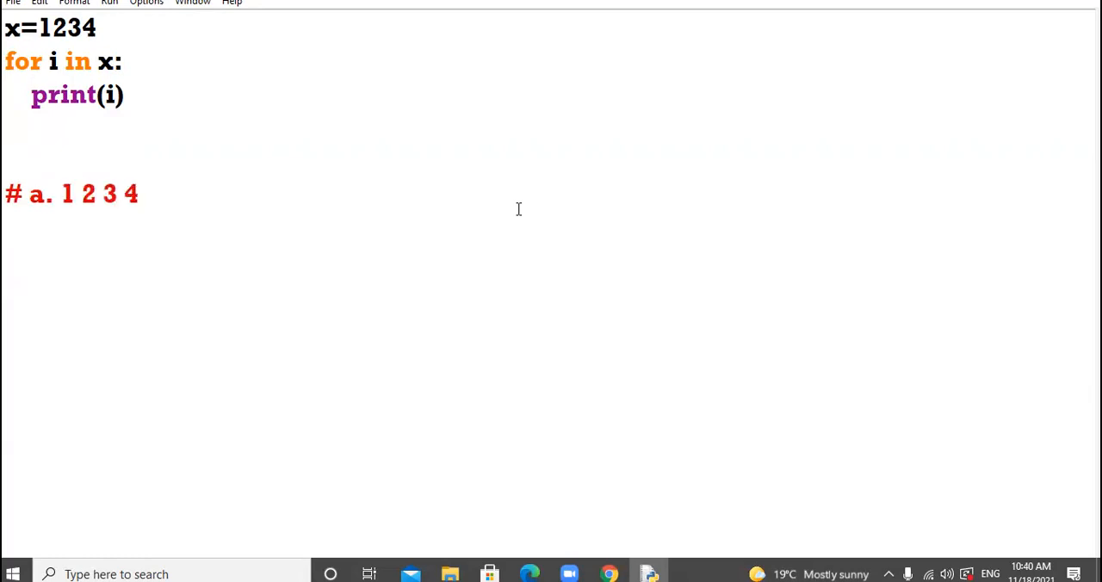
type("# b.")
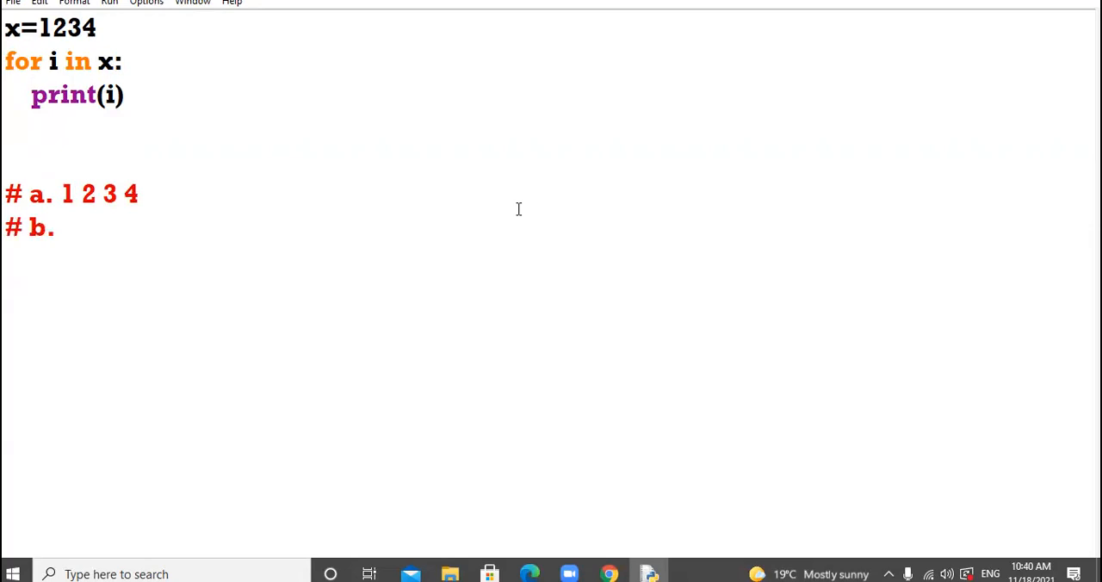
type("1234")
type("#")
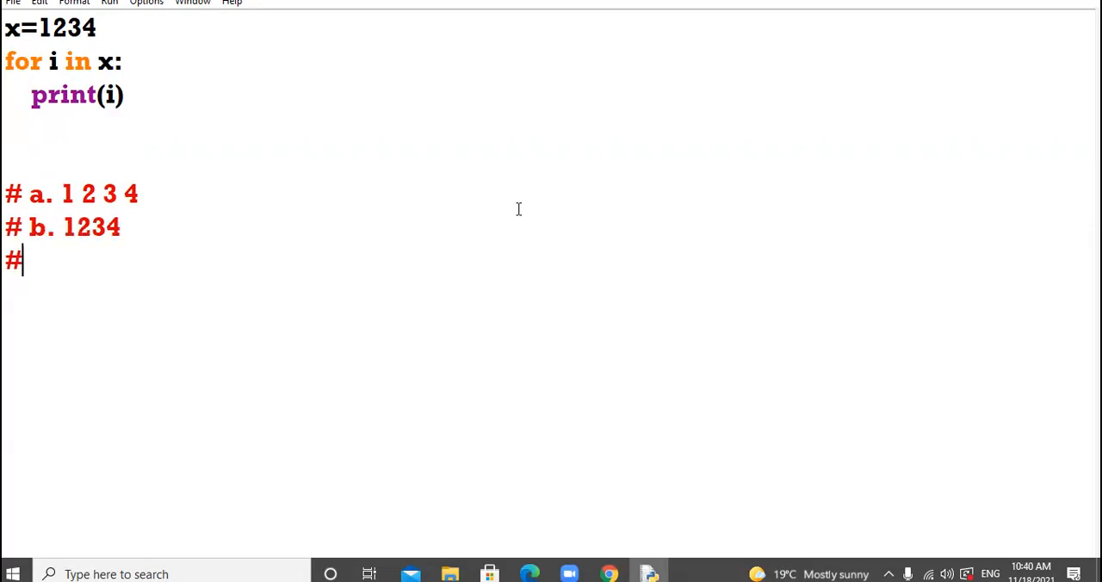
type("c. err")
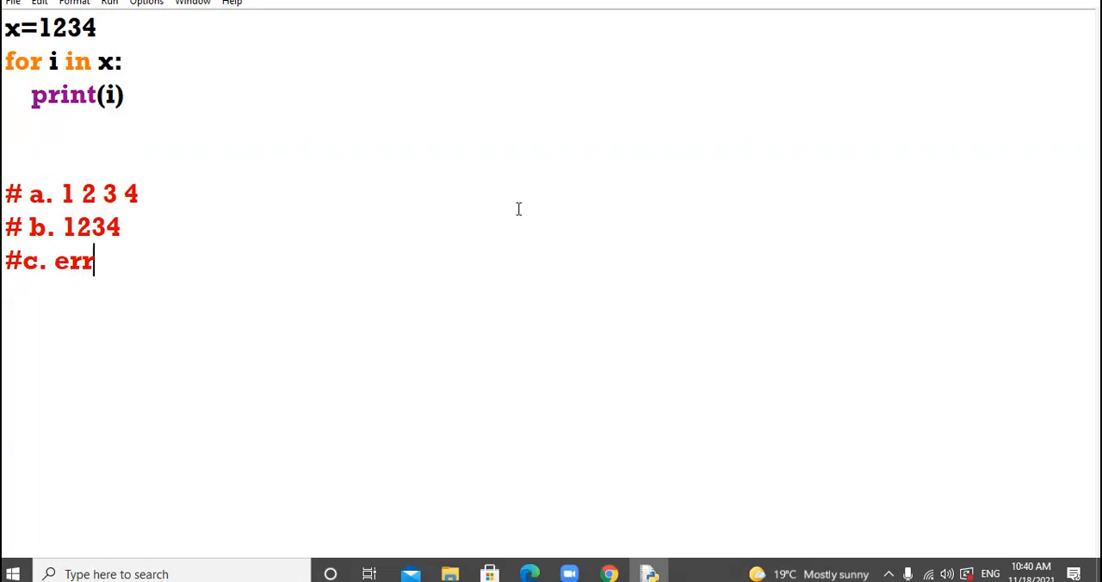
type("or")
type("#d.")
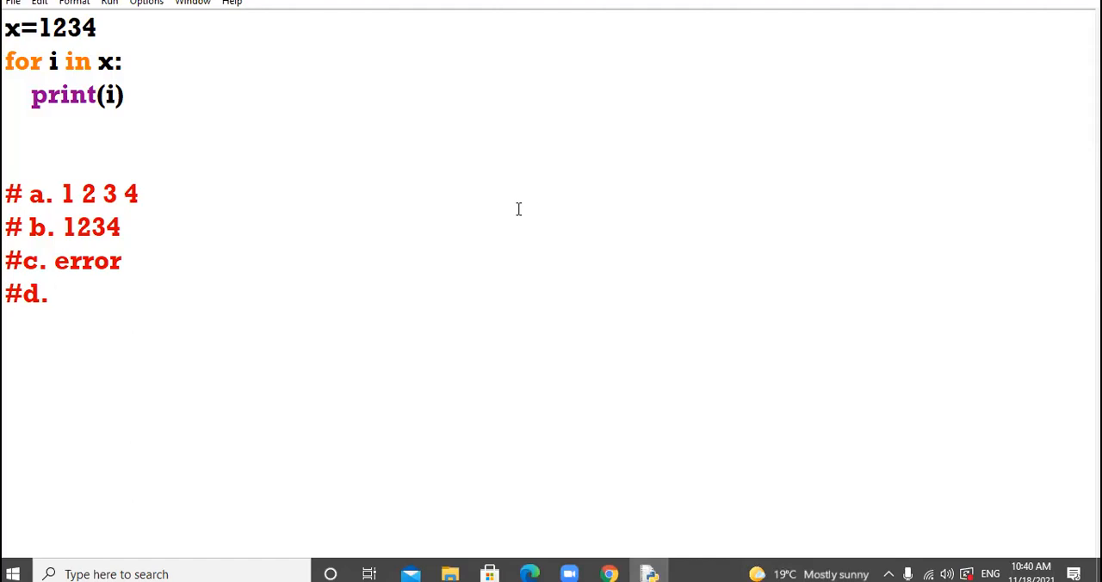
type("none of the")
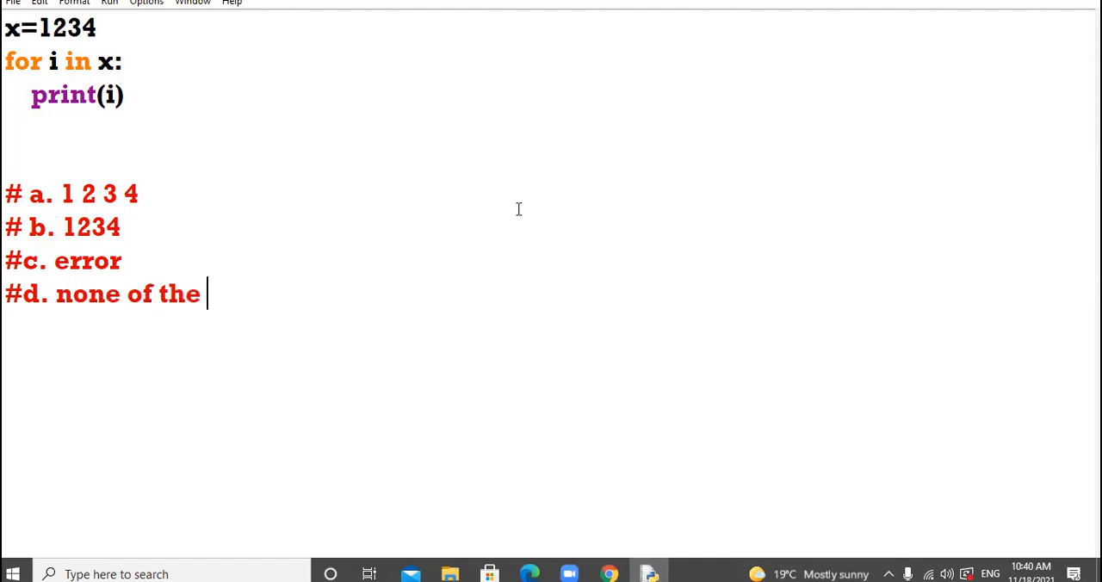
type("above")
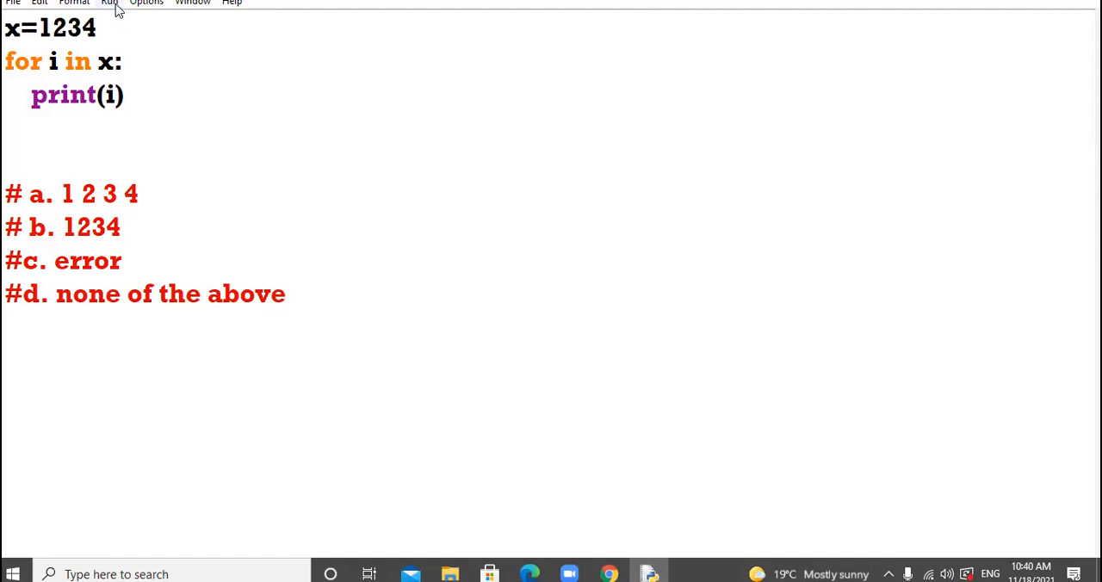
Run the module and agree to save the file when prompted
left_click(110, 4)
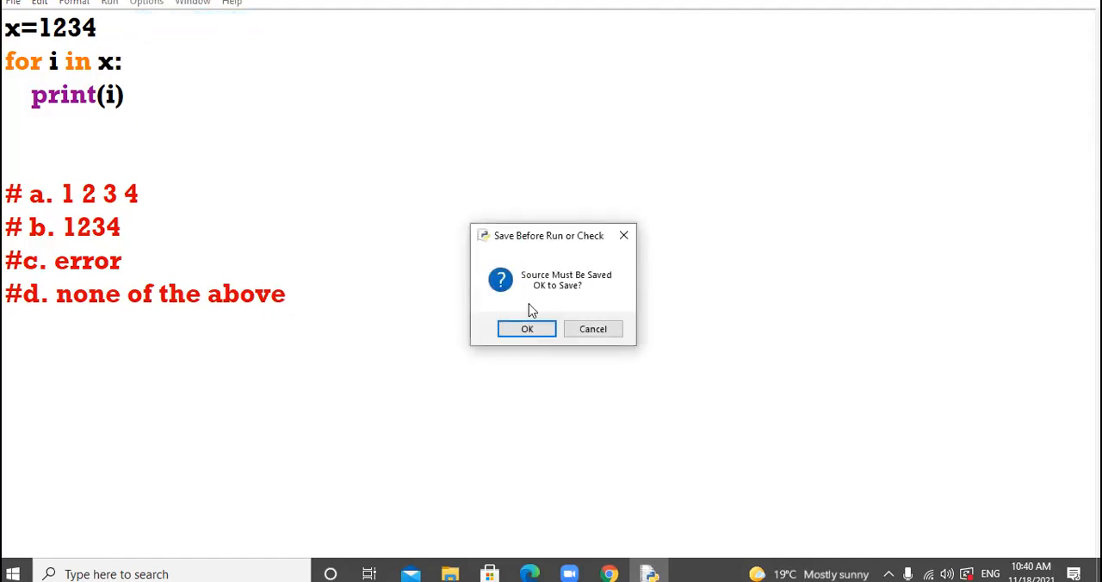
left_click(527, 328)
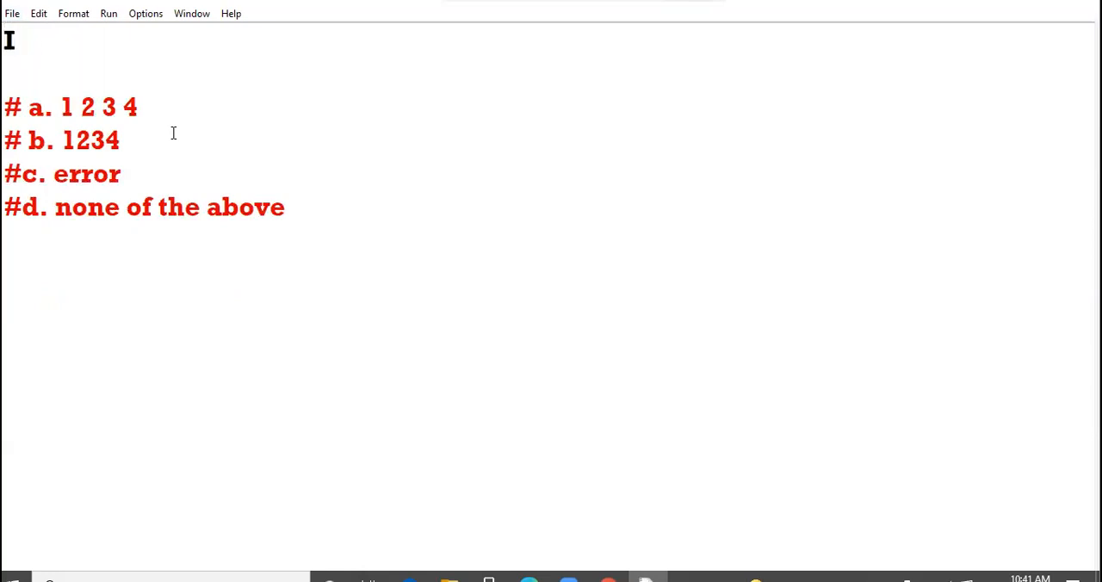
Write the poem lines I have eaten / the plums / that were in / the icebox at the top
type("have ea")
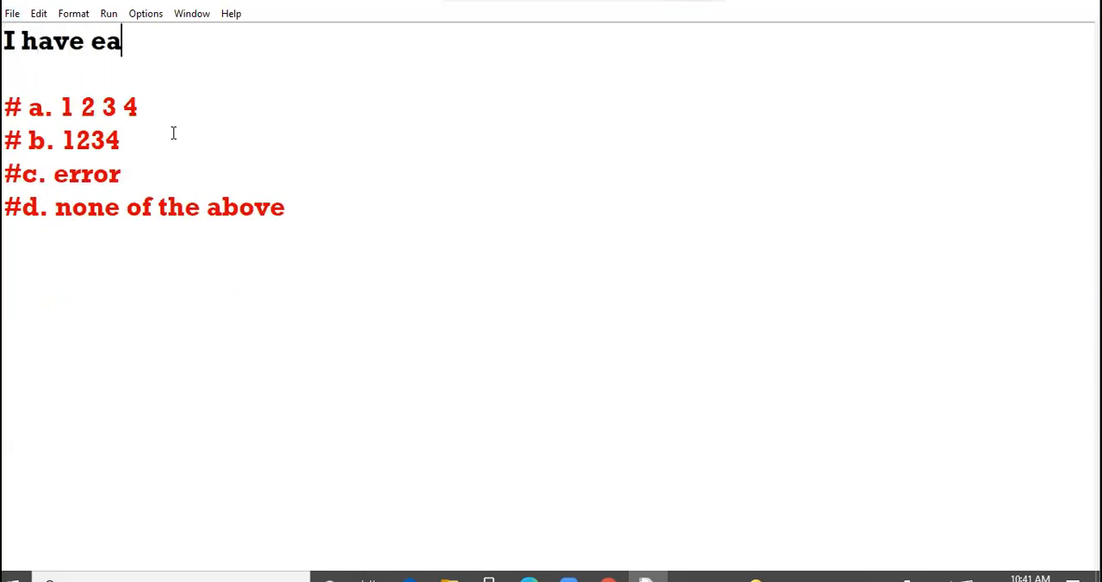
type("ten")
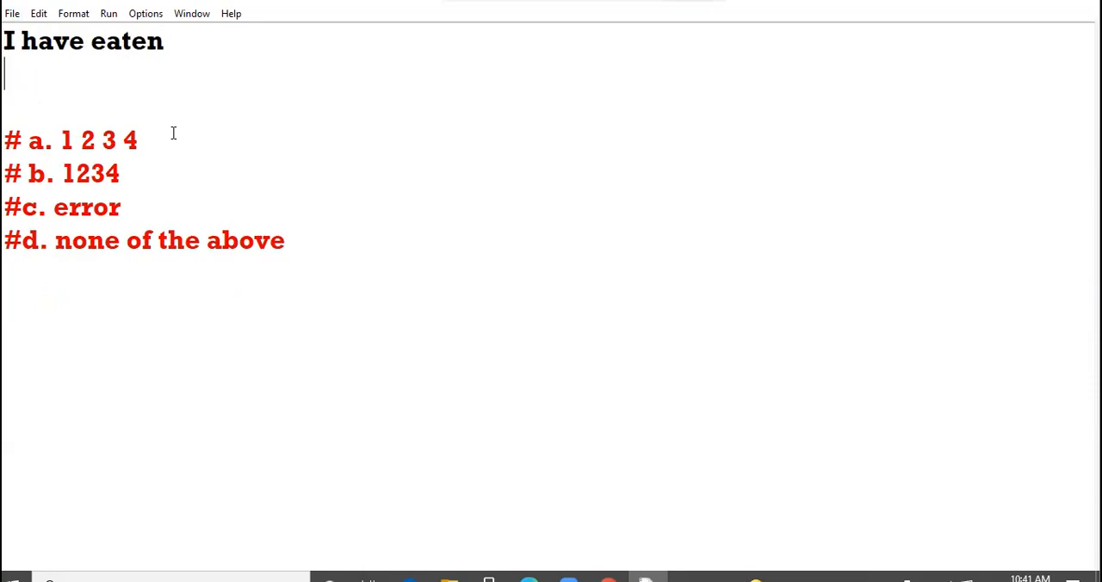
type("the plums")
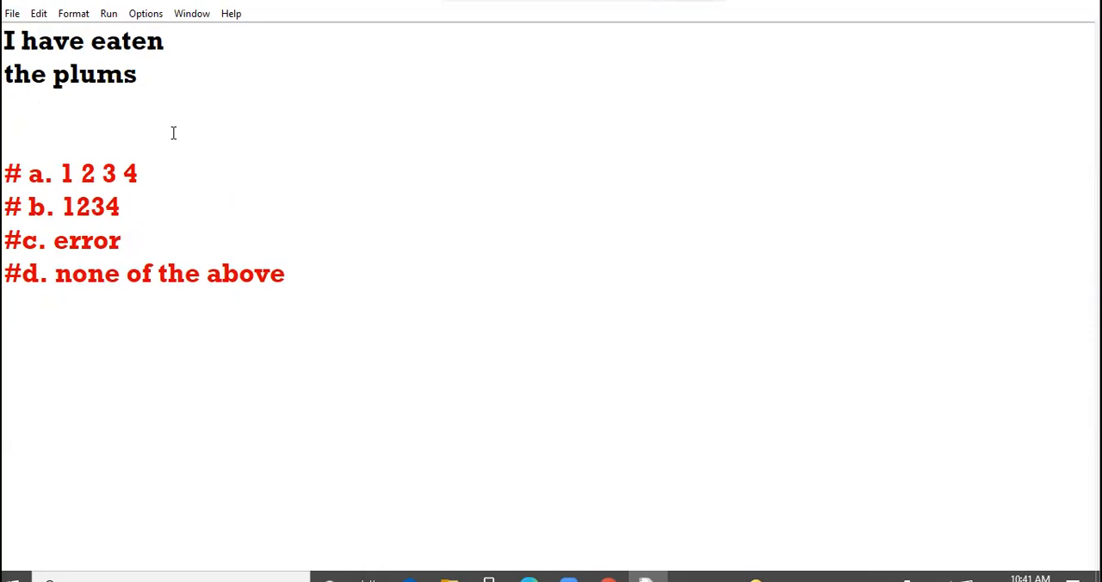
type("that w")
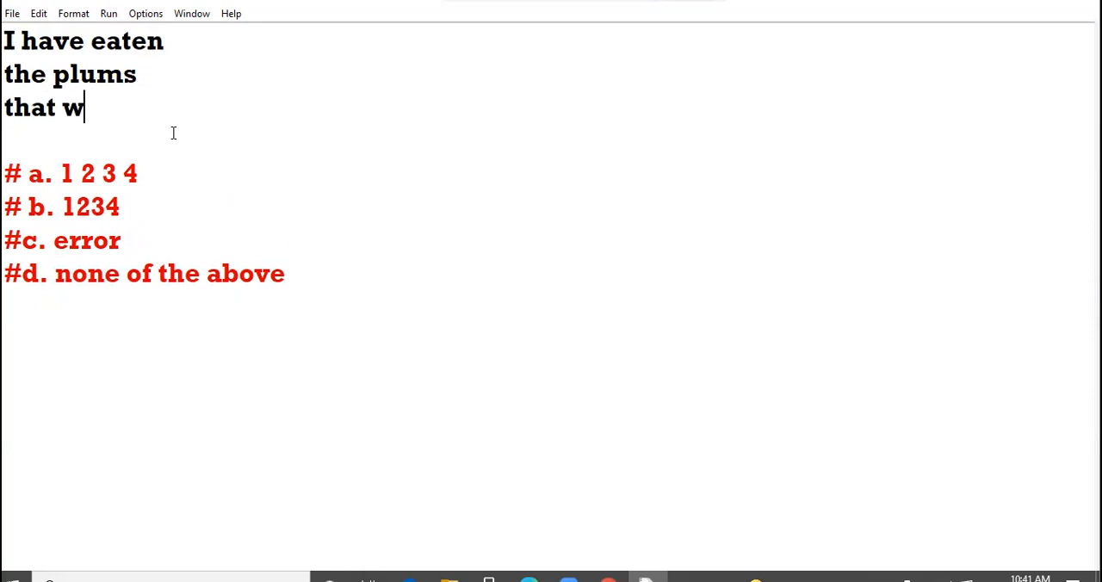
type("ere i")
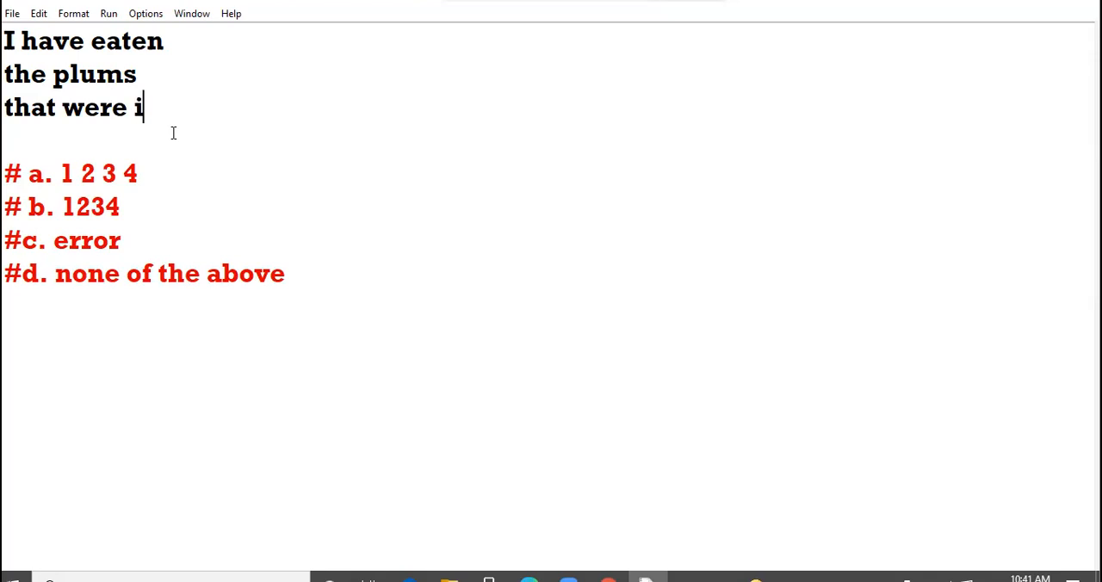
type("n the")
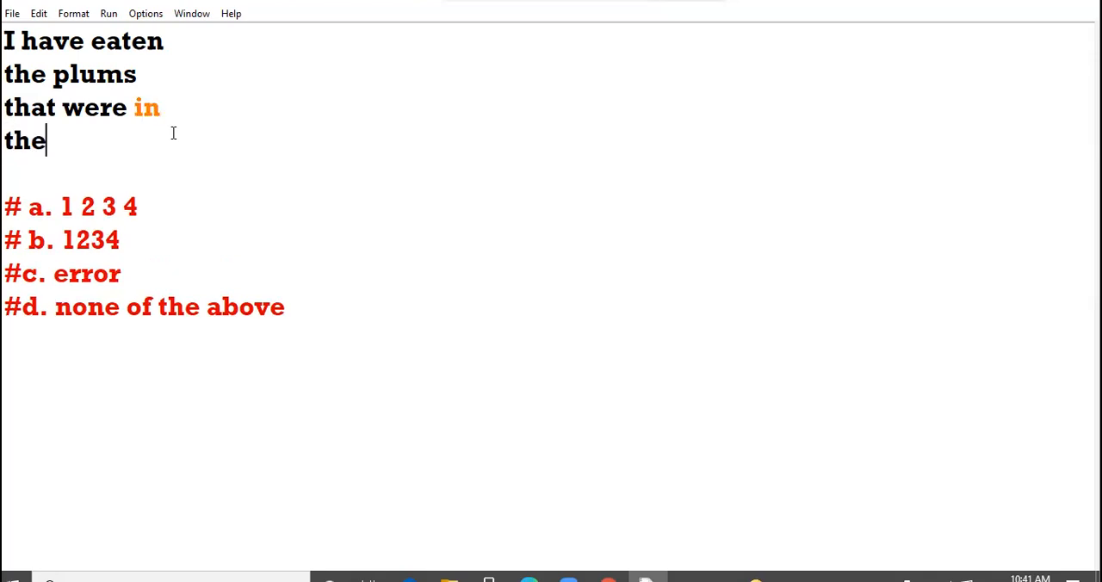
type("icebox")
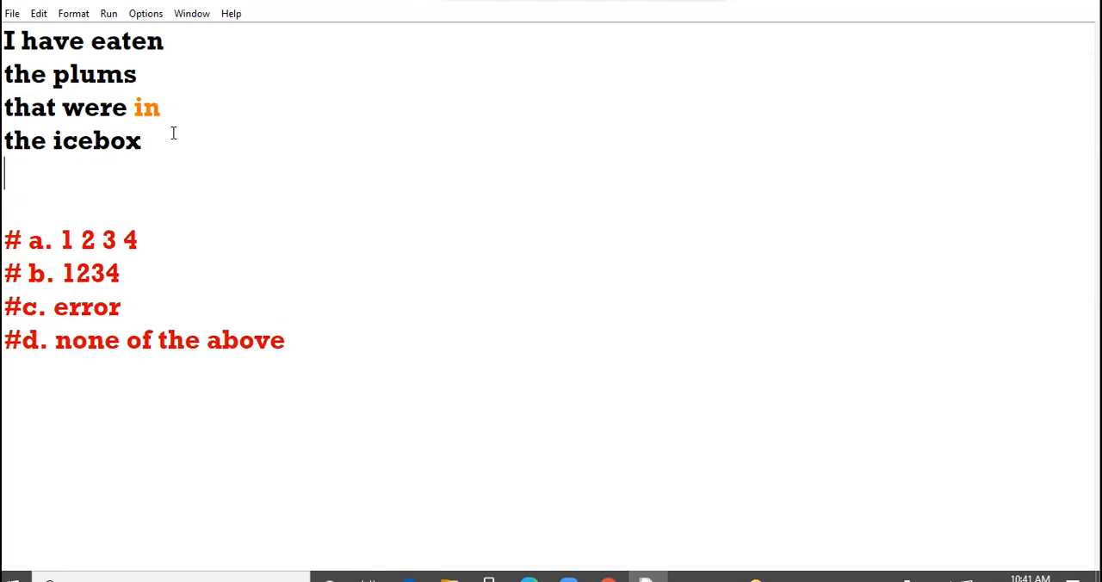
Add data=obj.readlines() and print(len(data)) below the poem text
type("d")
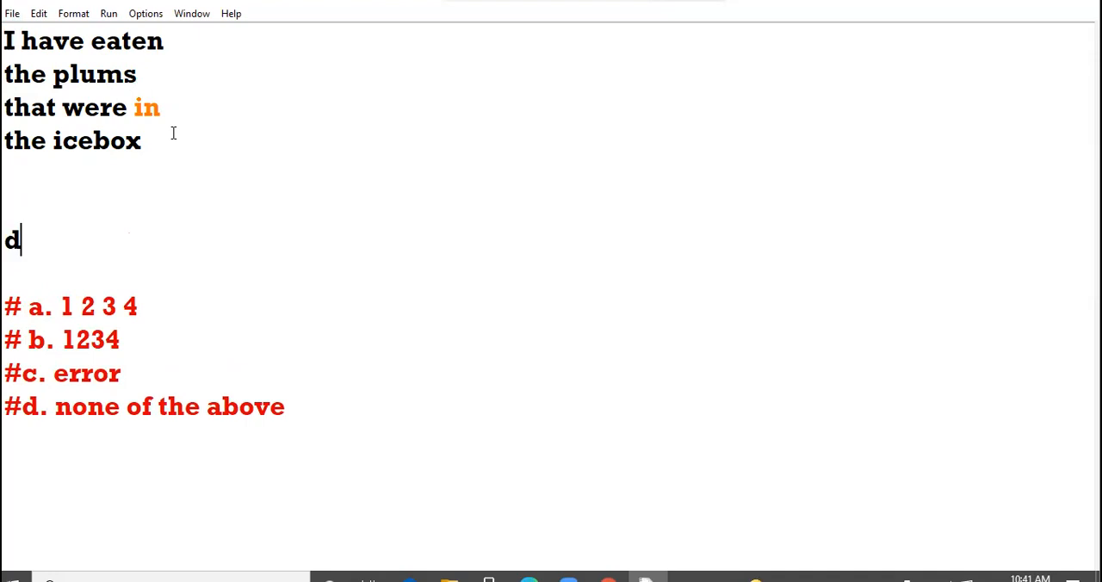
type("ata=")
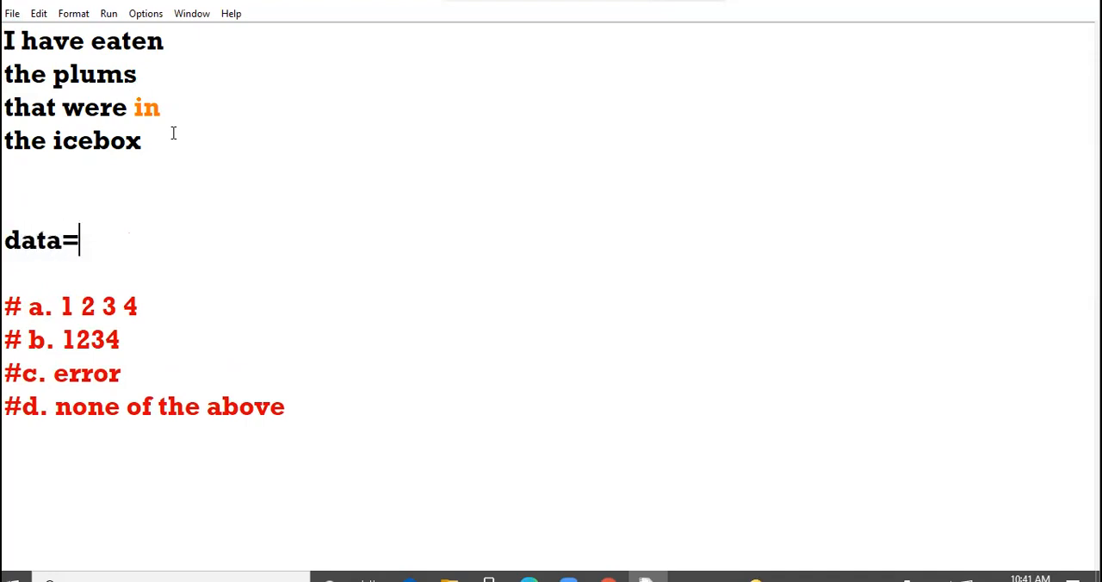
type("obj.")
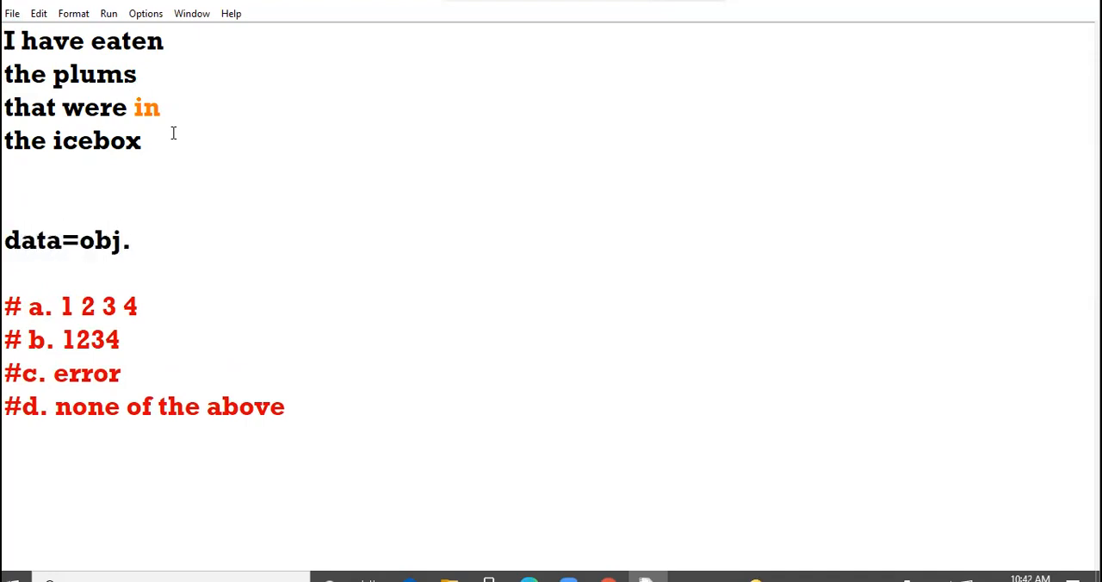
type("readli")
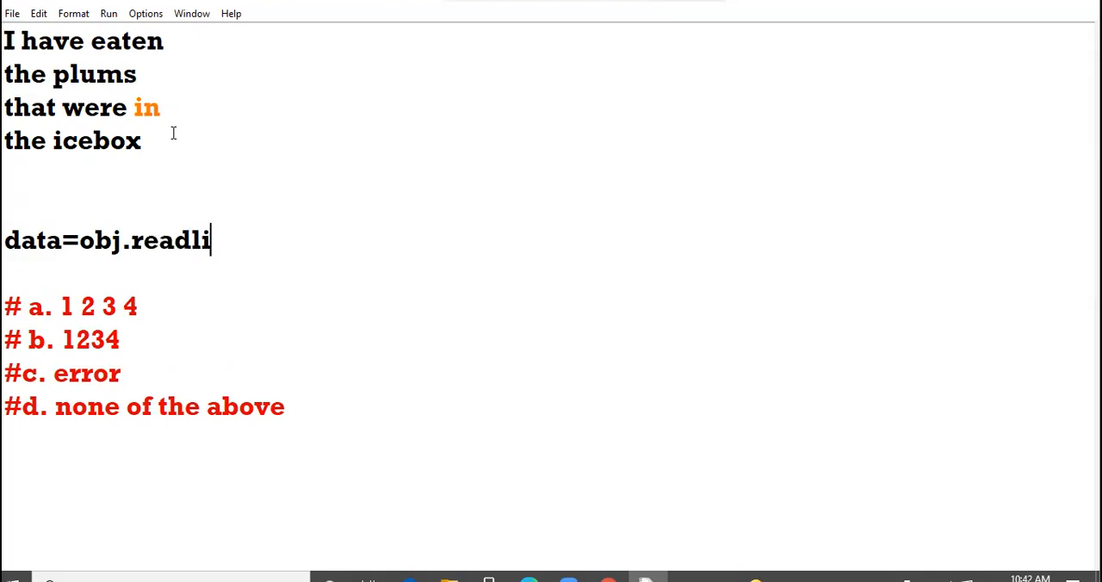
type("nes()")
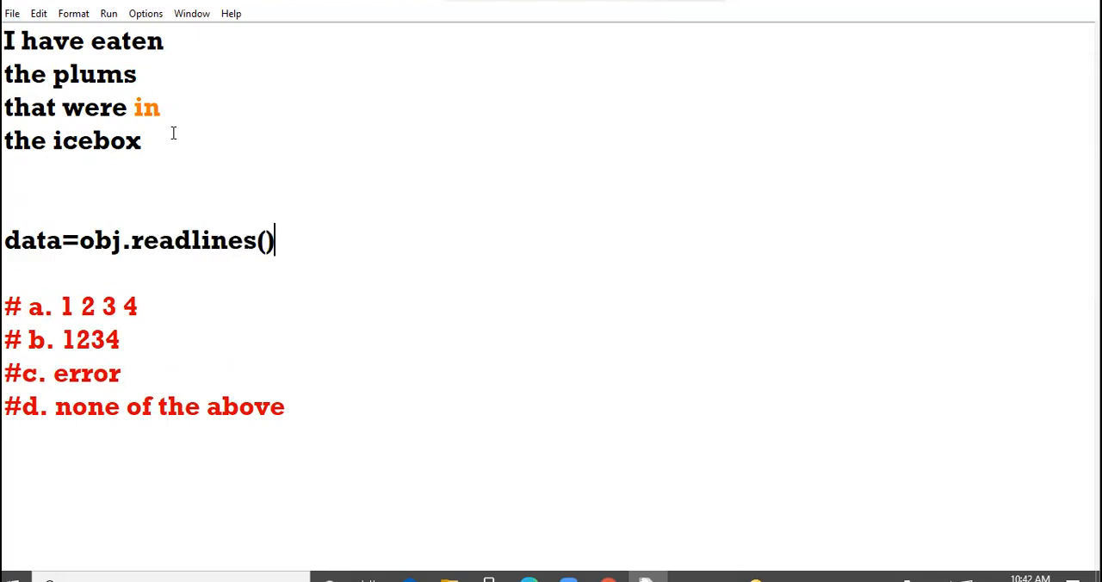
type("pr")
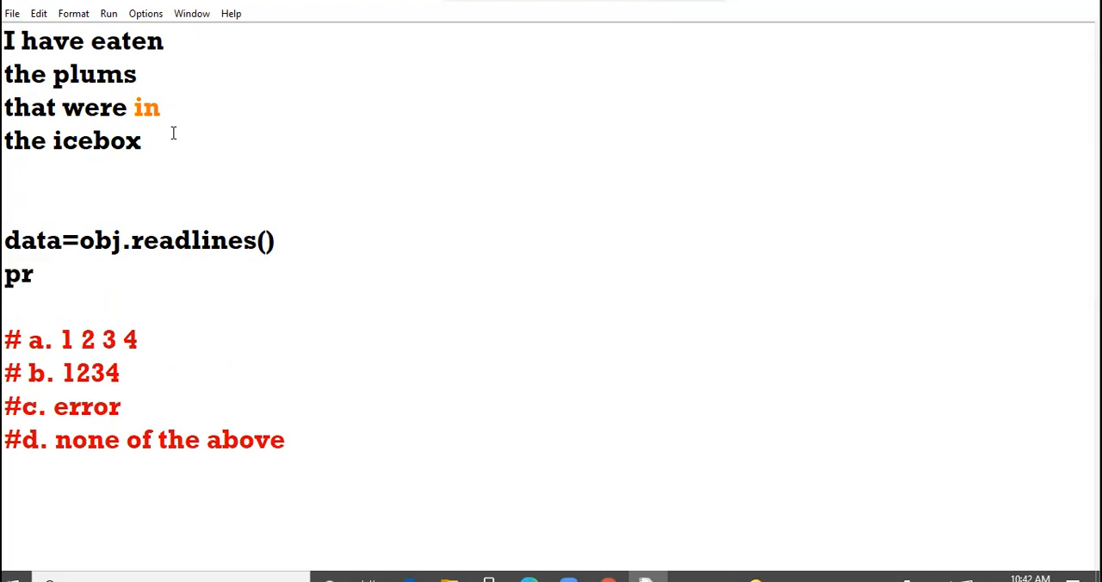
type("int(len")
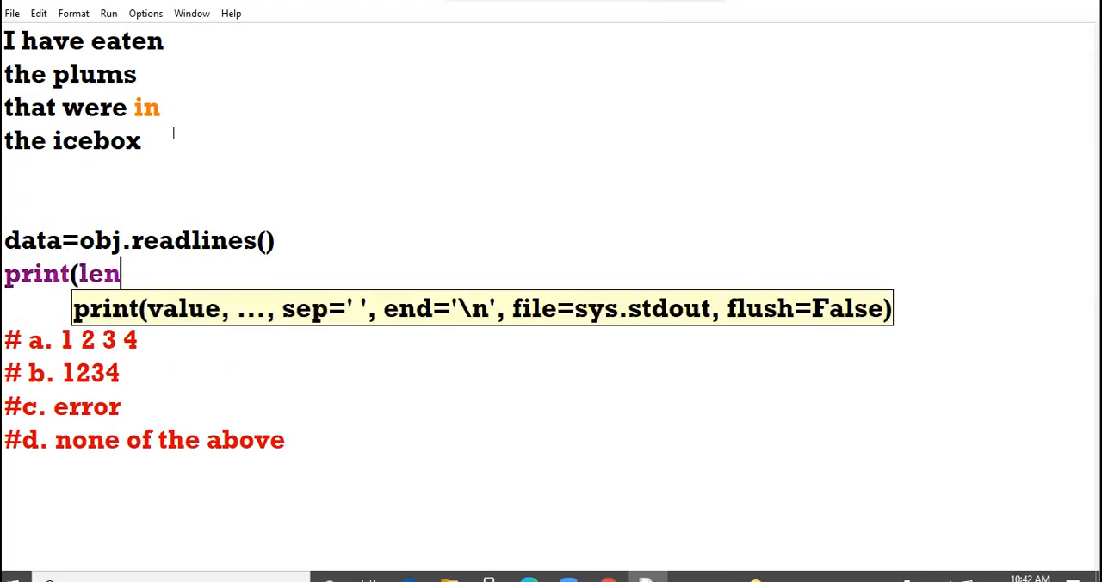
type("(data))")
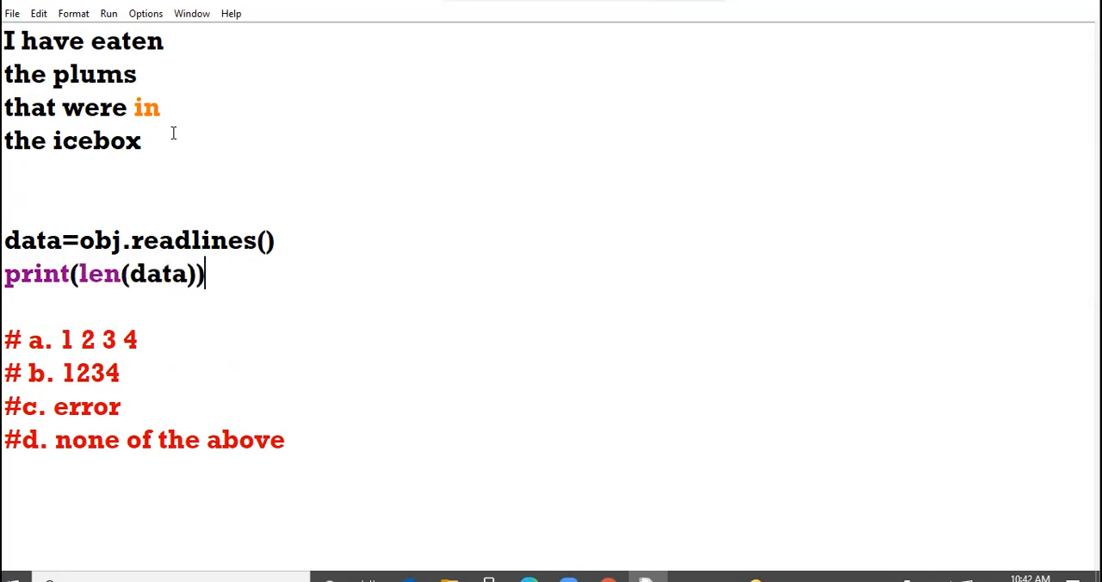
left_click(61, 339)
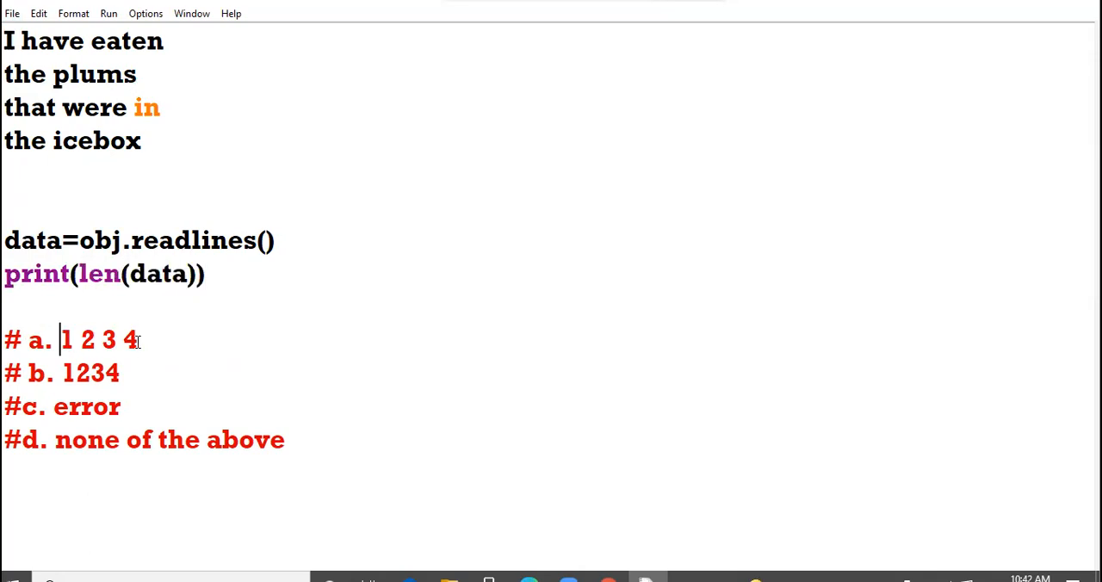
Overwrite the answer options to read a. 13, b. 10, c. 4 and d. 46
type("3")
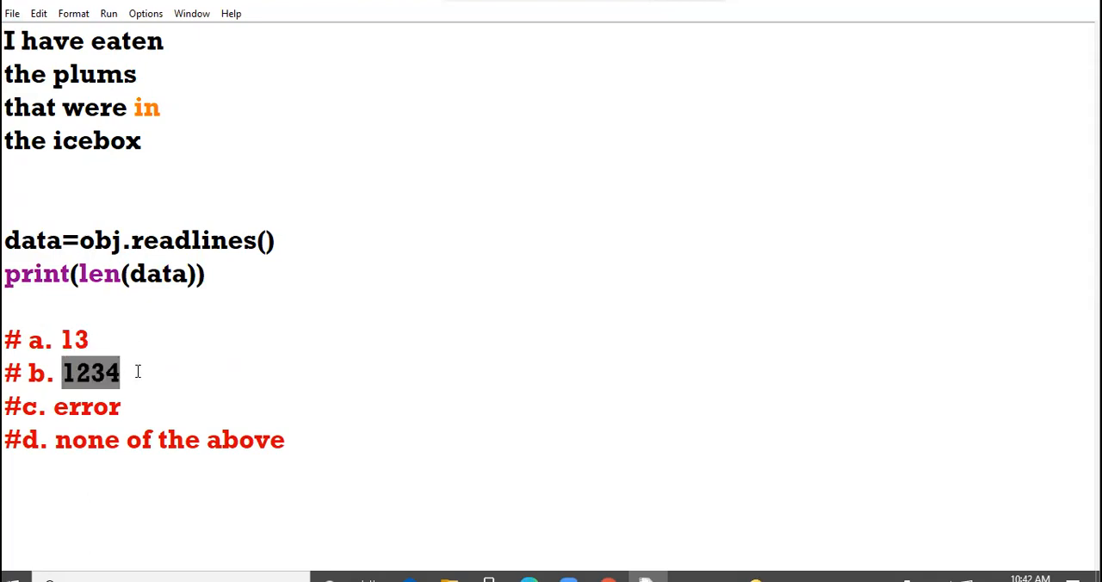
type("10")
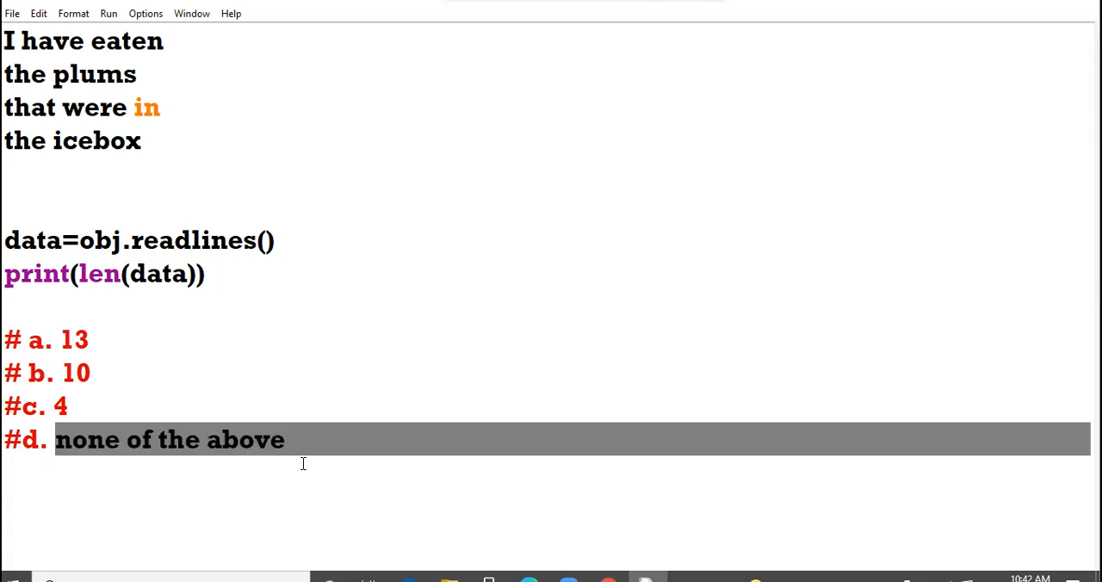
type("46")
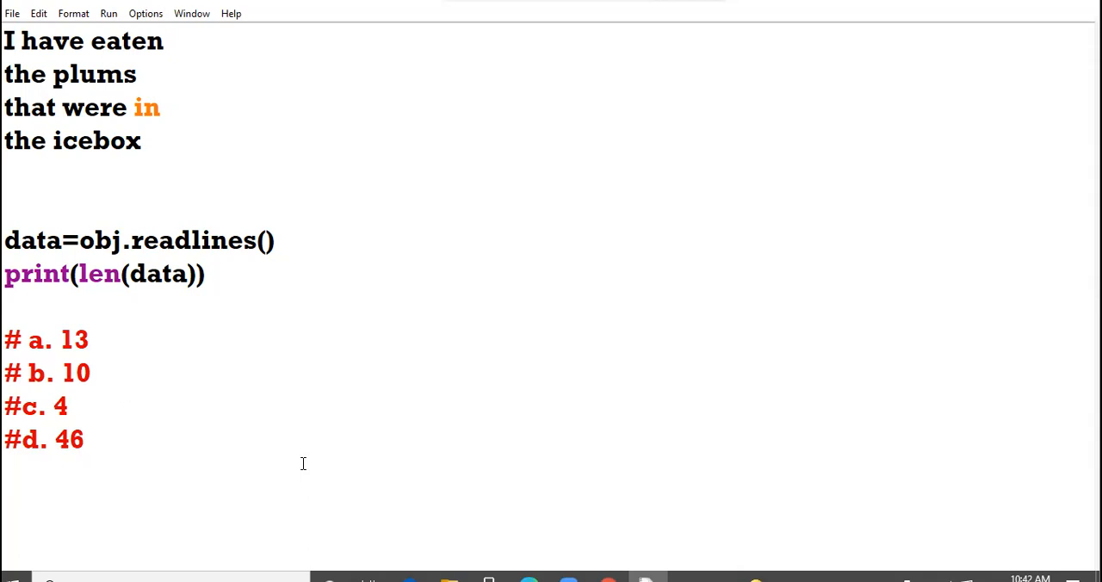
left_click(83, 438)
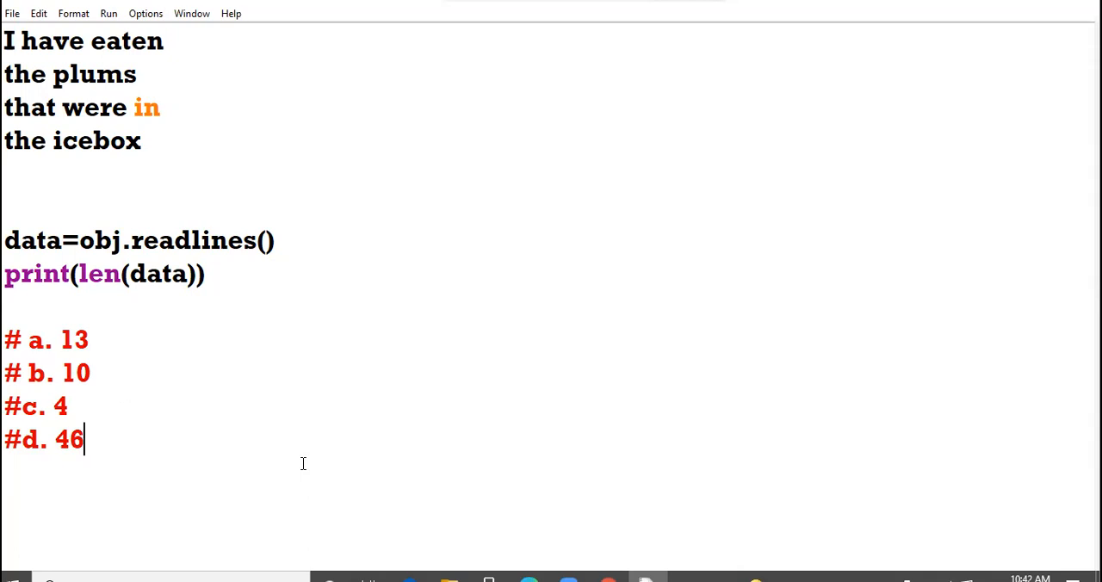